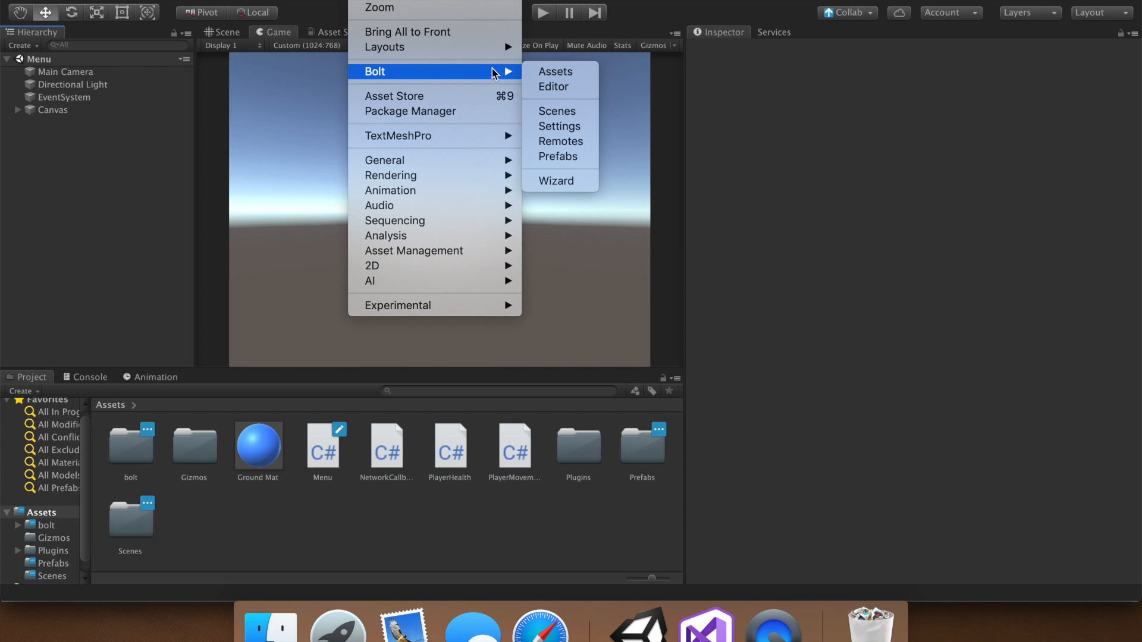
Step: Open the Bolt Assets window and load CustomCubeState in the Bolt Editor
{"action": "left_click", "coordinate": [554, 72]}
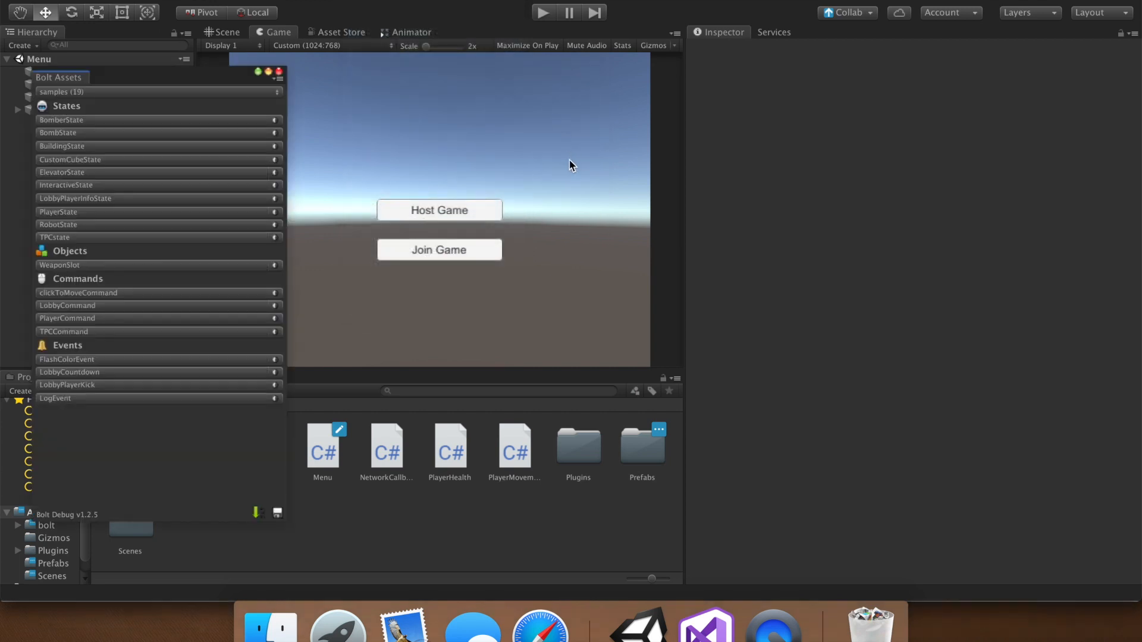
{"action": "mouse_move", "coordinate": [147, 129]}
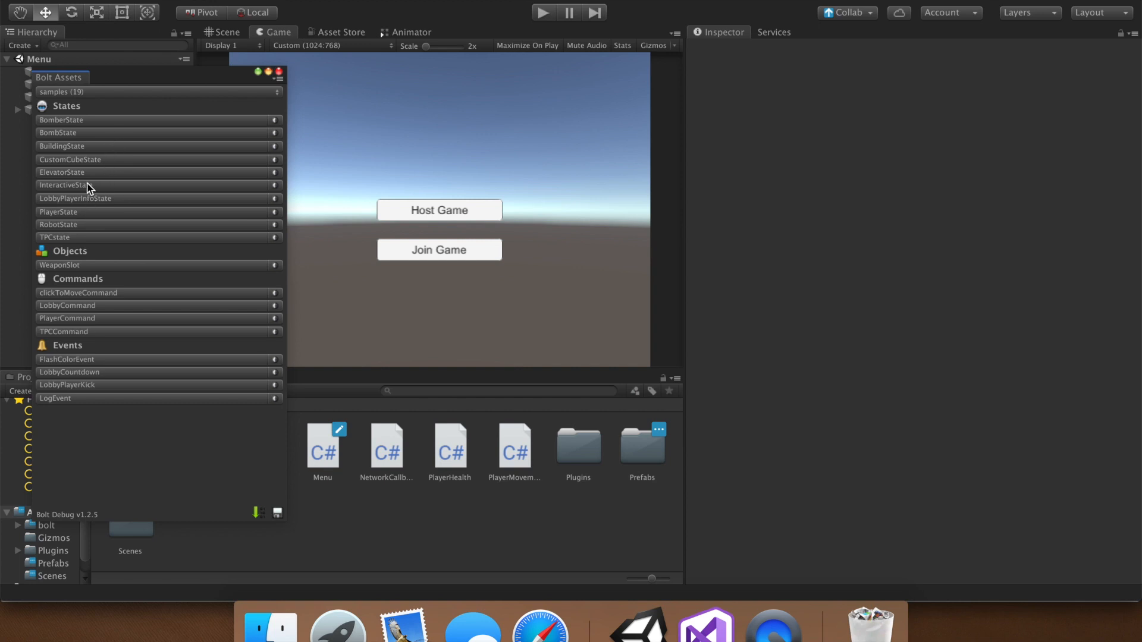
{"action": "left_click", "coordinate": [70, 160]}
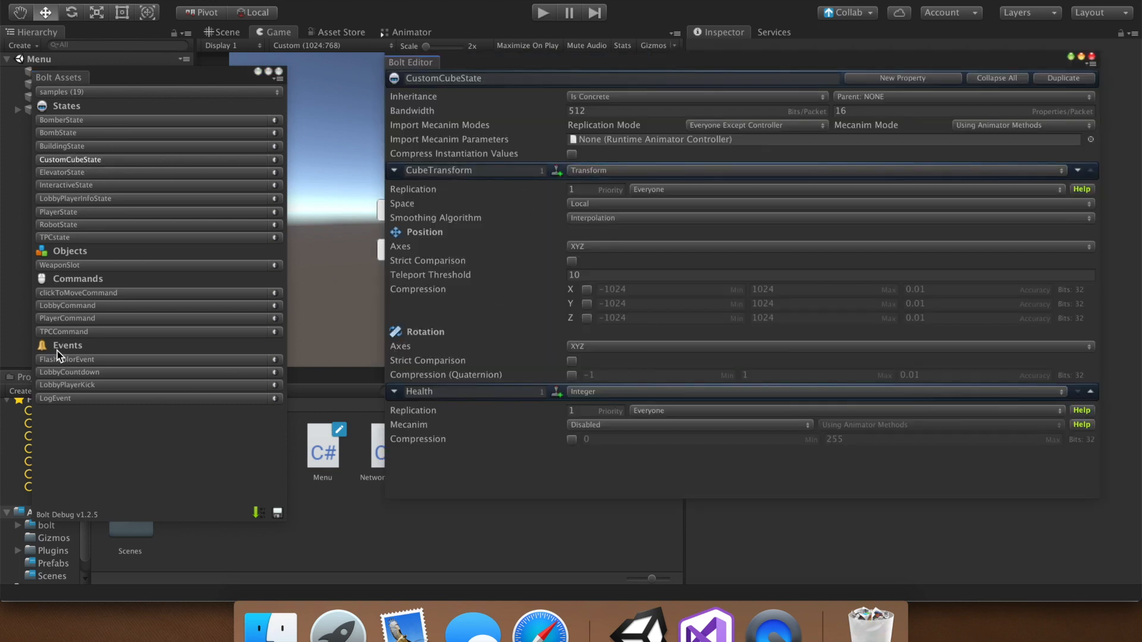
{"action": "mouse_move", "coordinate": [107, 431]}
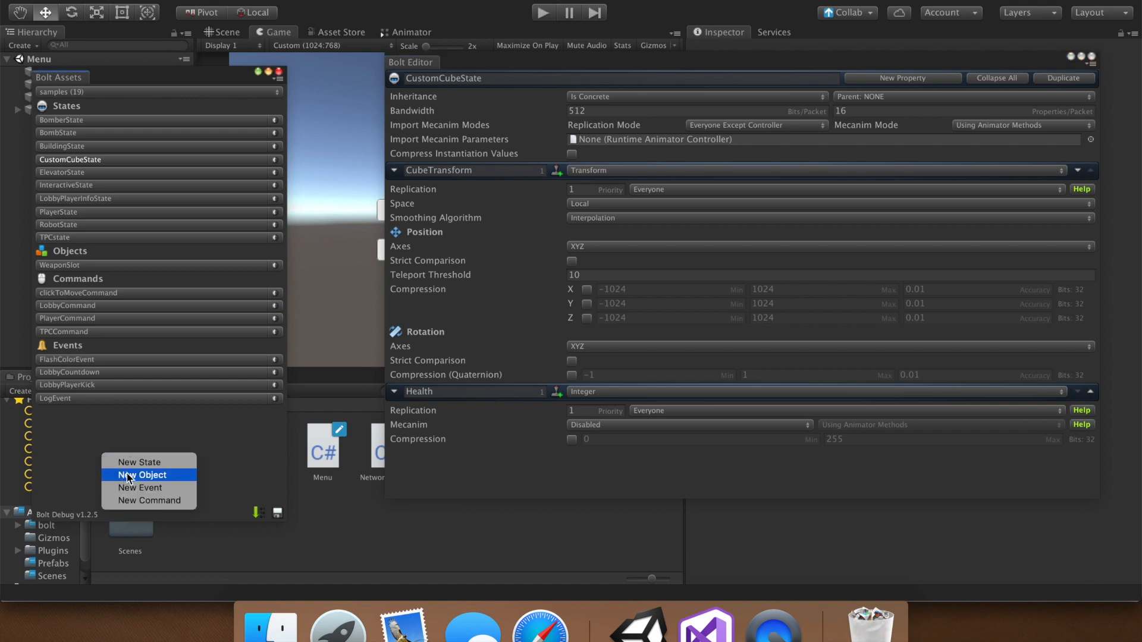
Step: Create a new Bolt event and rename it PlayerJoinedEvent
{"action": "left_click", "coordinate": [139, 487]}
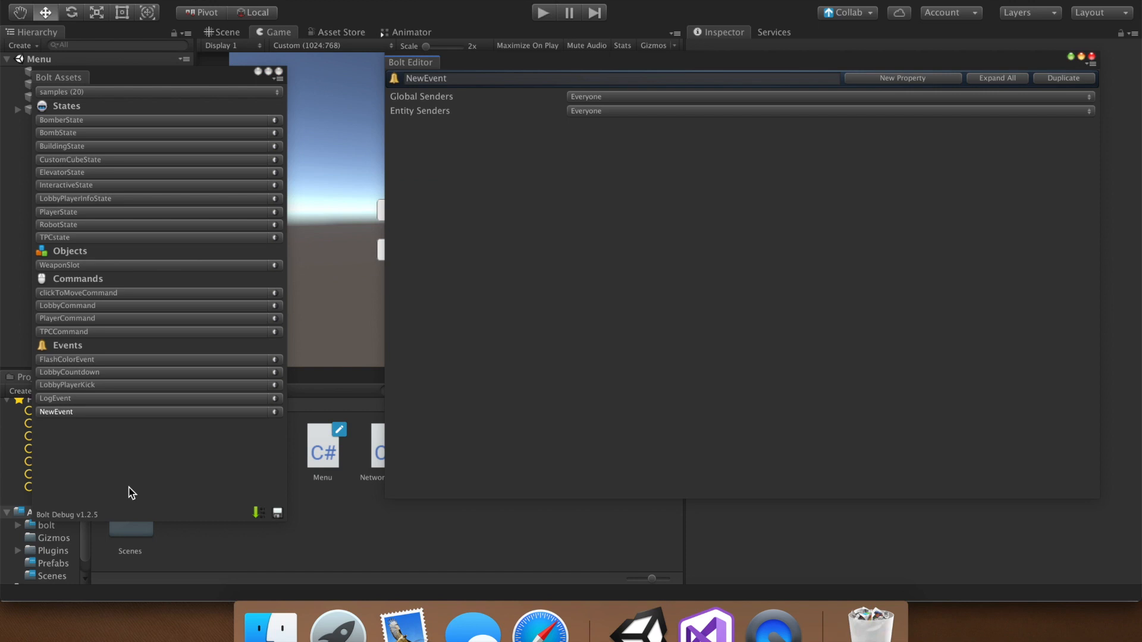
{"action": "double_click", "coordinate": [425, 78]}
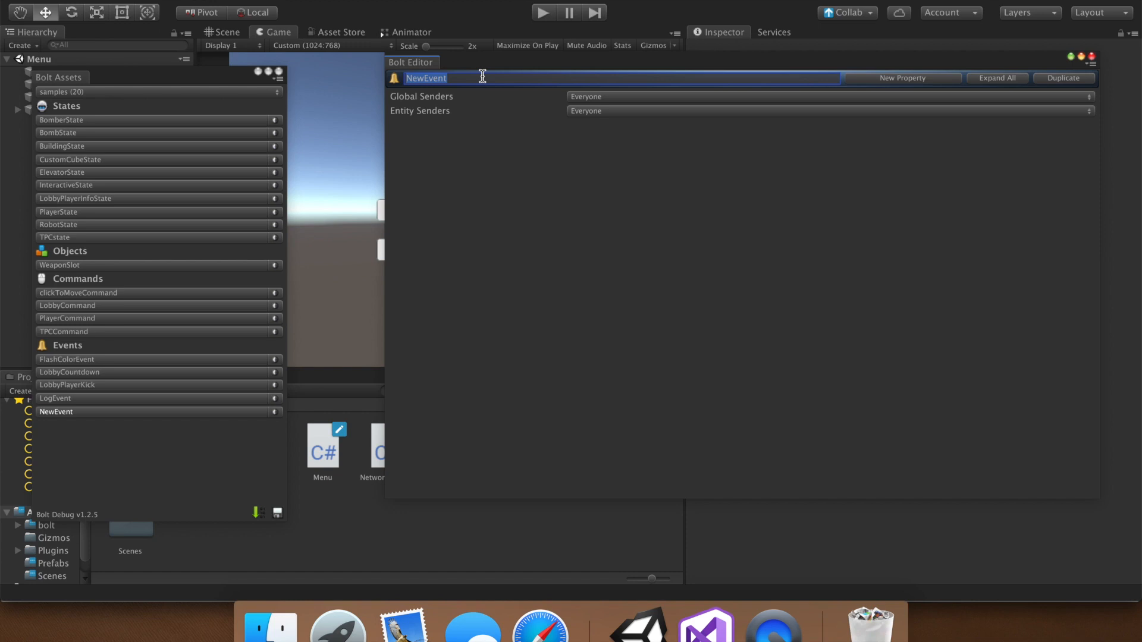
{"action": "type", "text": "PlayerJoined"}
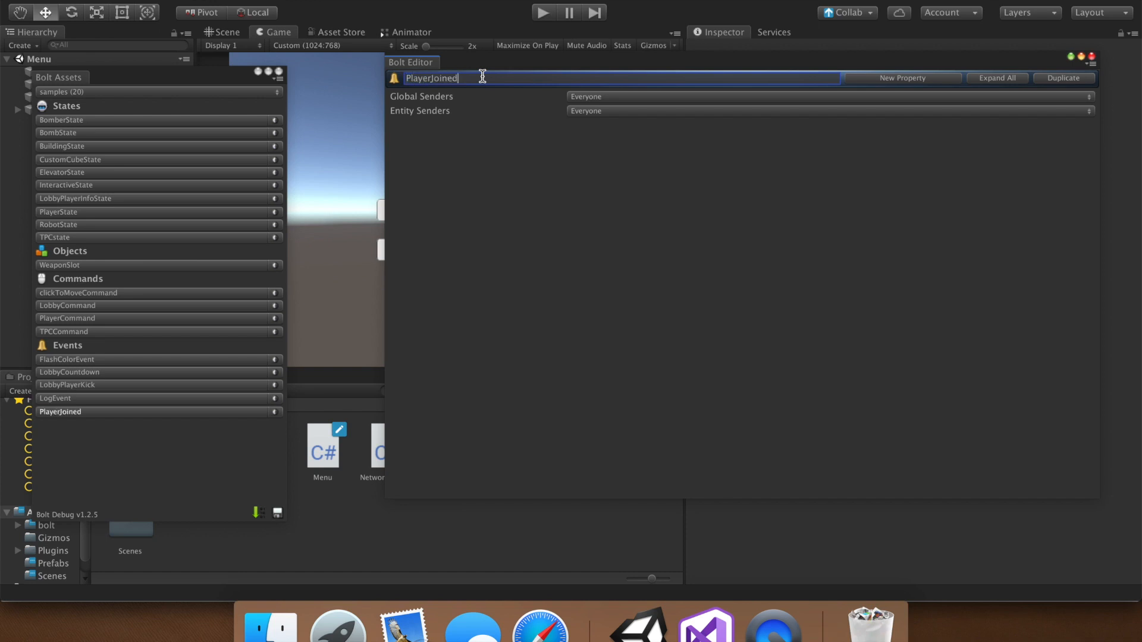
{"action": "type", "text": "Event"}
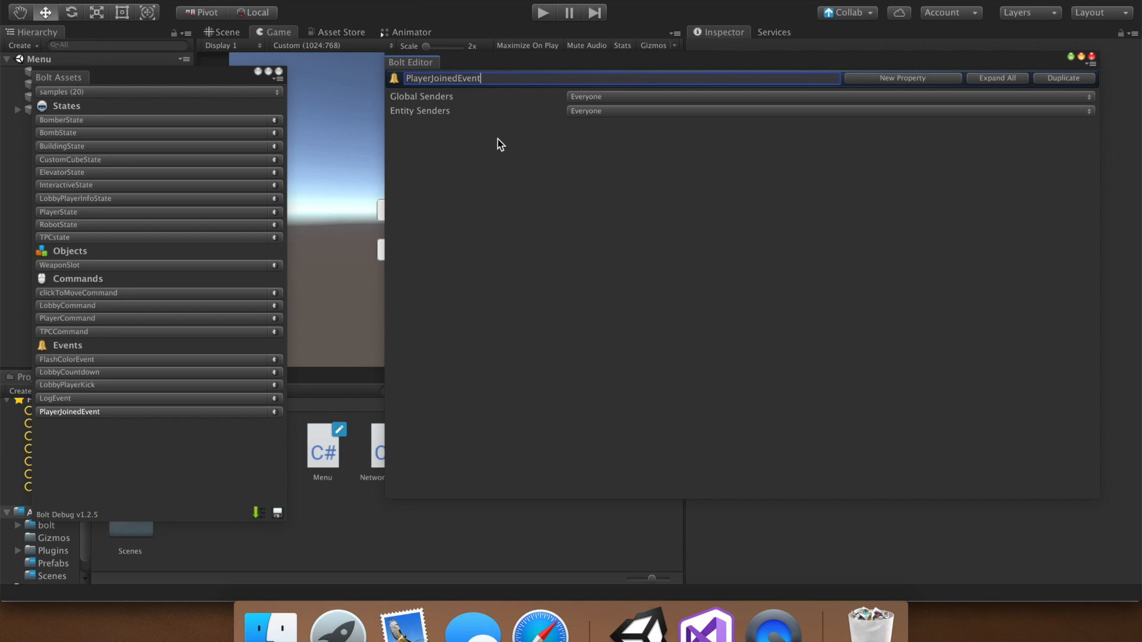
{"action": "mouse_move", "coordinate": [250, 467]}
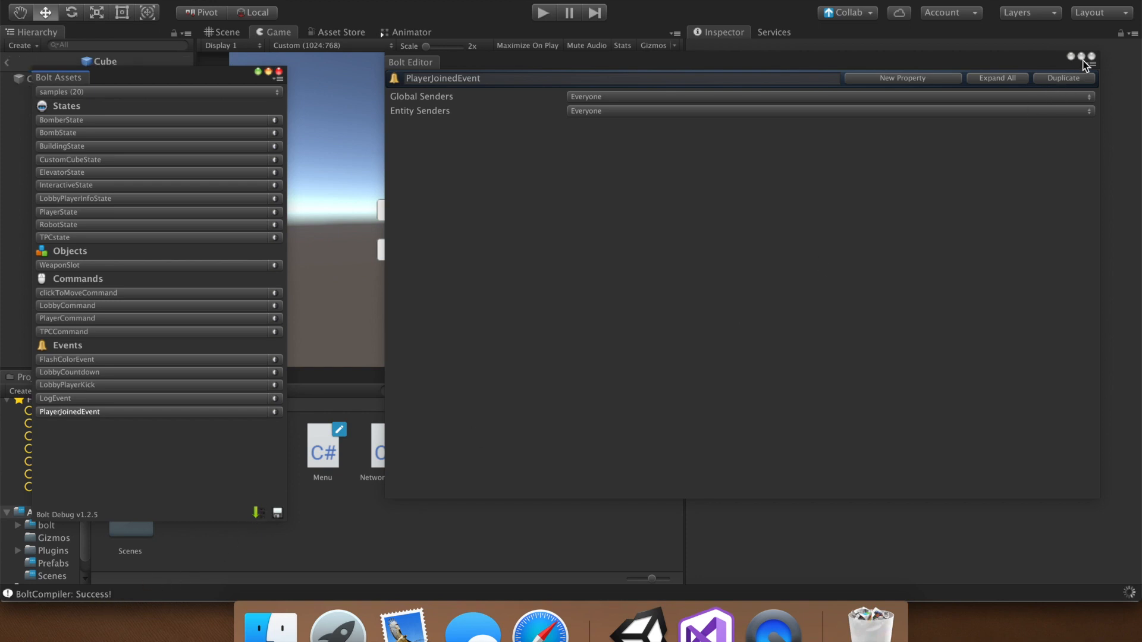
Step: Close the Bolt windows and select the Cube prefab inside the Prefabs folder
{"action": "left_click", "coordinate": [1089, 57]}
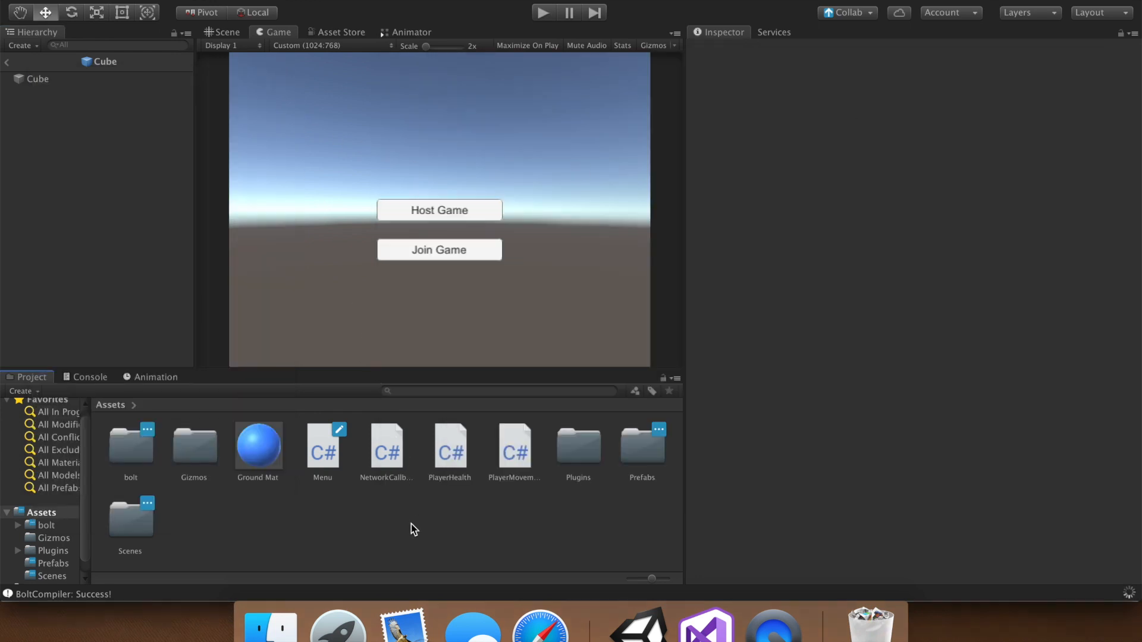
{"action": "double_click", "coordinate": [642, 445]}
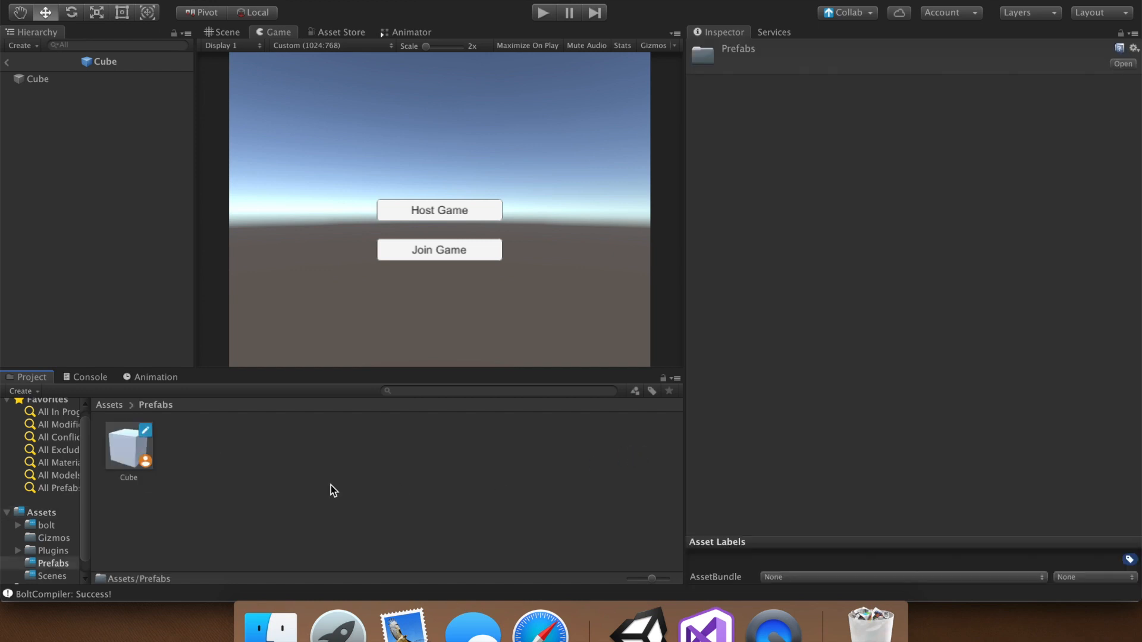
{"action": "left_click", "coordinate": [128, 445]}
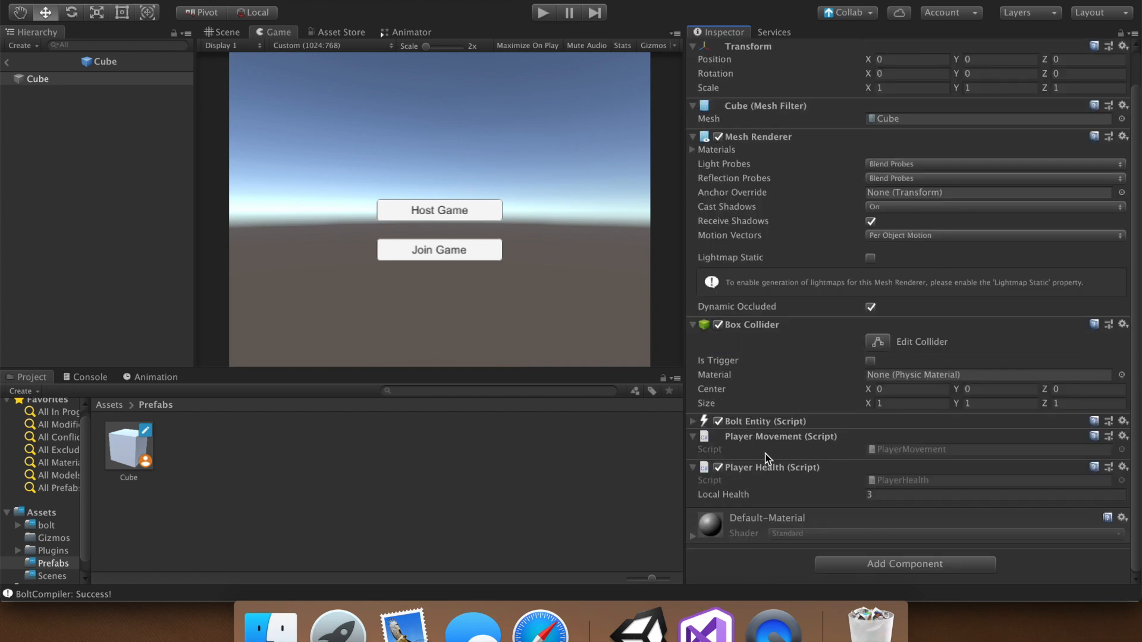
{"action": "mouse_move", "coordinate": [812, 479]}
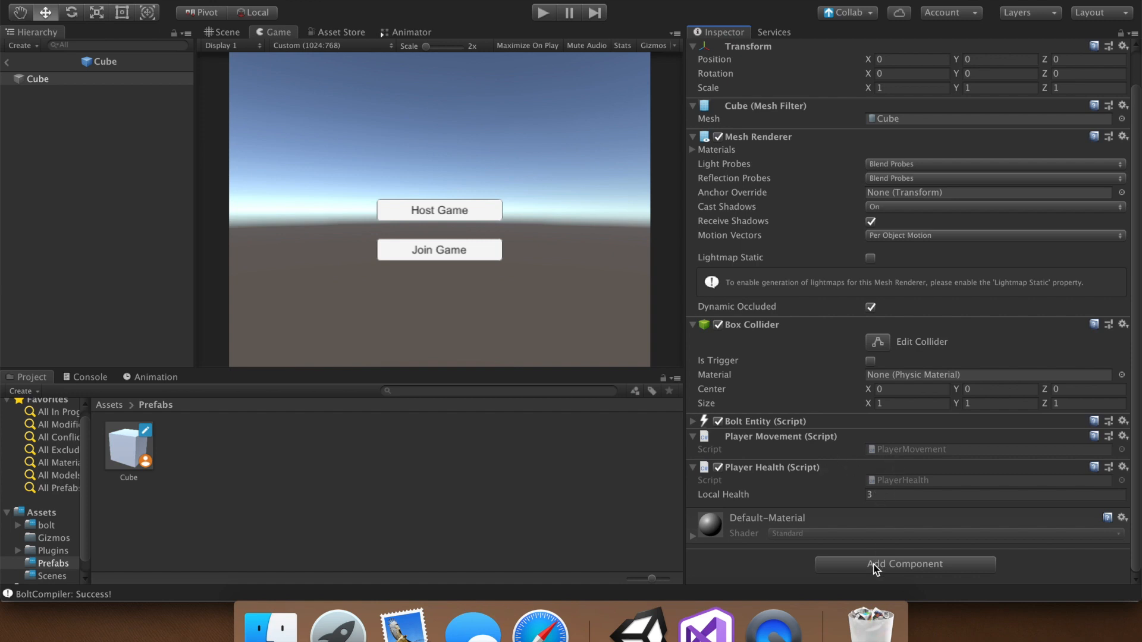
Step: Create a new script named PlayerJoined through Add Component and attach it to Cube
{"action": "left_click", "coordinate": [904, 564]}
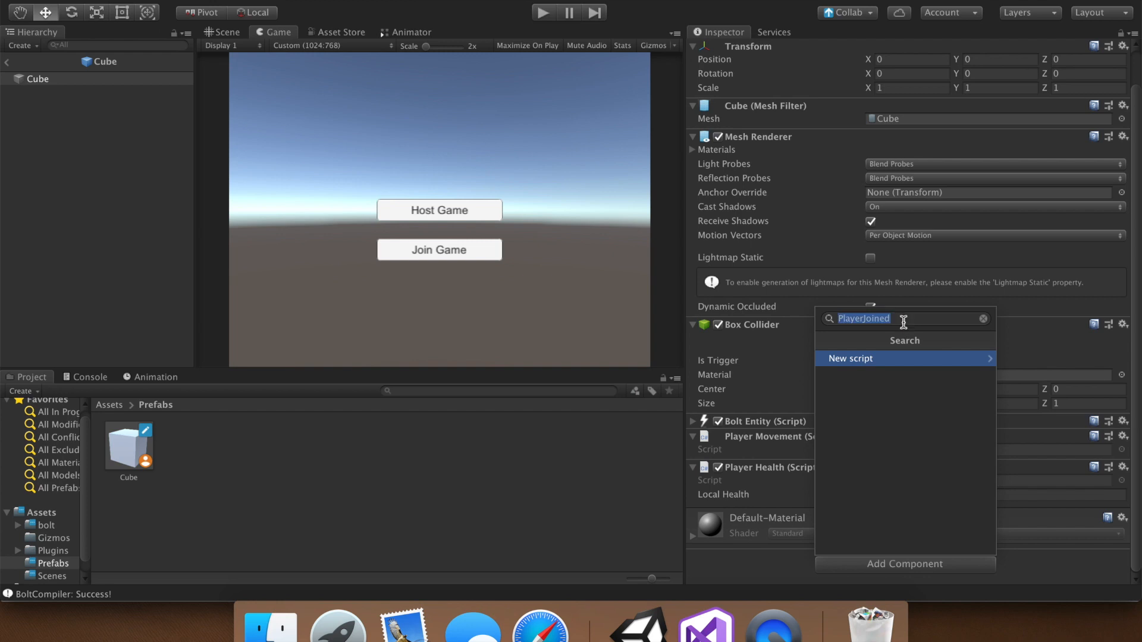
{"action": "type", "text": "Player"}
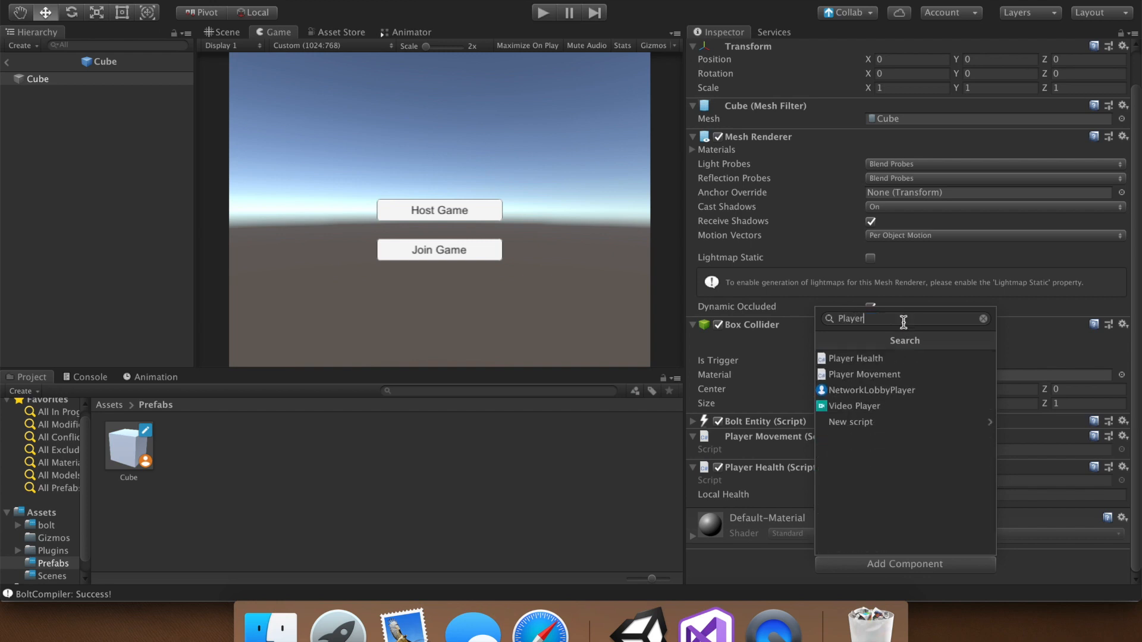
{"action": "type", "text": "Jo"}
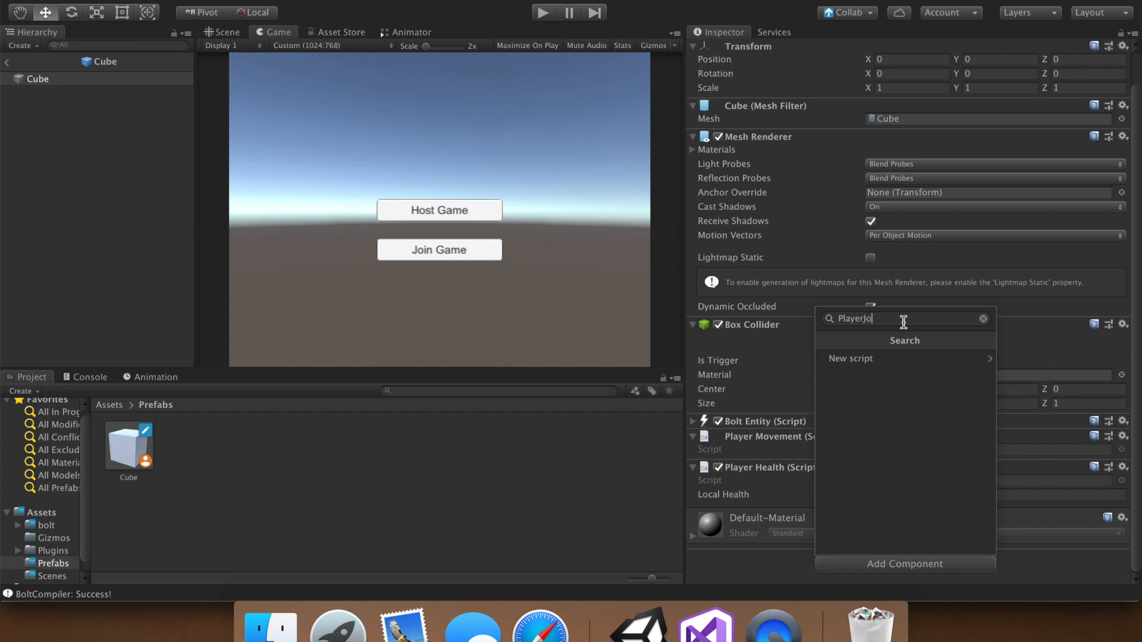
{"action": "type", "text": "ined"}
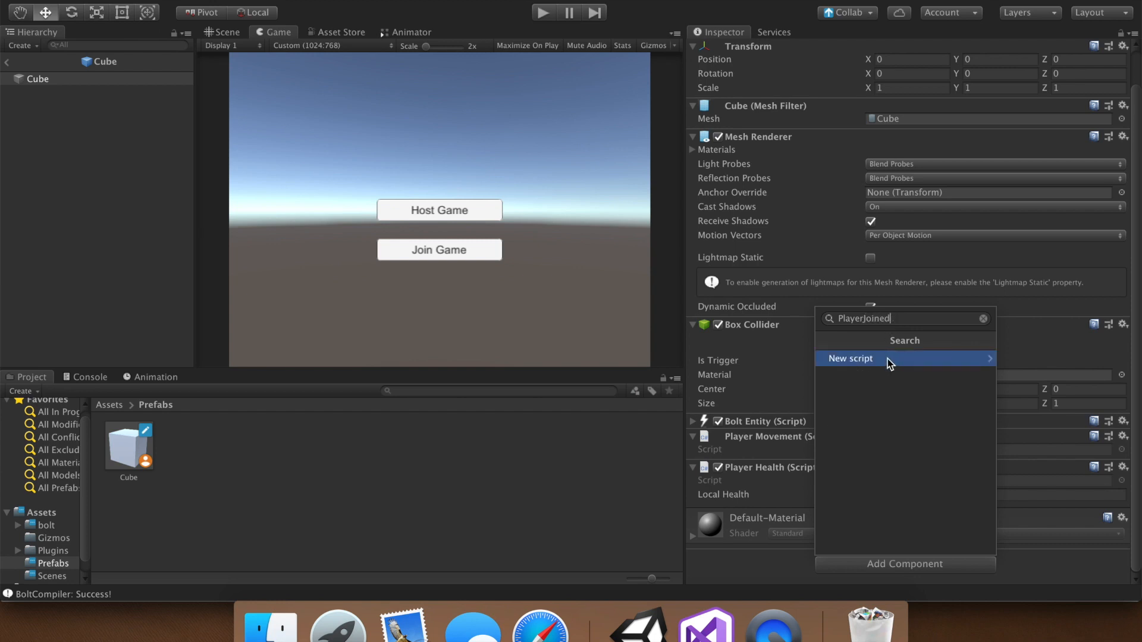
{"action": "left_click", "coordinate": [849, 358]}
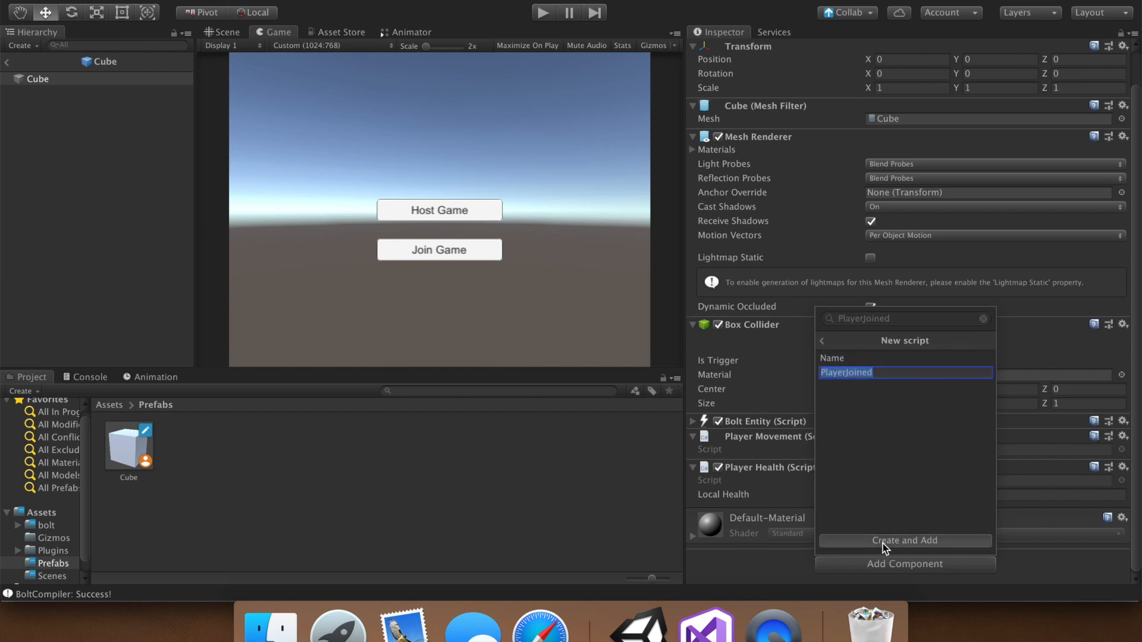
{"action": "left_click", "coordinate": [905, 541]}
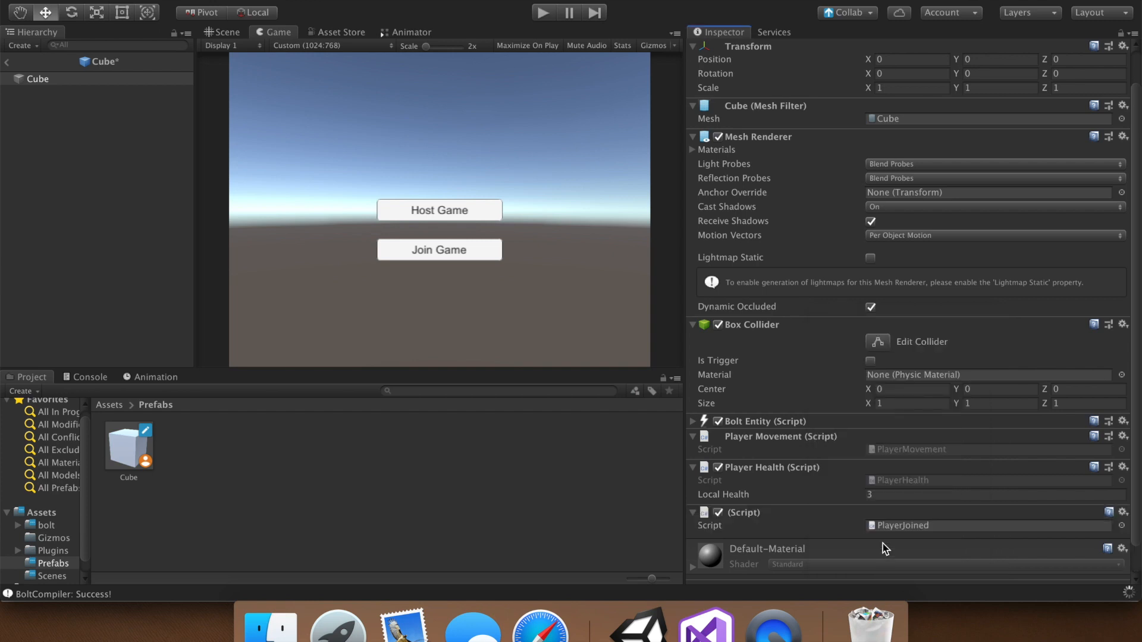
{"action": "scroll", "scroll_direction": "down", "scroll_amount": 3}
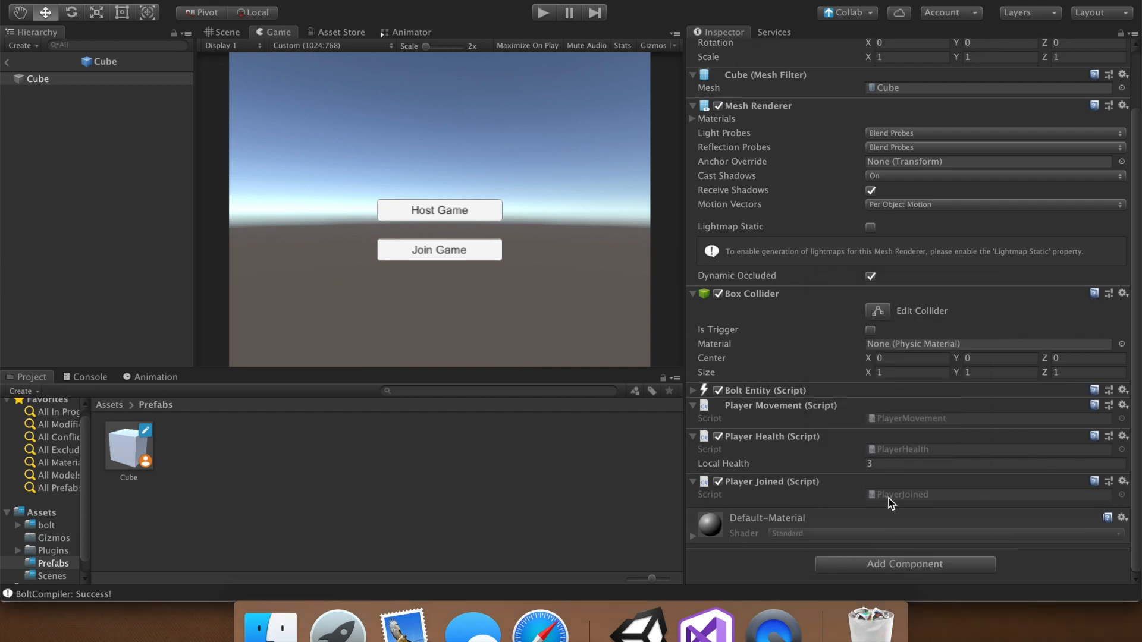
{"action": "mouse_move", "coordinate": [109, 408]}
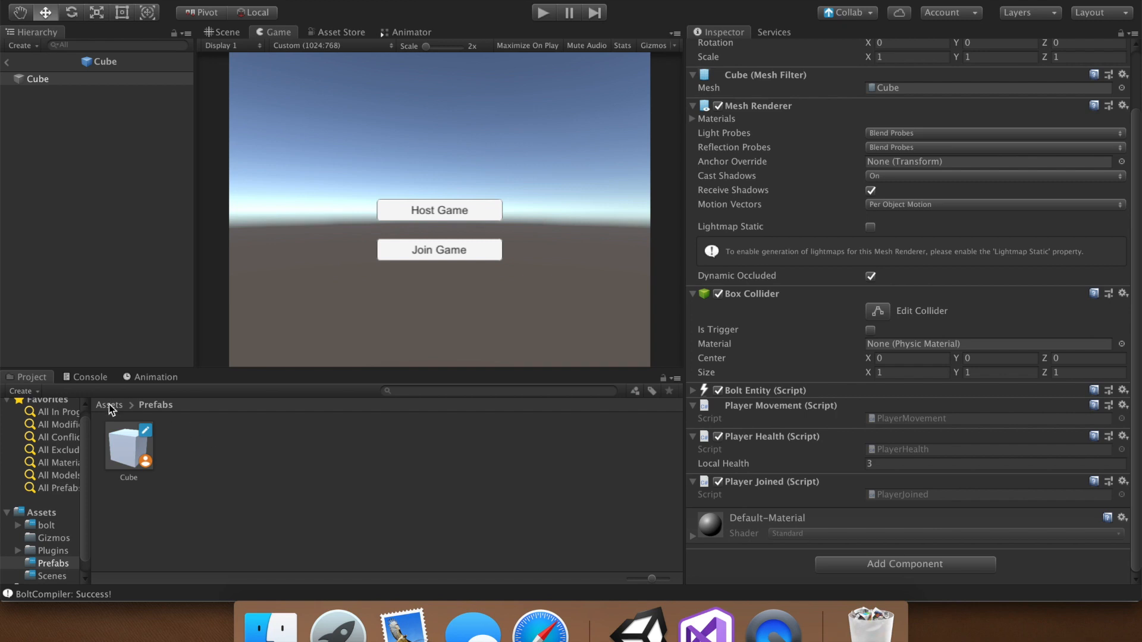
Step: Create a Scripts folder under Assets and move the C# scripts into it
{"action": "left_click", "coordinate": [109, 405]}
{"action": "type", "text": "Sc"}
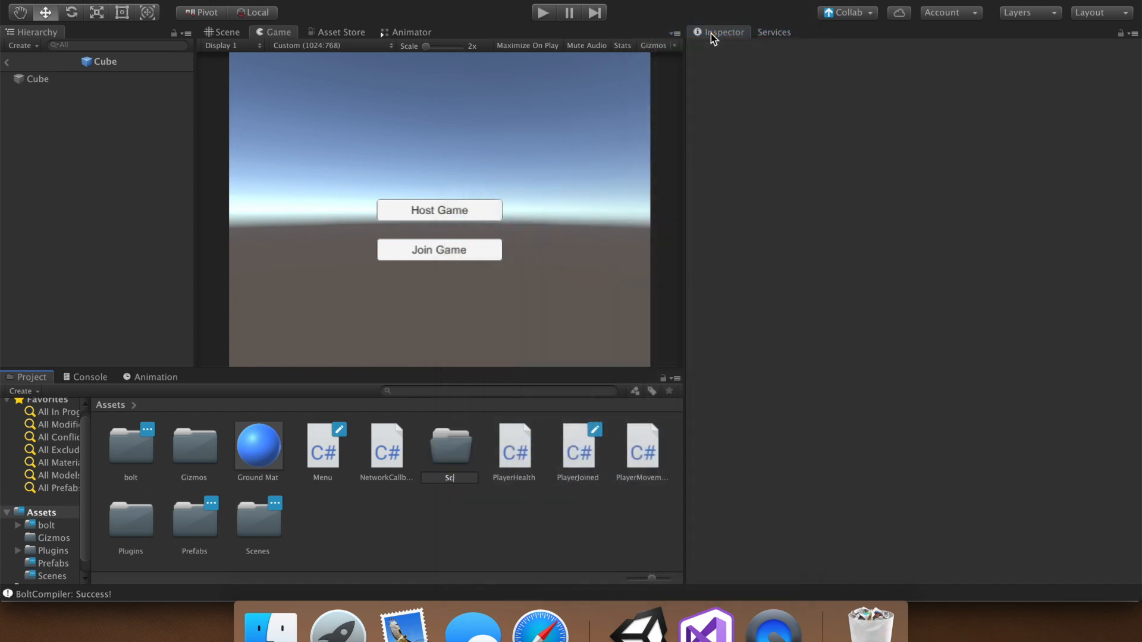
{"action": "left_click", "coordinate": [257, 518]}
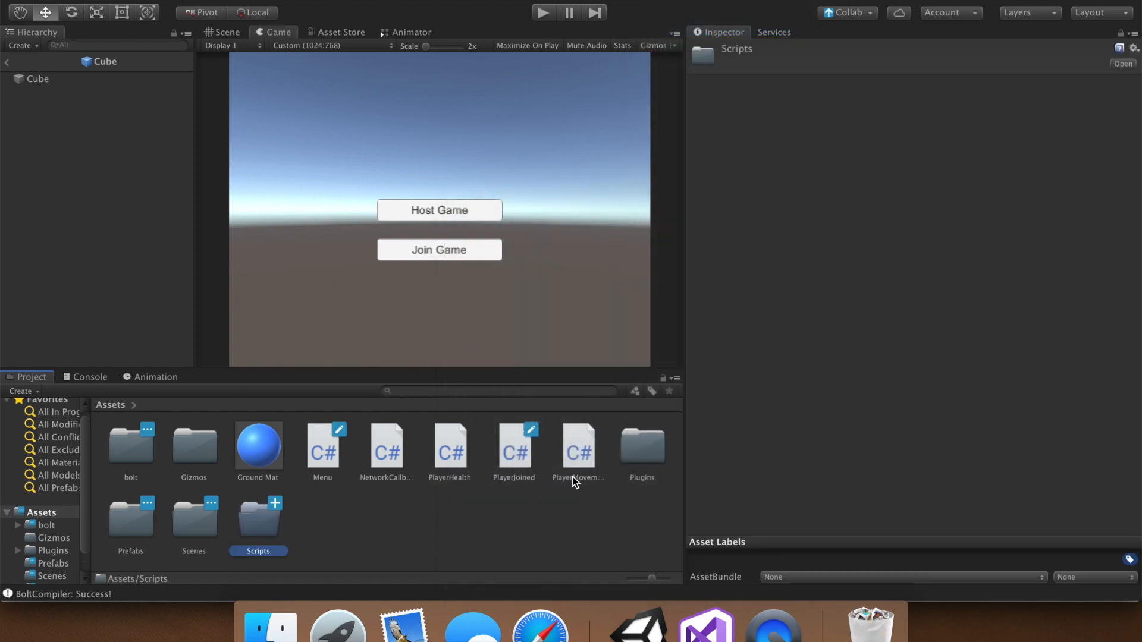
{"action": "left_click", "coordinate": [322, 445]}
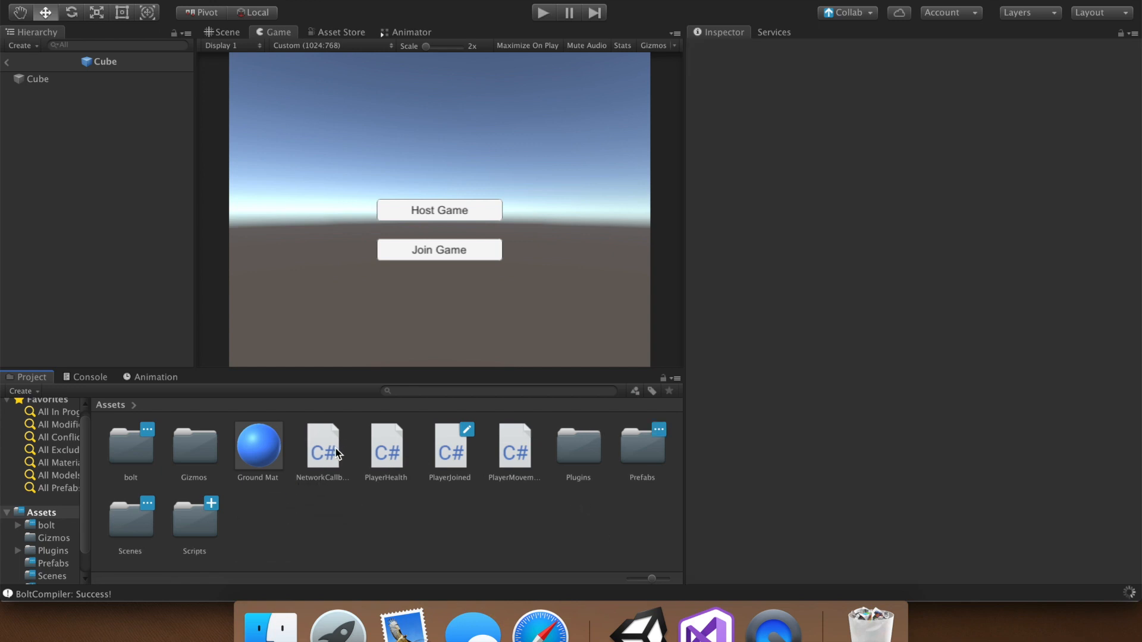
{"action": "left_click", "coordinate": [450, 445]}
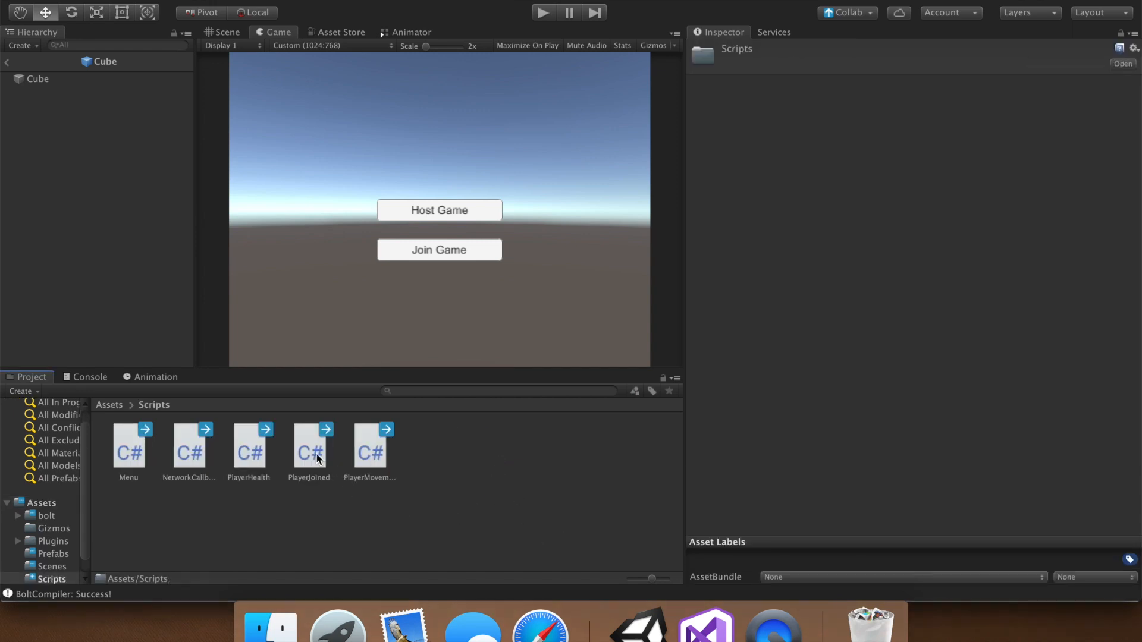
Step: Open PlayerJoined.cs and change its base class to Bolt.EntityBehaviour<ICustomCubeState>
{"action": "double_click", "coordinate": [308, 448]}
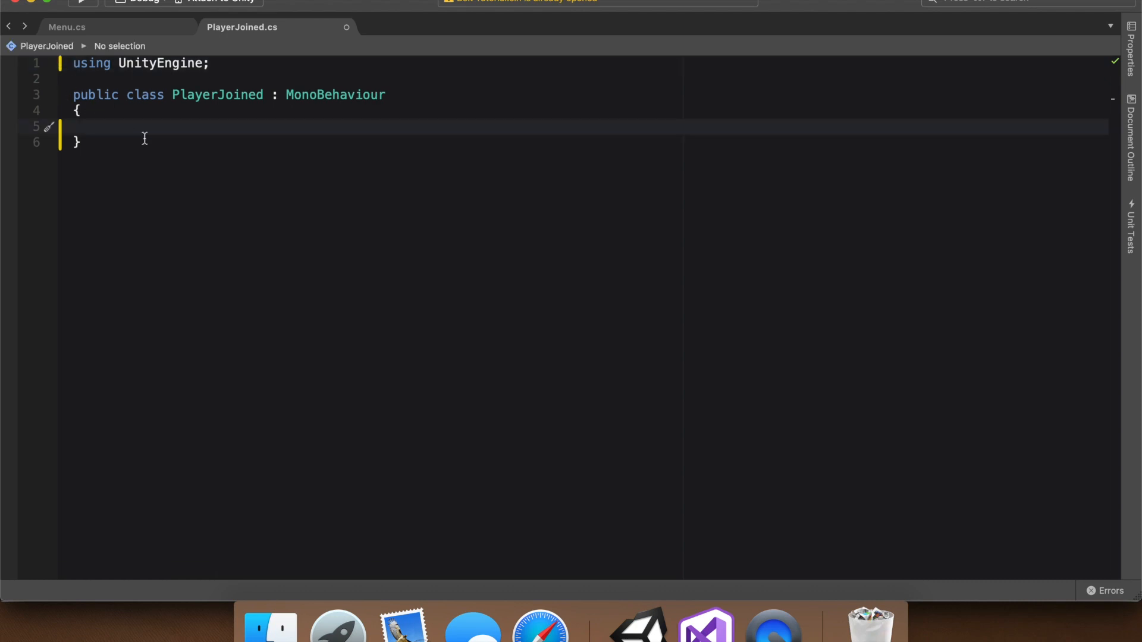
{"action": "type", "text": "B"}
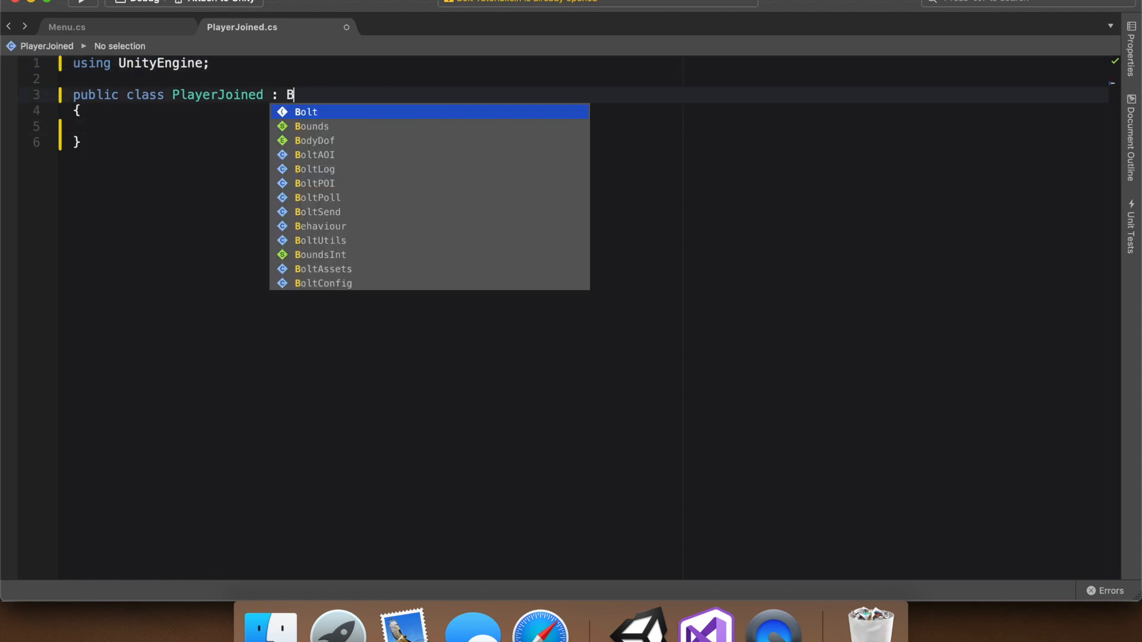
{"action": "type", "text": "olt"}
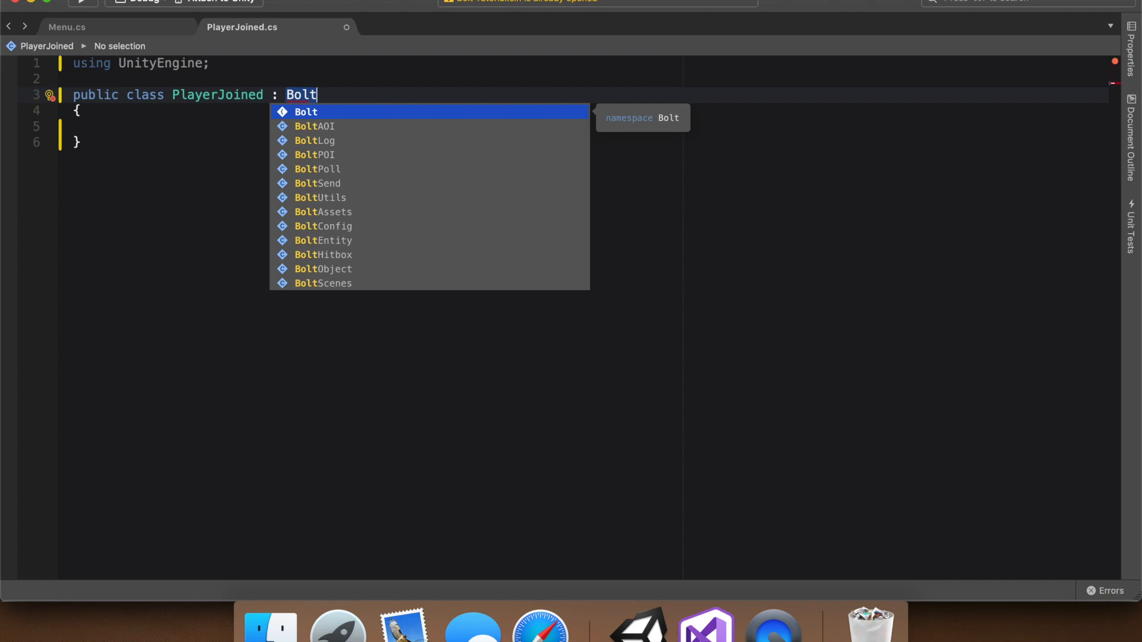
{"action": "type", "text": ".e"}
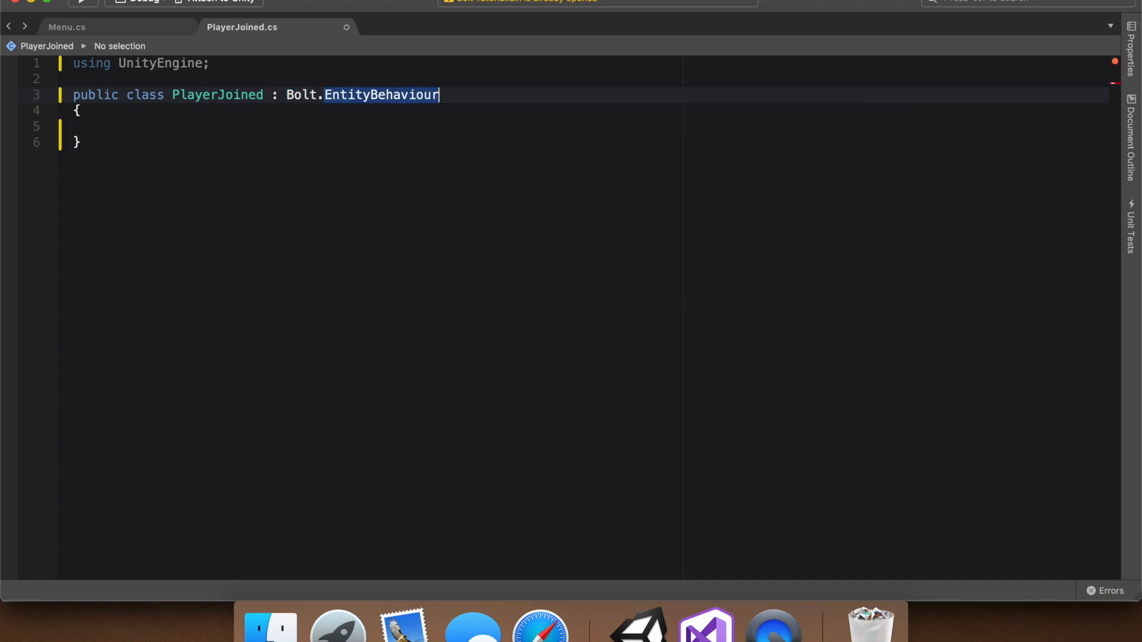
{"action": "type", "text": "<IcustomCubeState>"}
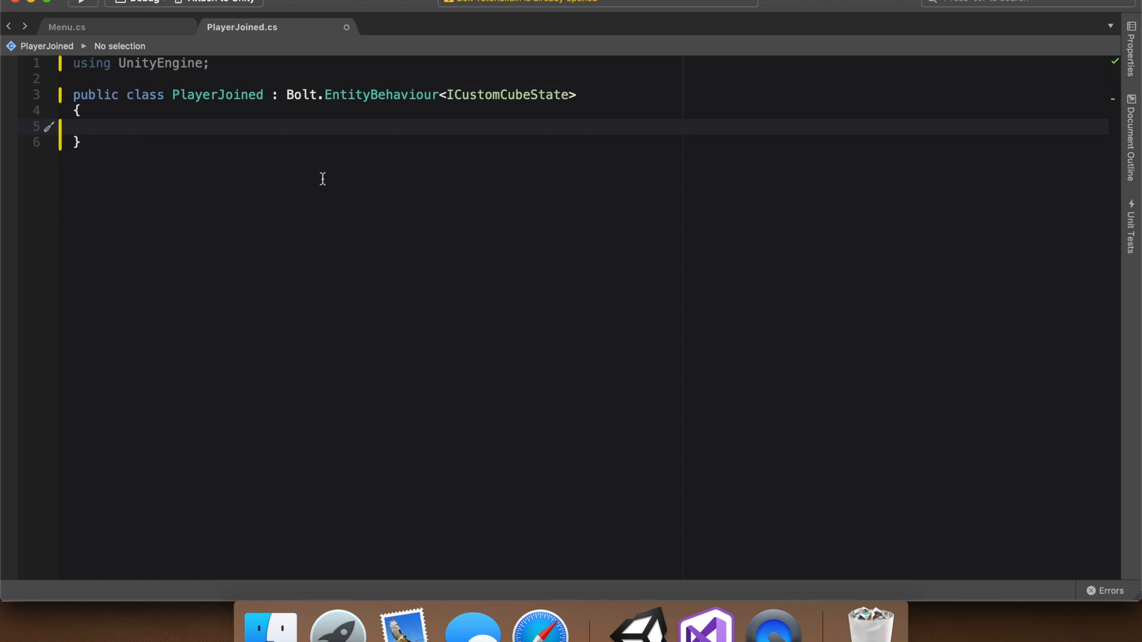
Step: Add a public override Attached() method and remove its base.Attached() call
{"action": "type", "text": "pu"}
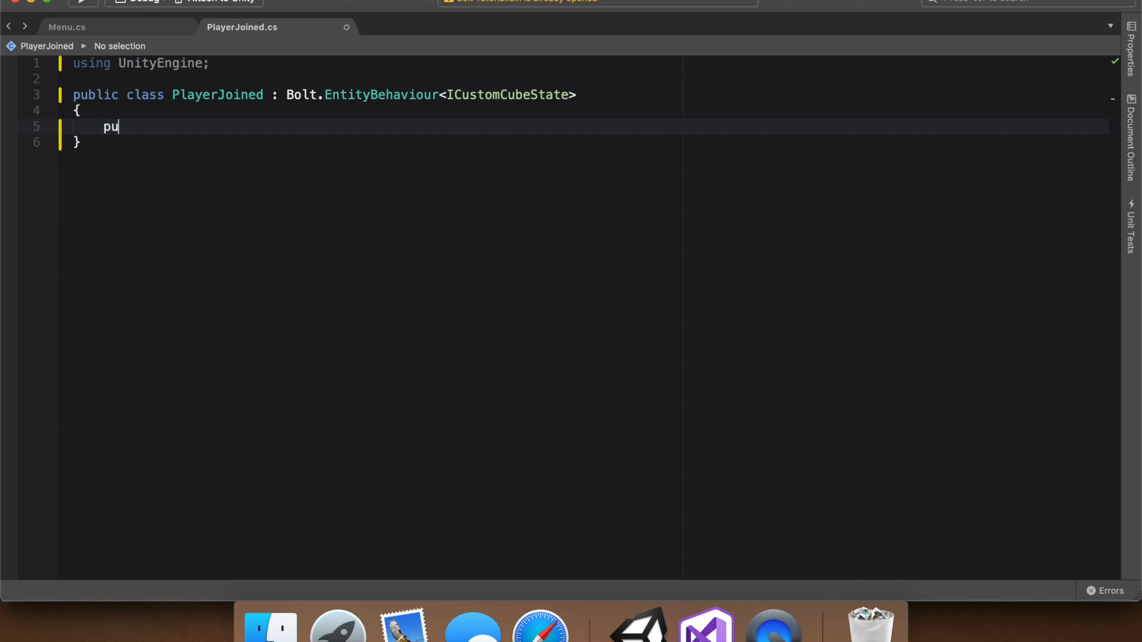
{"action": "type", "text": "blic override void Attached("}
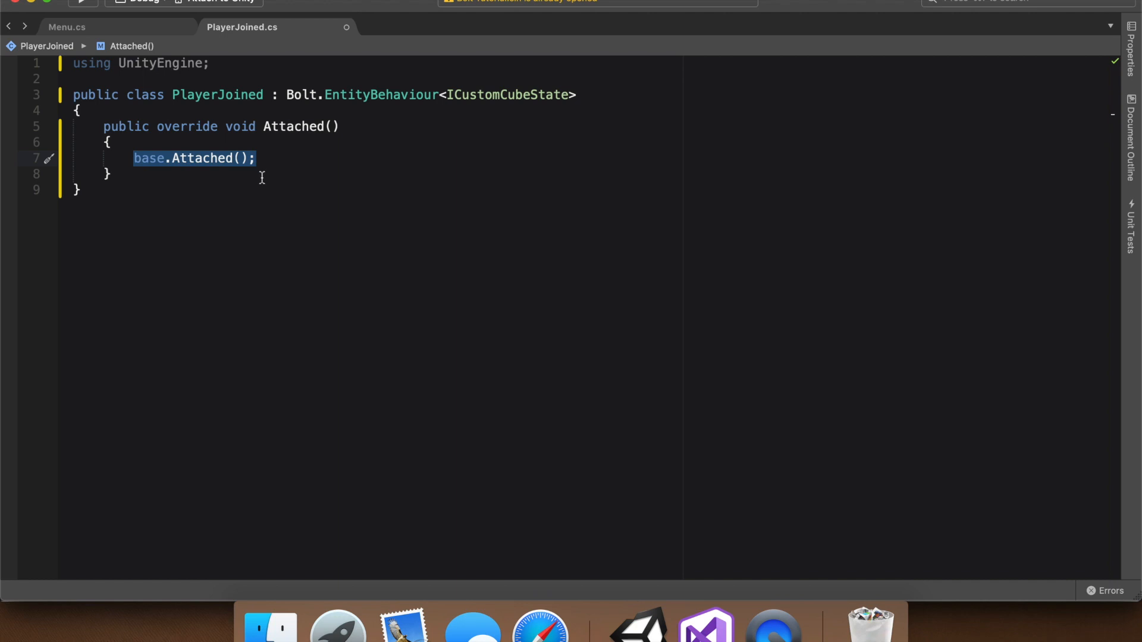
{"action": "key", "text": "Delete"}
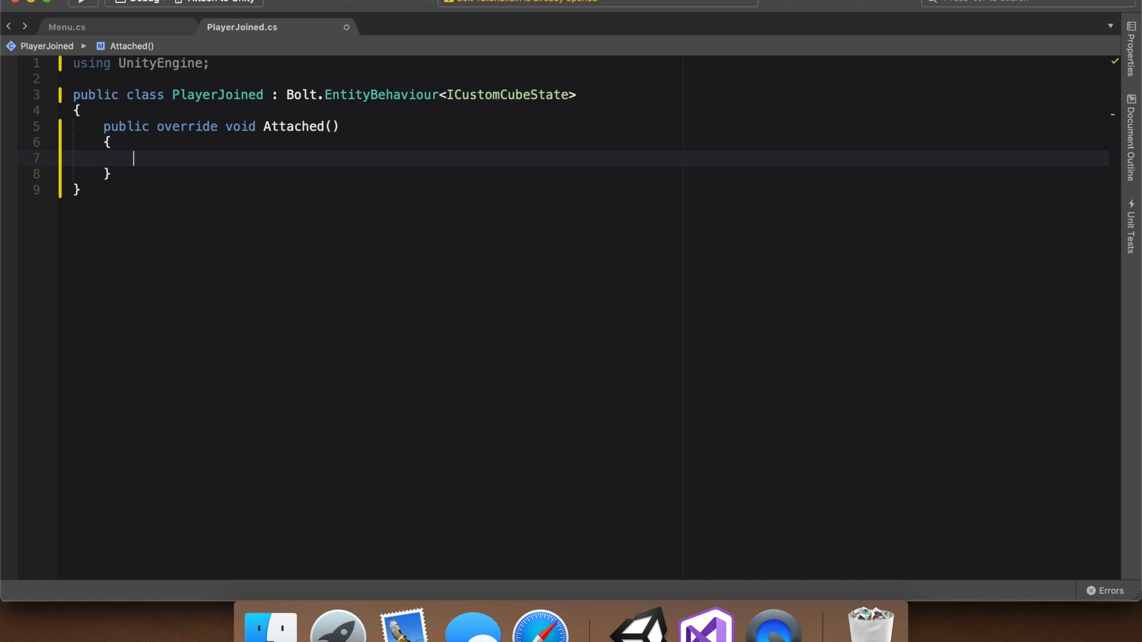
Step: Inside Attached, write var evnt = PlayerJoinedEvent.Create();
{"action": "type", "text": "var"}
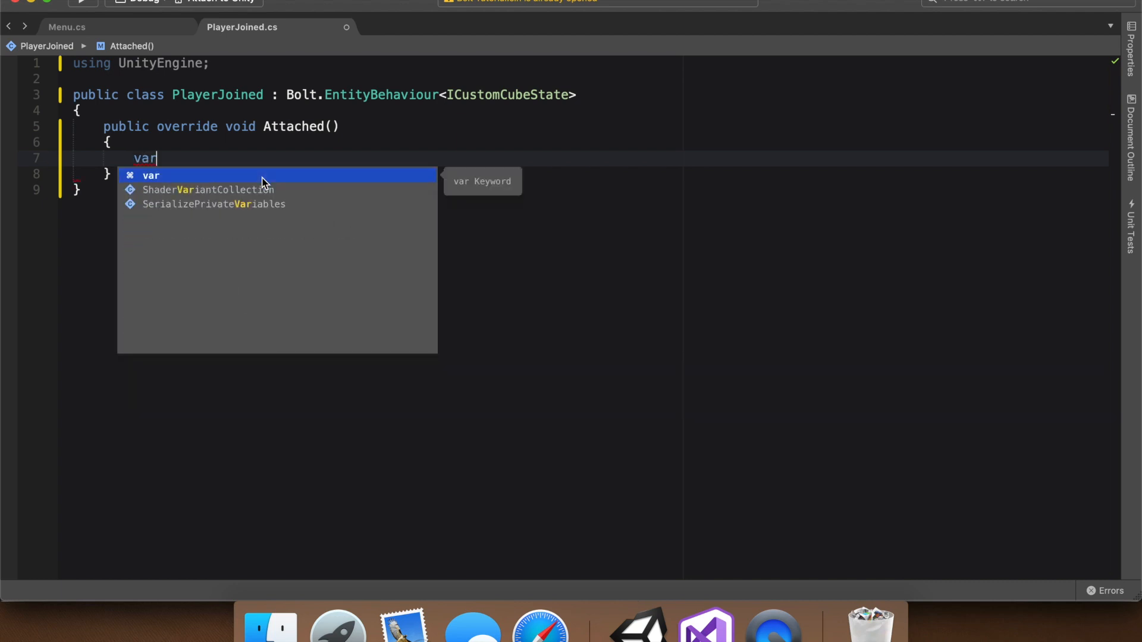
{"action": "type", "text": "ev"}
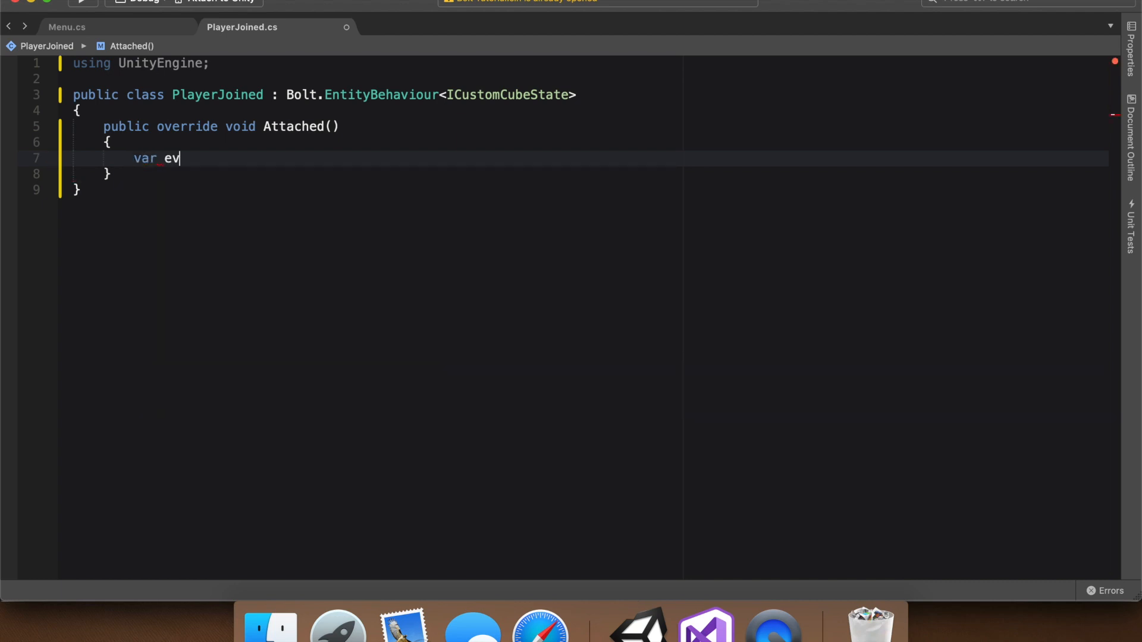
{"action": "type", "text": "nt"}
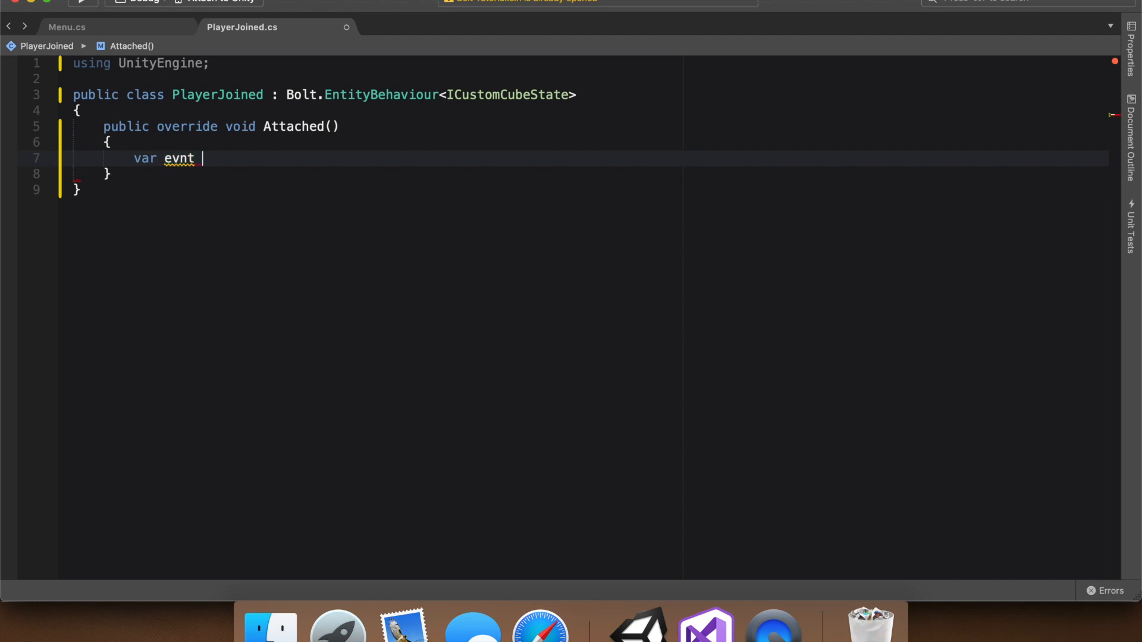
{"action": "type", "text": "="}
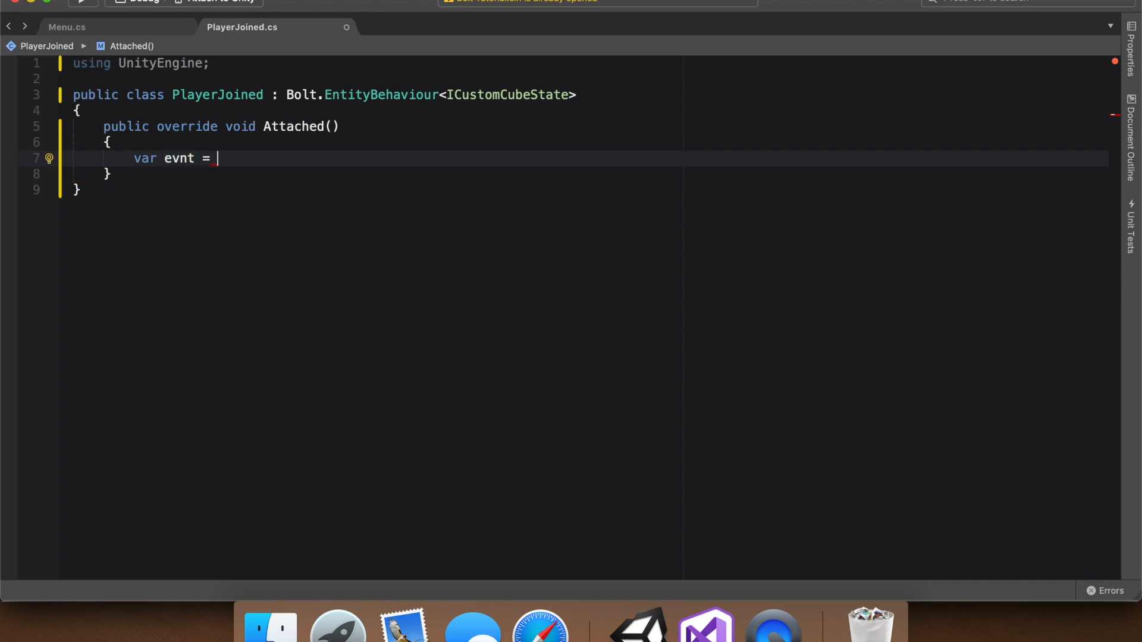
{"action": "type", "text": "P"}
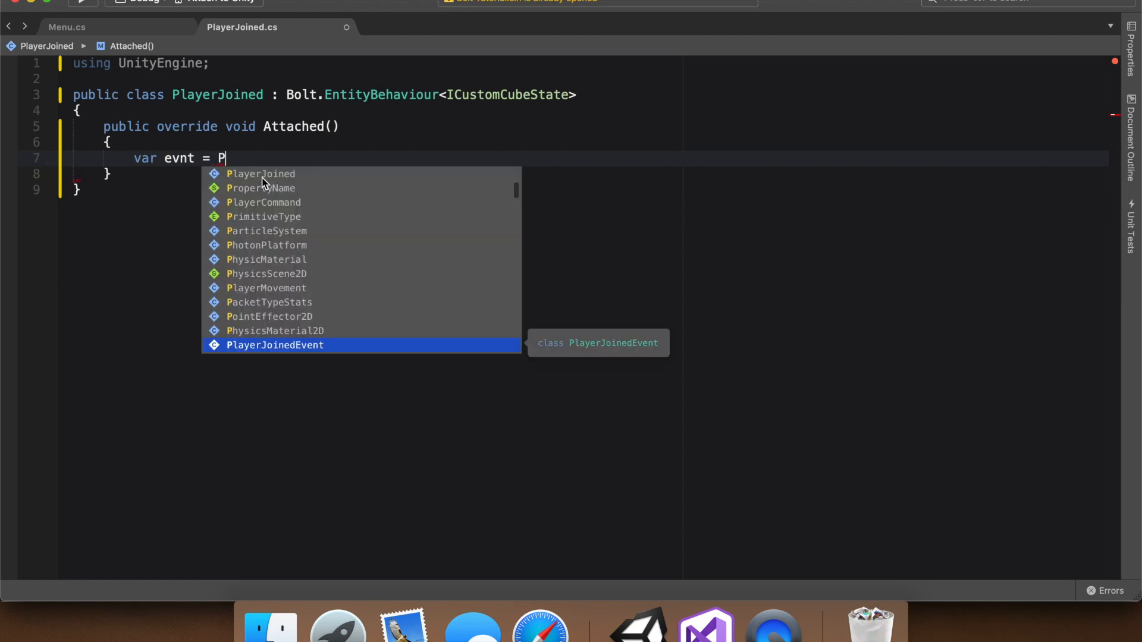
{"action": "type", "text": "layerjoinedEvent"}
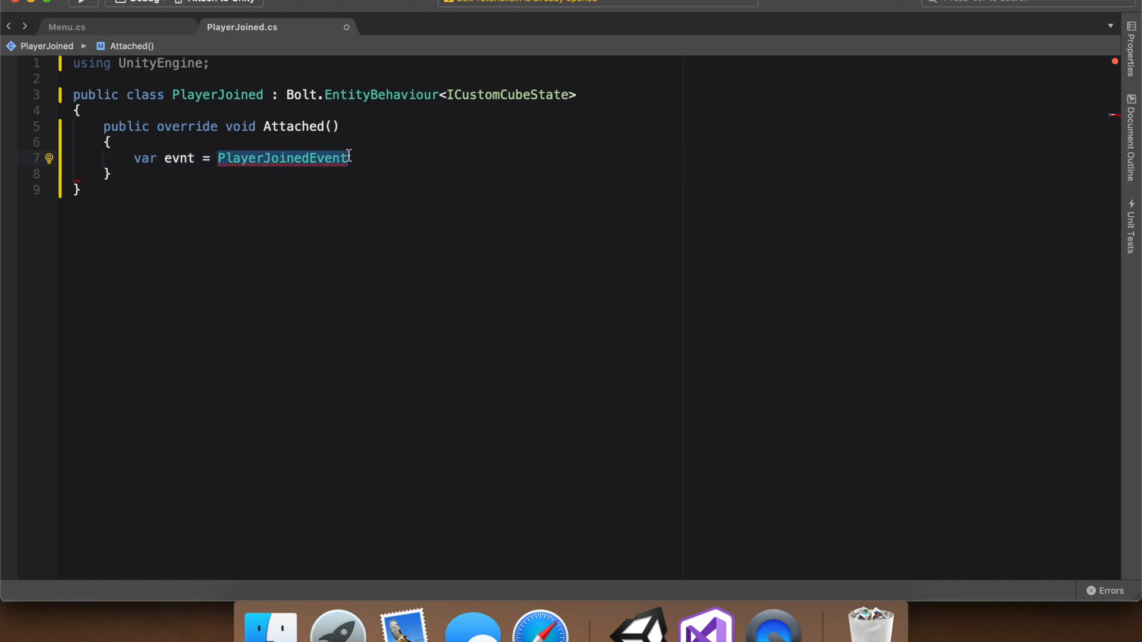
{"action": "type", "text": ".create();"}
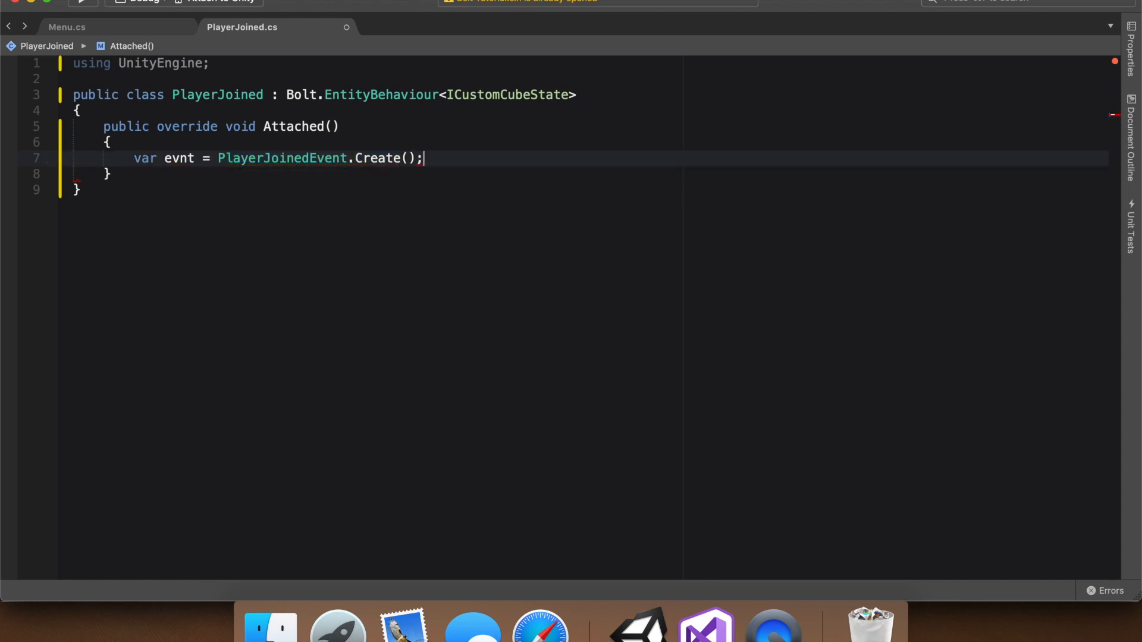
{"action": "left_click", "coordinate": [495, 163]}
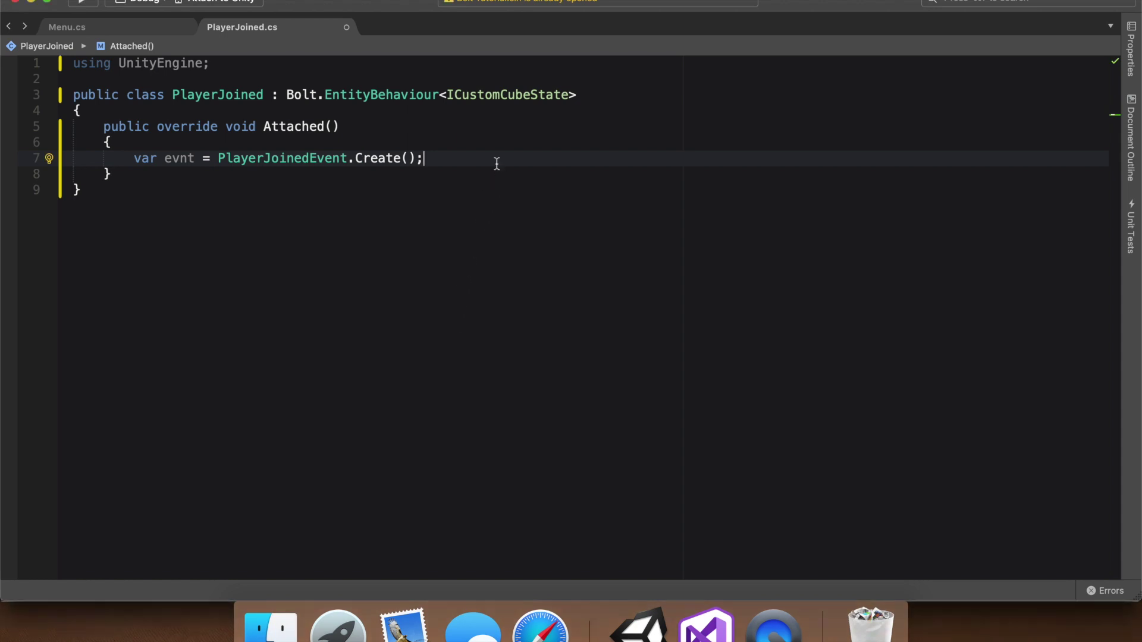
{"action": "type", "text": "e"}
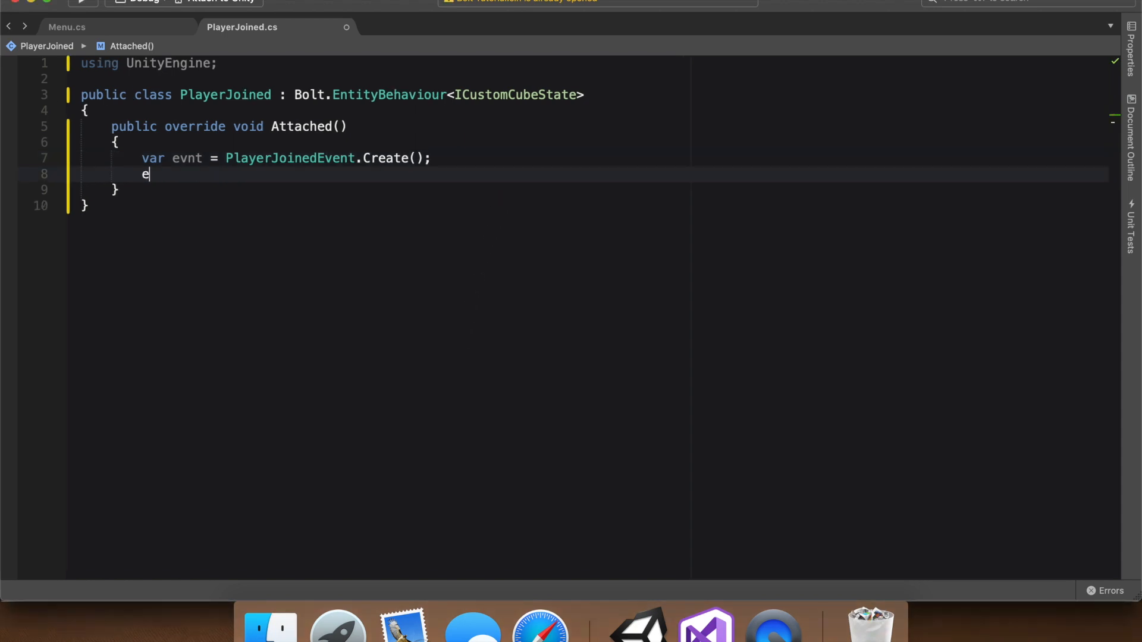
{"action": "type", "text": "vnt."}
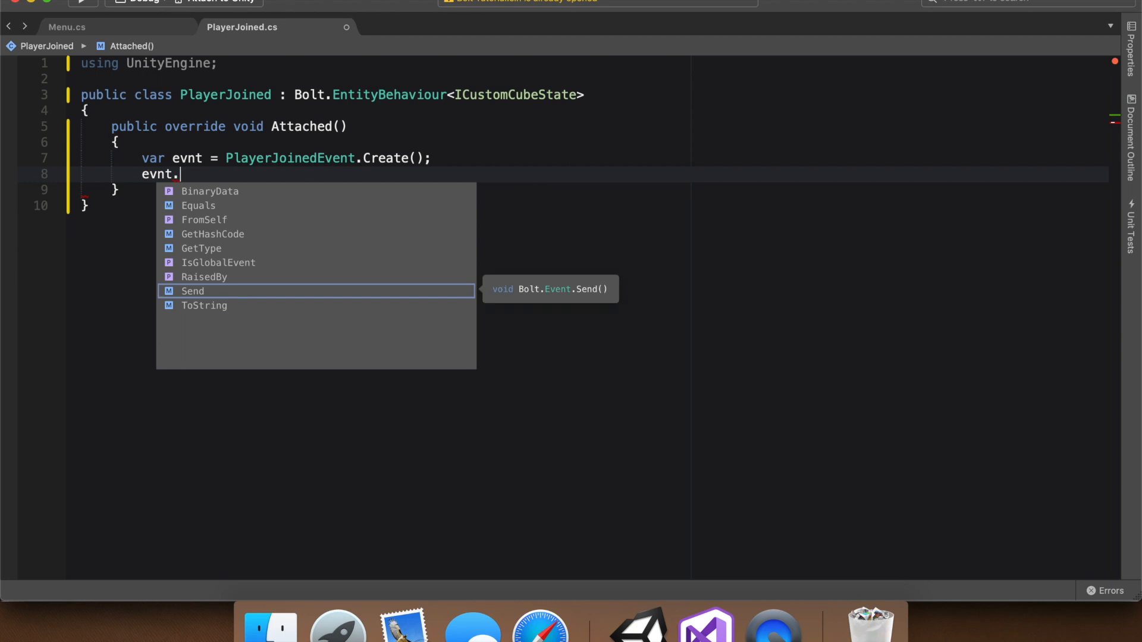
{"action": "key", "text": "Backspace"}
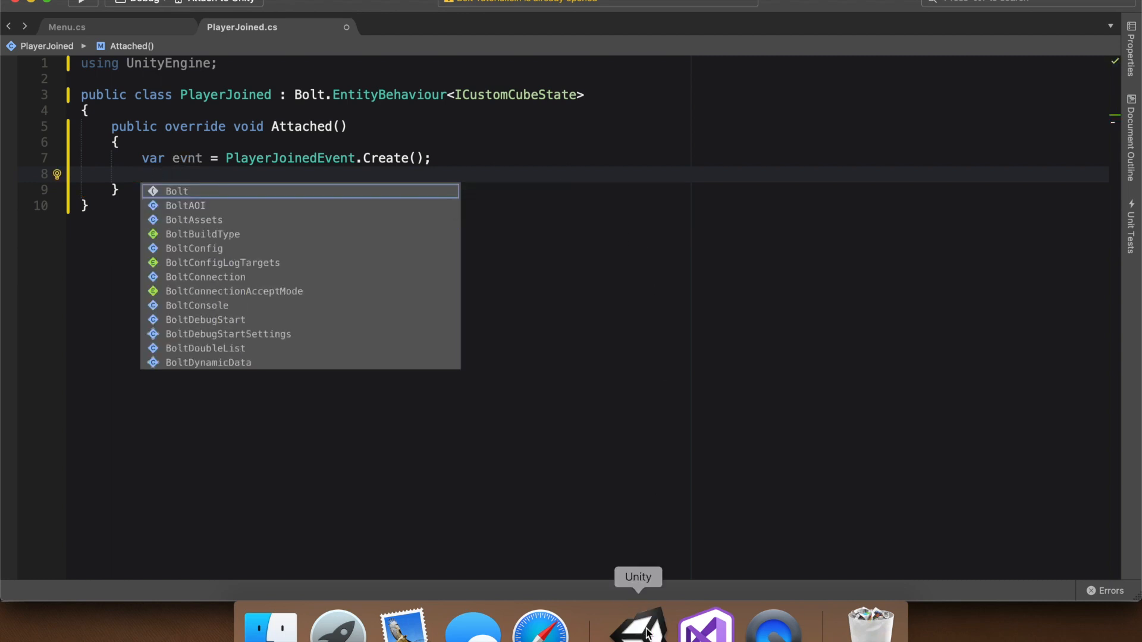
Step: Add a String property named Message to PlayerJoinedEvent in the Bolt editor
{"action": "left_click", "coordinate": [638, 626]}
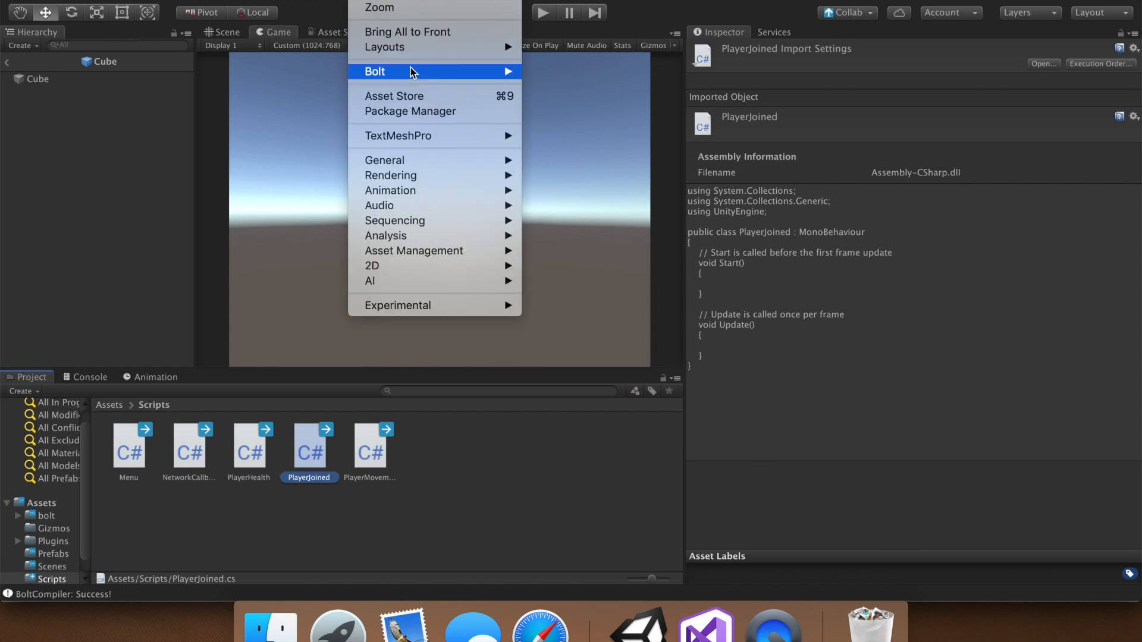
{"action": "left_click", "coordinate": [374, 72]}
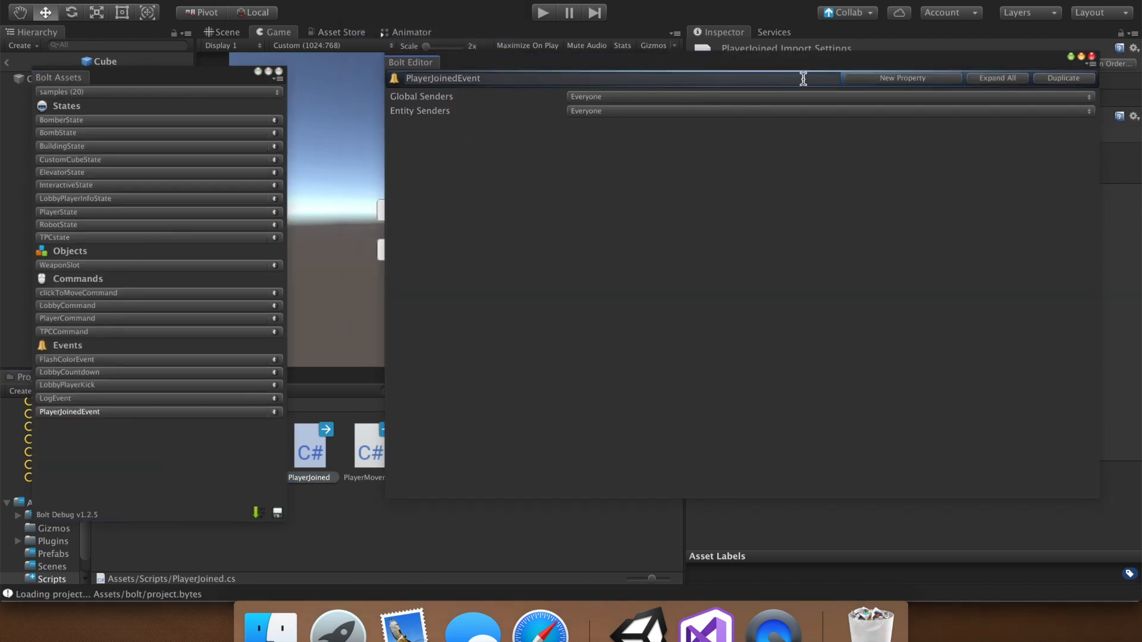
{"action": "left_click", "coordinate": [902, 78]}
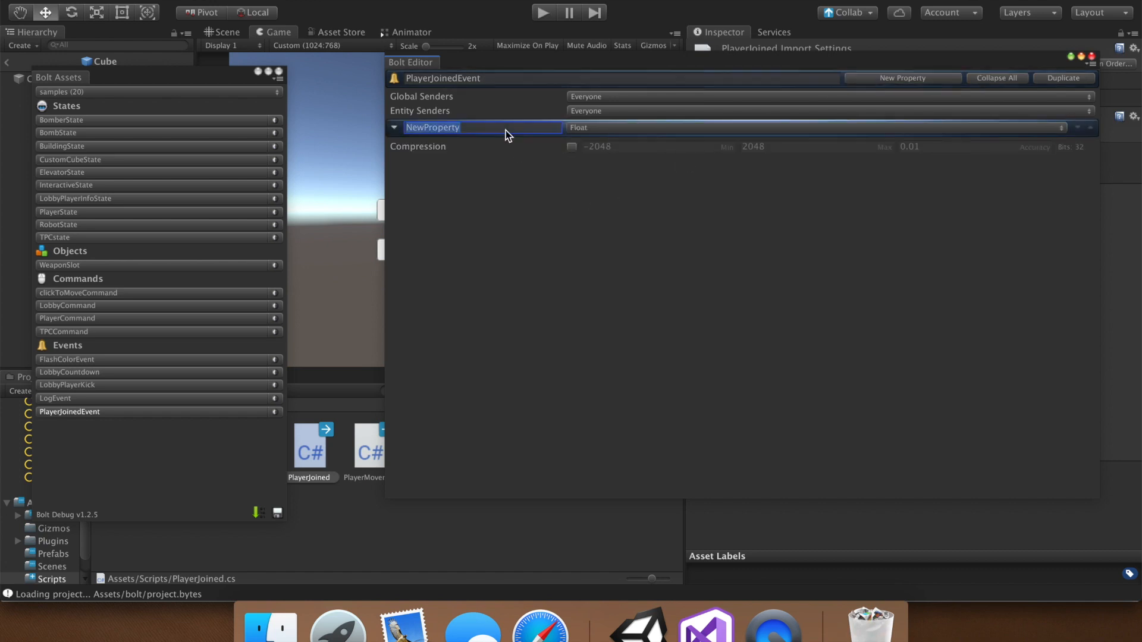
{"action": "type", "text": "M"}
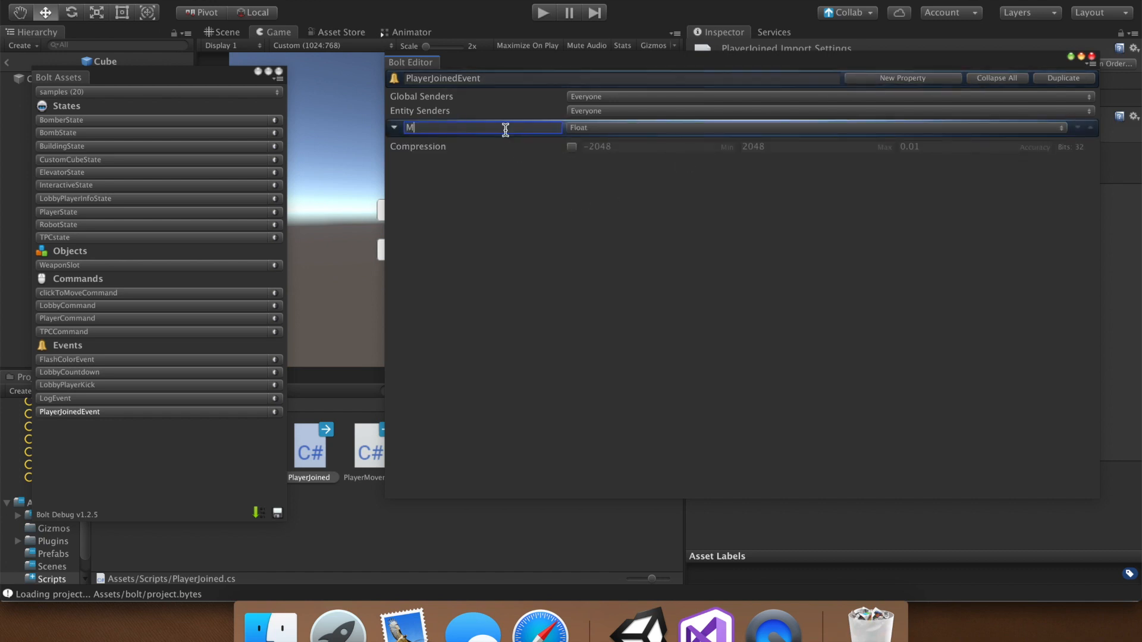
{"action": "type", "text": "essage"}
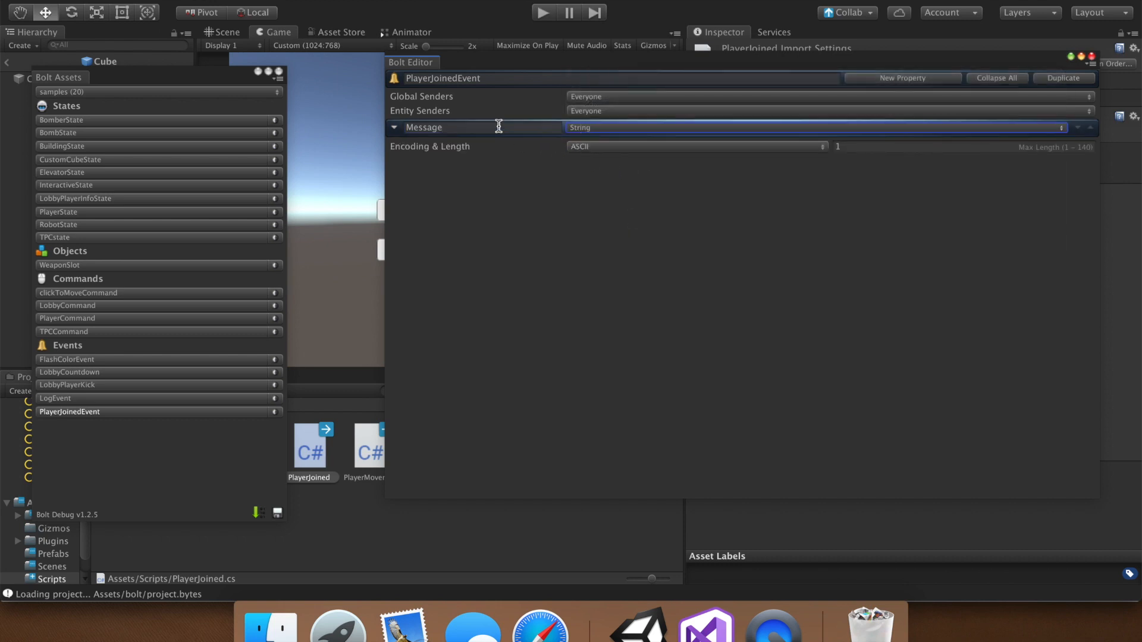
{"action": "mouse_move", "coordinate": [255, 518]}
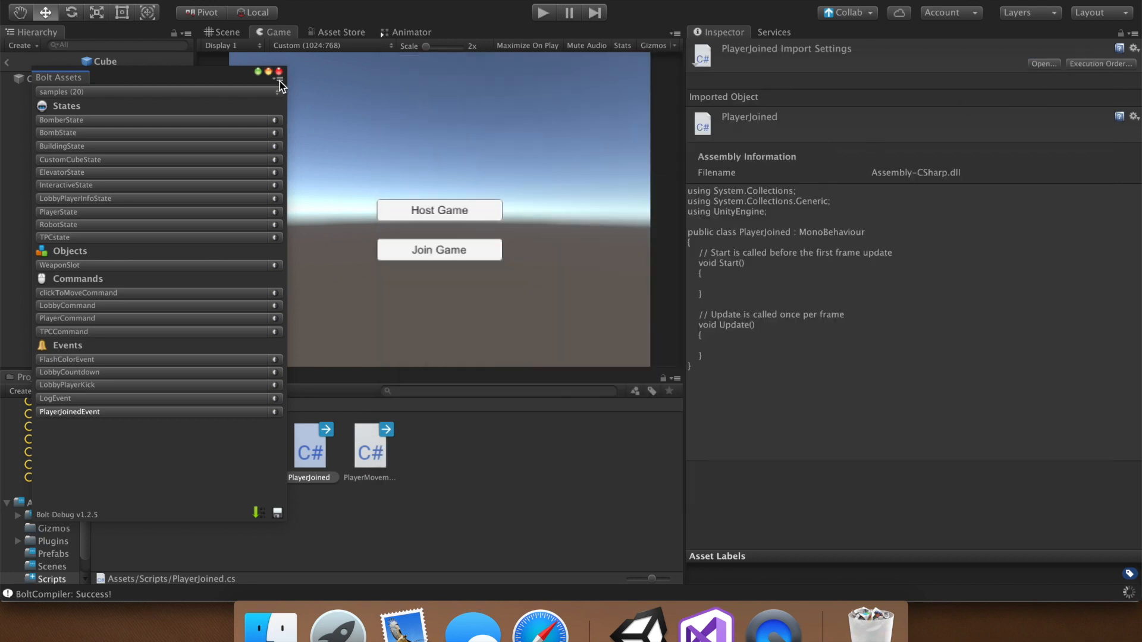
{"action": "left_click", "coordinate": [705, 624]}
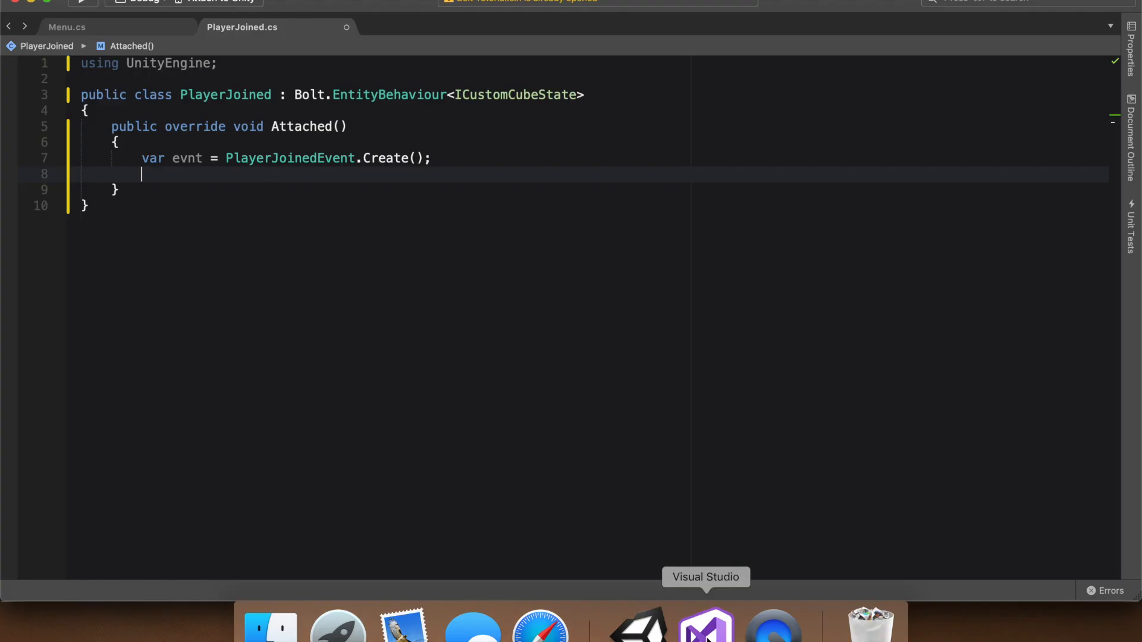
{"action": "mouse_move", "coordinate": [253, 178]}
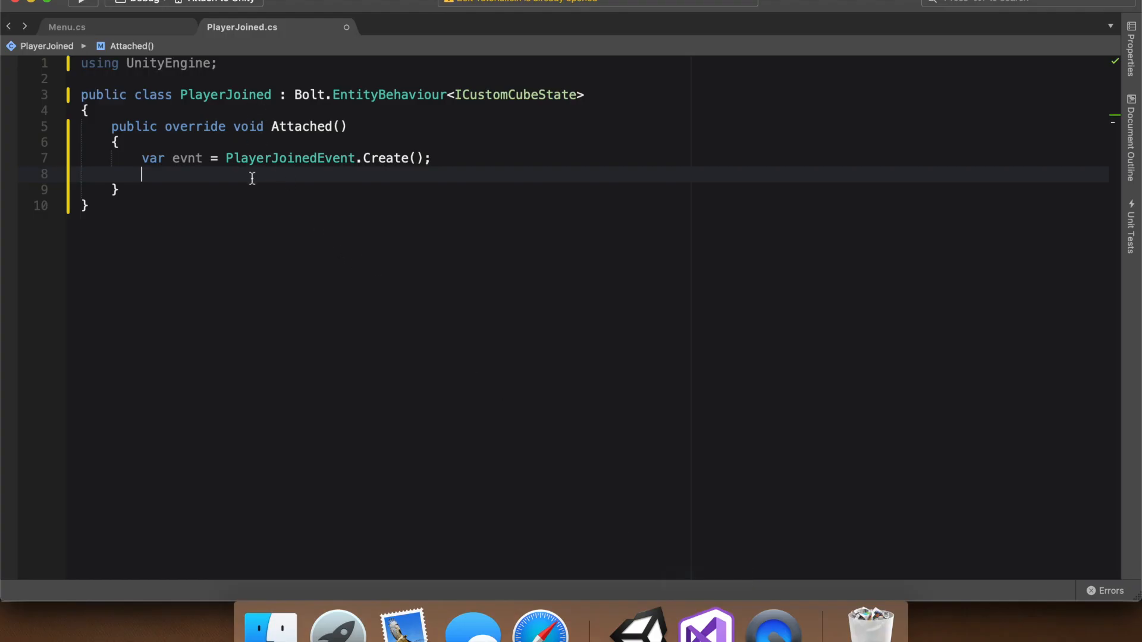
Step: Set evnt.Message = "Hello there!"; and call evnt.Send(); in Attached
{"action": "type", "text": "evn"}
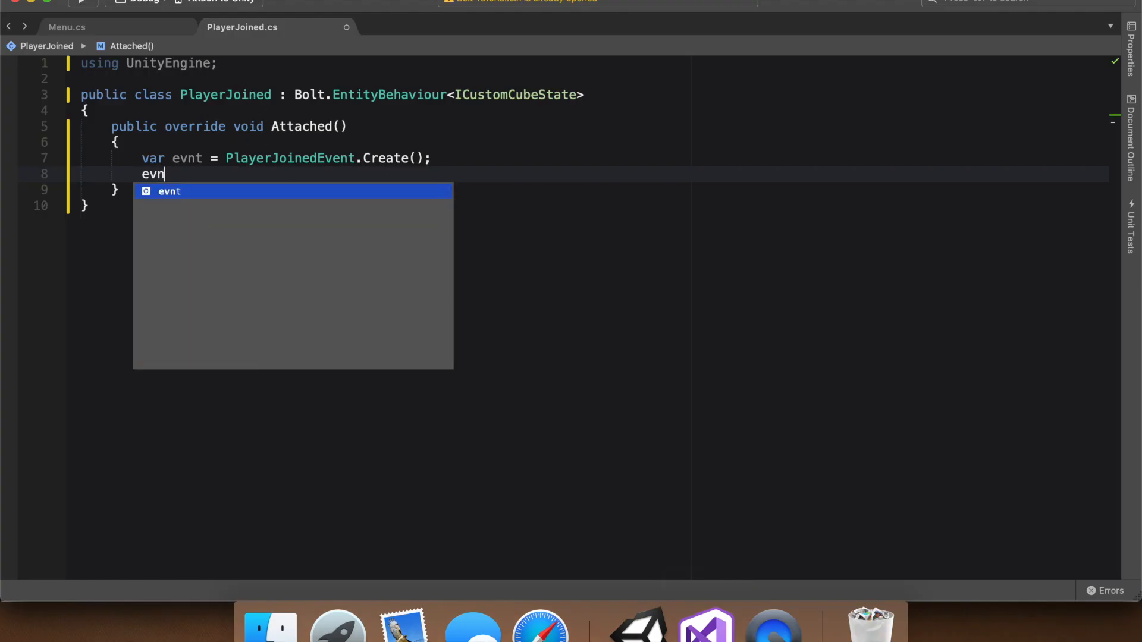
{"action": "type", "text": "t.m"}
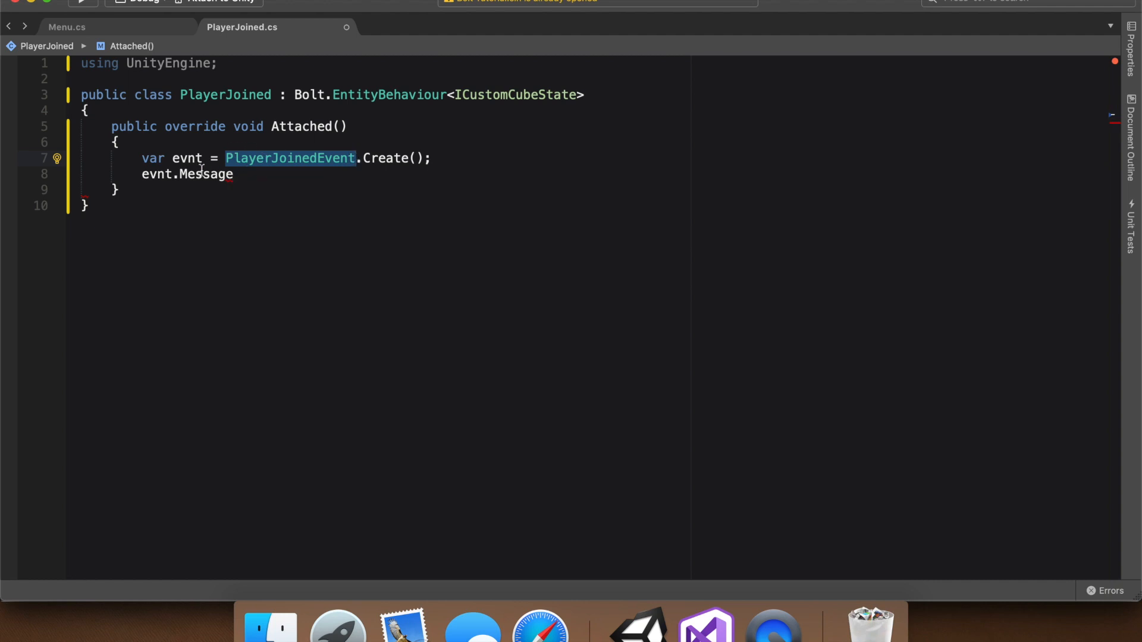
{"action": "left_click", "coordinate": [233, 174]}
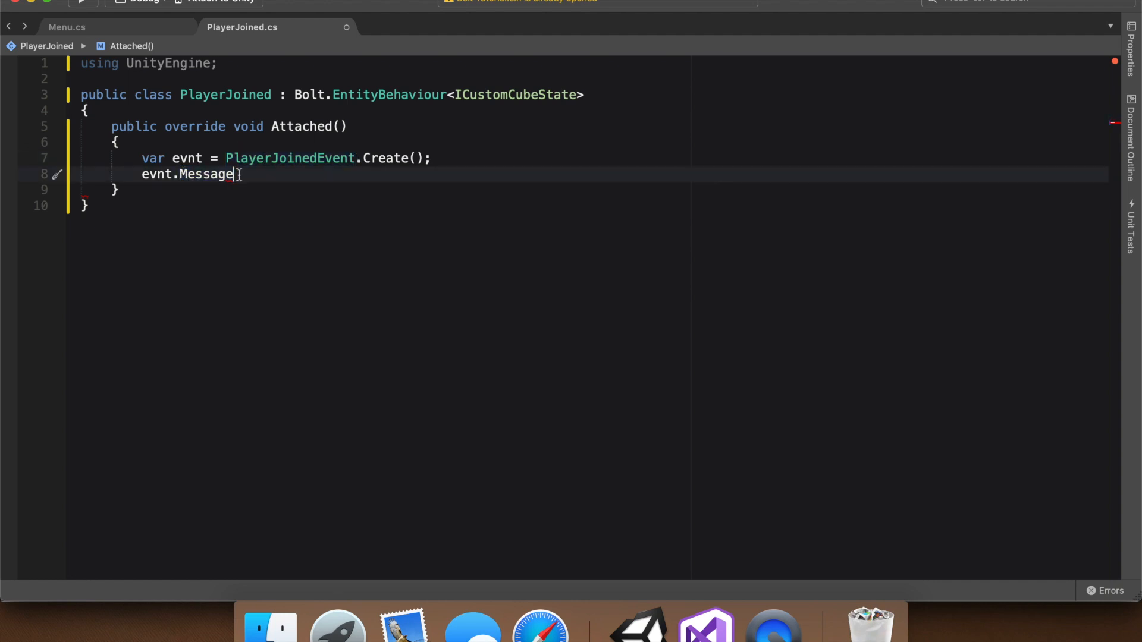
{"action": "type", "text": "="}
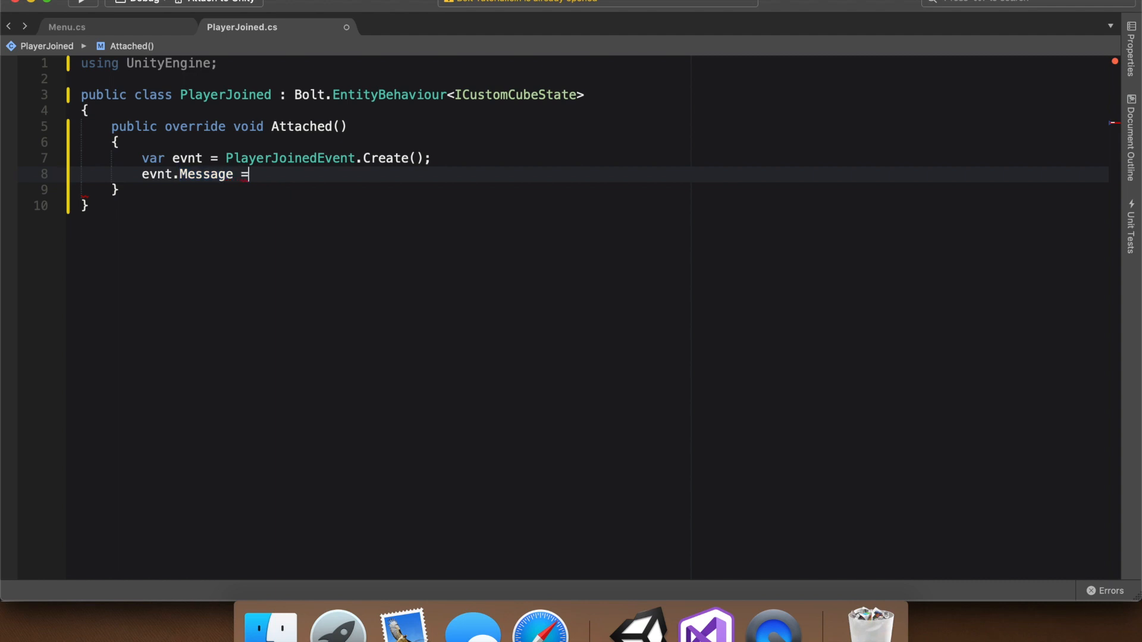
{"action": "type", "text": "\"Hell\""}
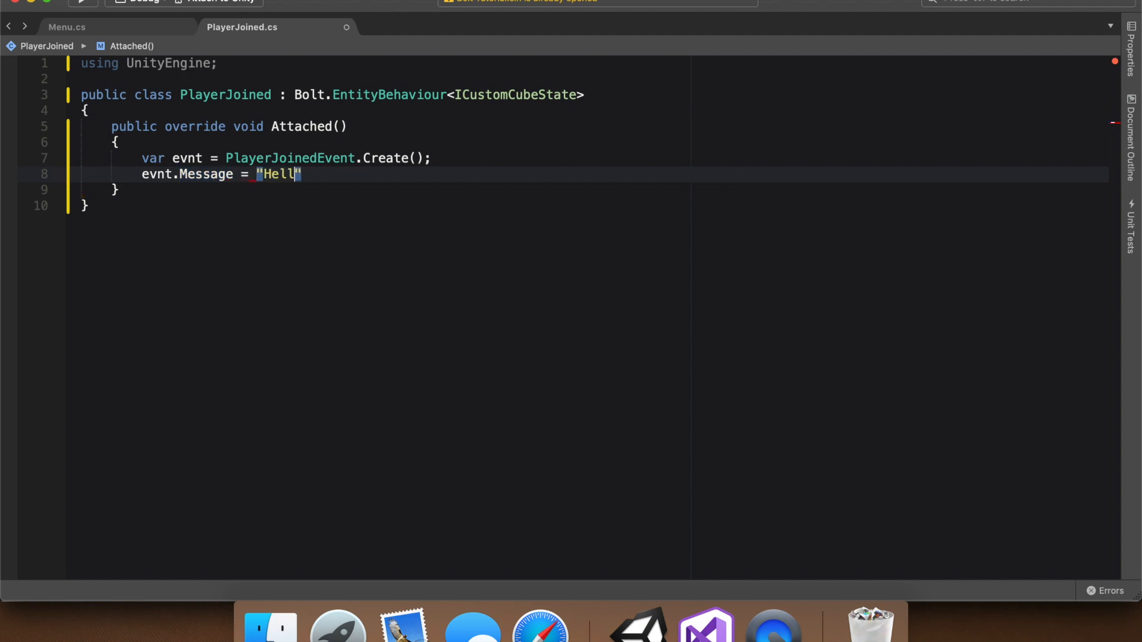
{"action": "type", "text": "o there!"}
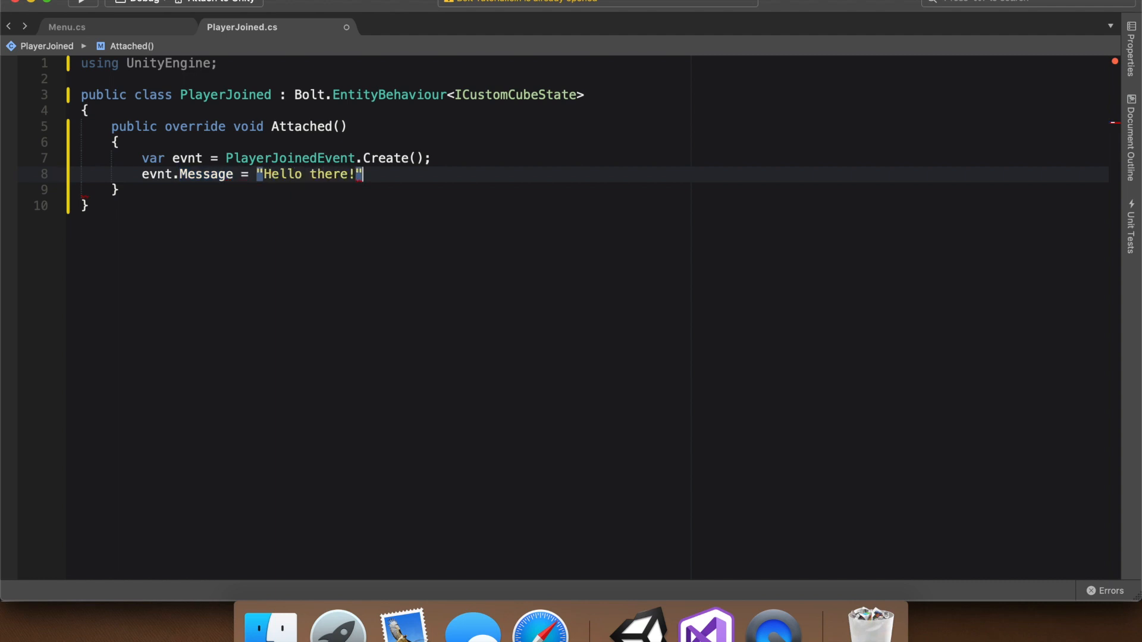
{"action": "type", "text": ";"}
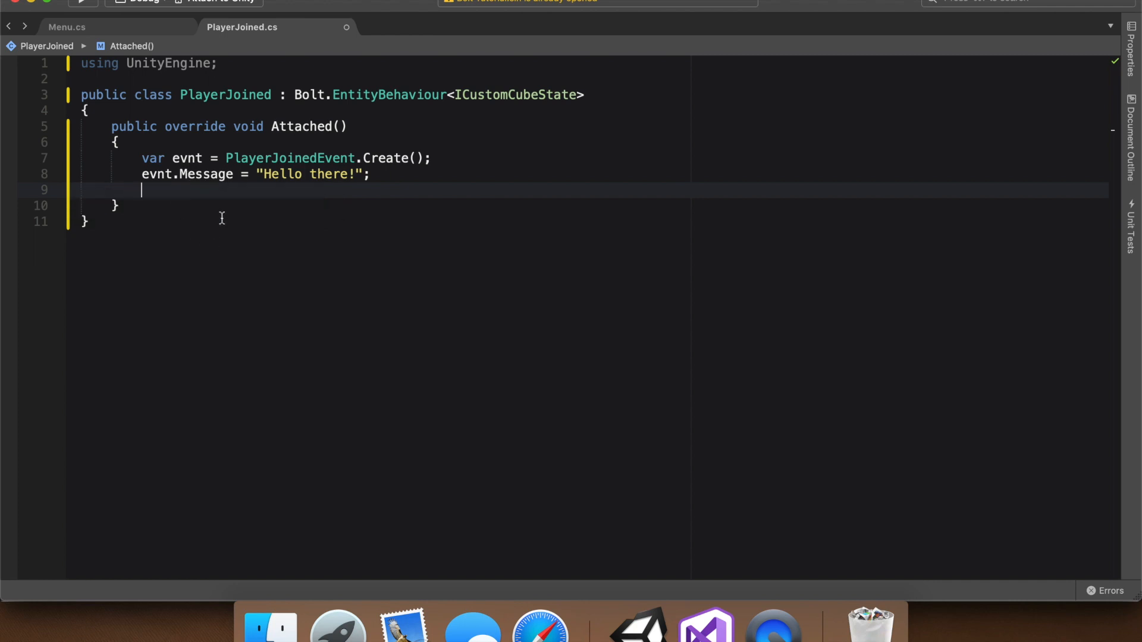
{"action": "type", "text": "evnt.send();"}
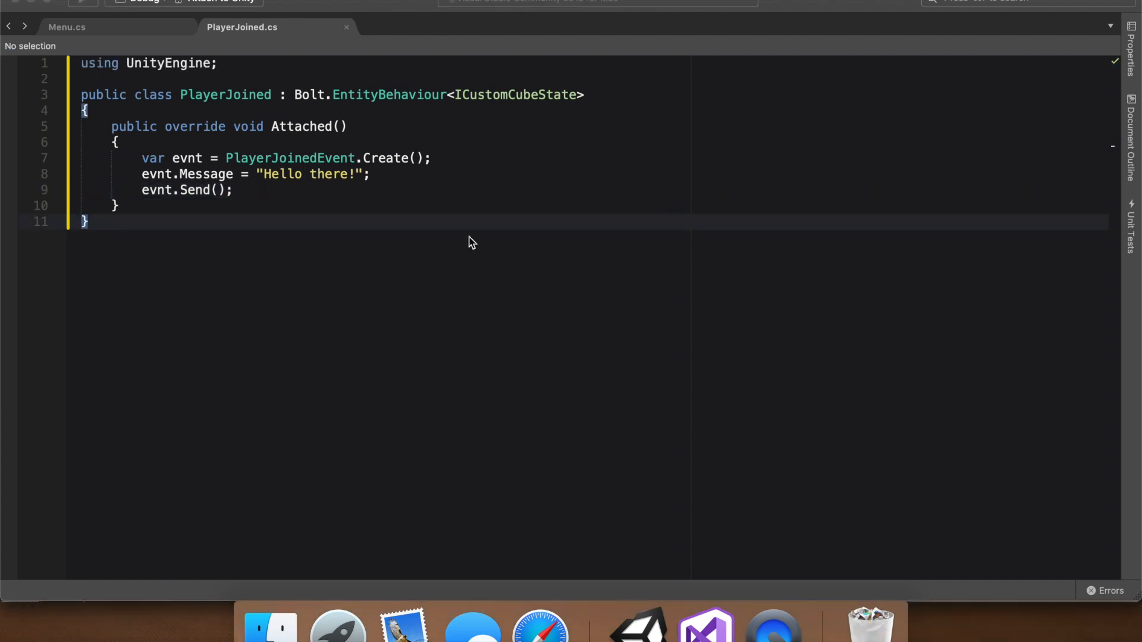
{"action": "mouse_move", "coordinate": [637, 623]}
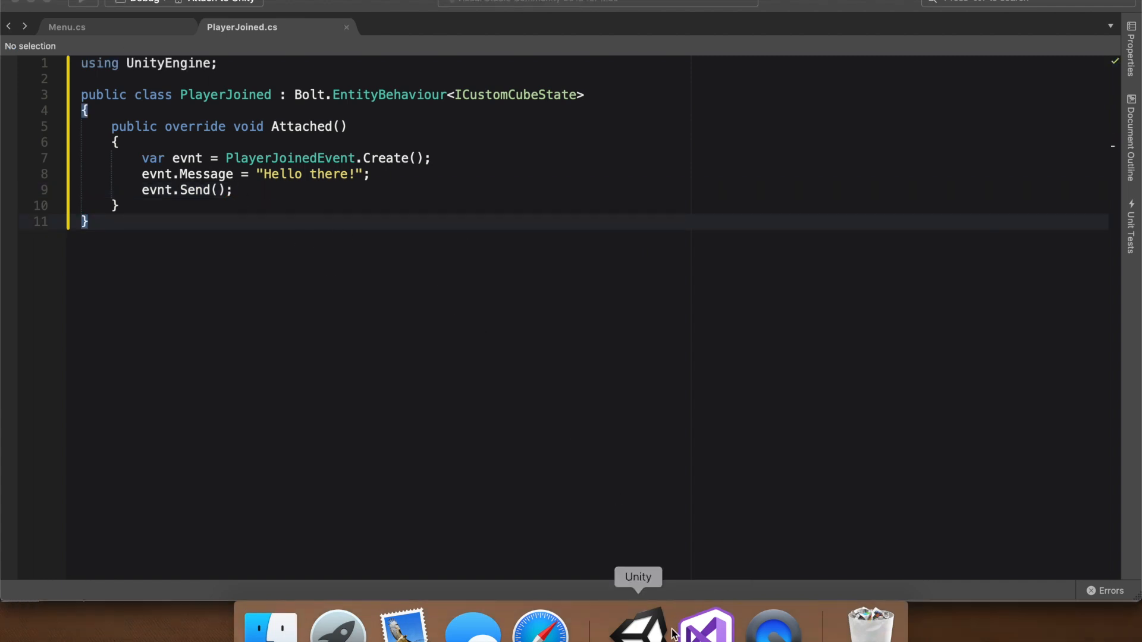
Step: Create a ServerEventListener C# script in Scripts and open the SampleScene scene
{"action": "left_click", "coordinate": [637, 622]}
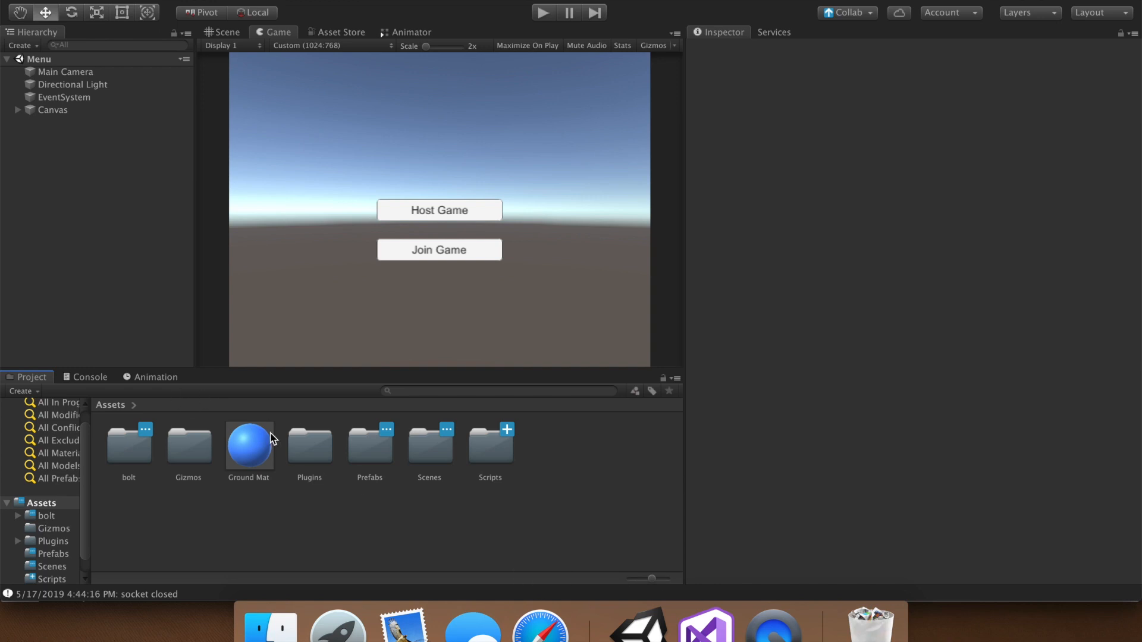
{"action": "double_click", "coordinate": [489, 444]}
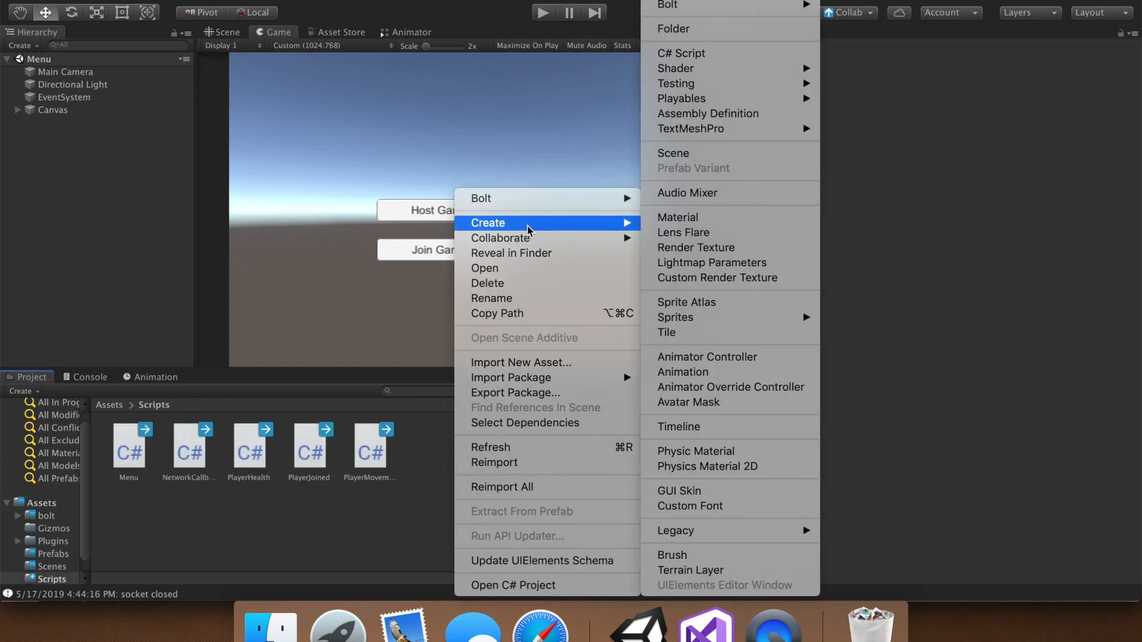
{"action": "left_click", "coordinate": [681, 52]}
{"action": "type", "text": "ServerEventL"}
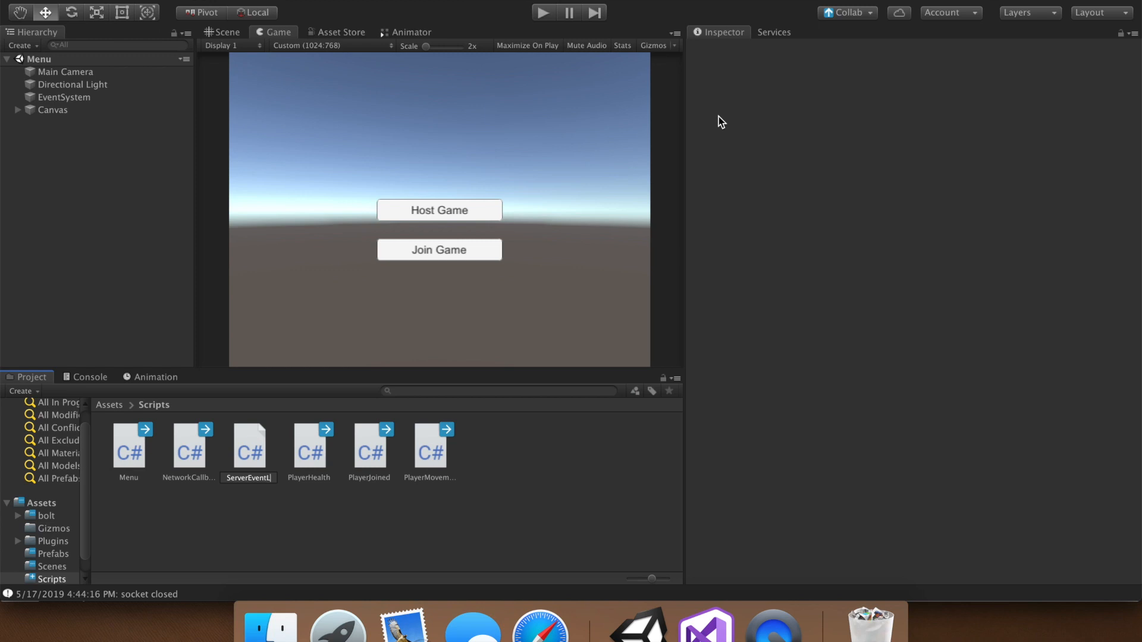
{"action": "left_click", "coordinate": [429, 446]}
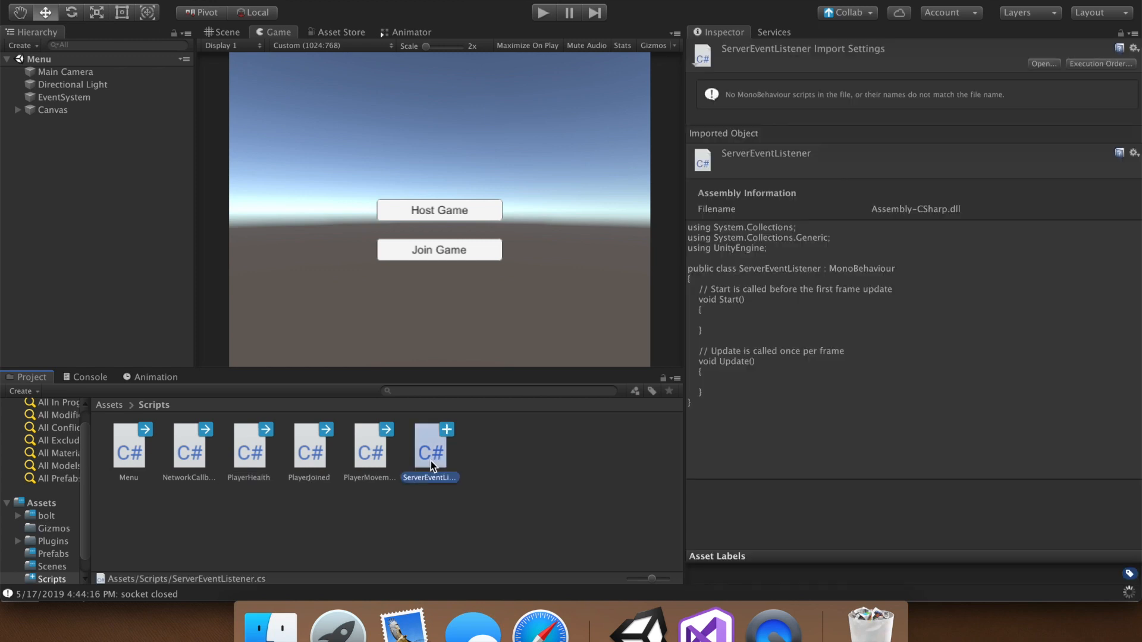
{"action": "mouse_move", "coordinate": [124, 406]}
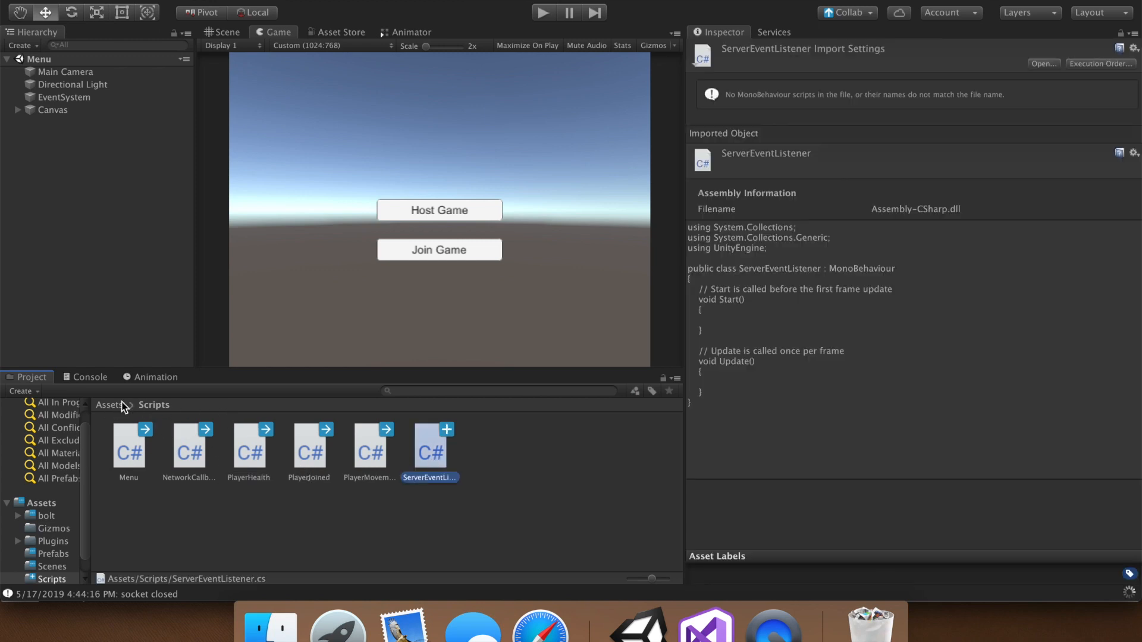
{"action": "left_click", "coordinate": [108, 405]}
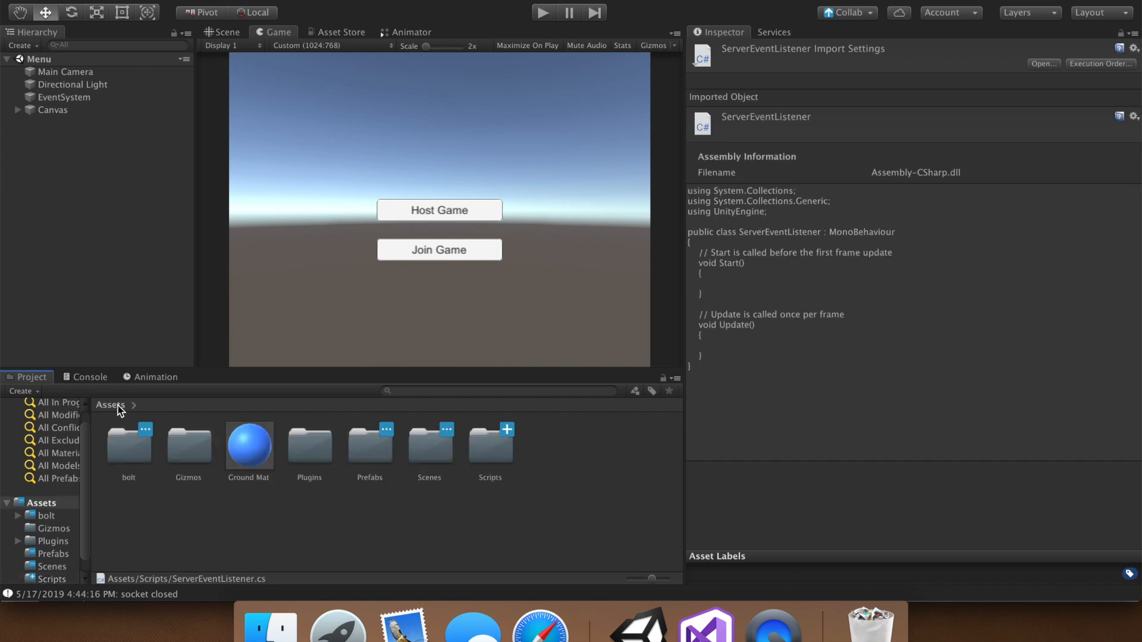
{"action": "left_click", "coordinate": [429, 444]}
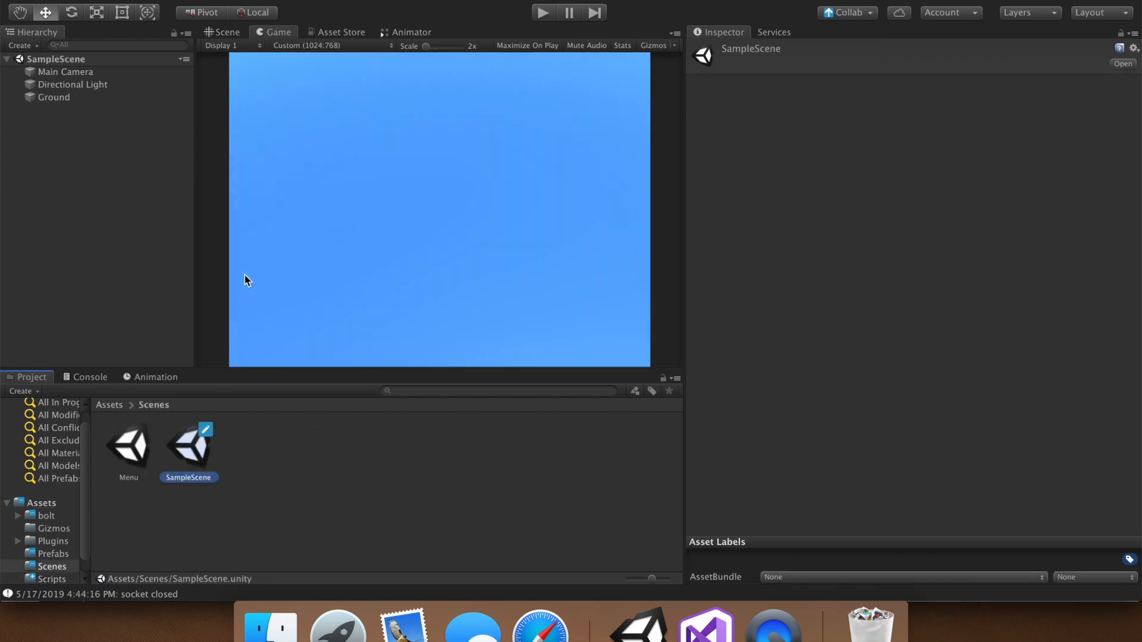
Step: Create an empty scene object at the origin and open the ServerEventListener script from Scripts
{"action": "left_click", "coordinate": [108, 405]}
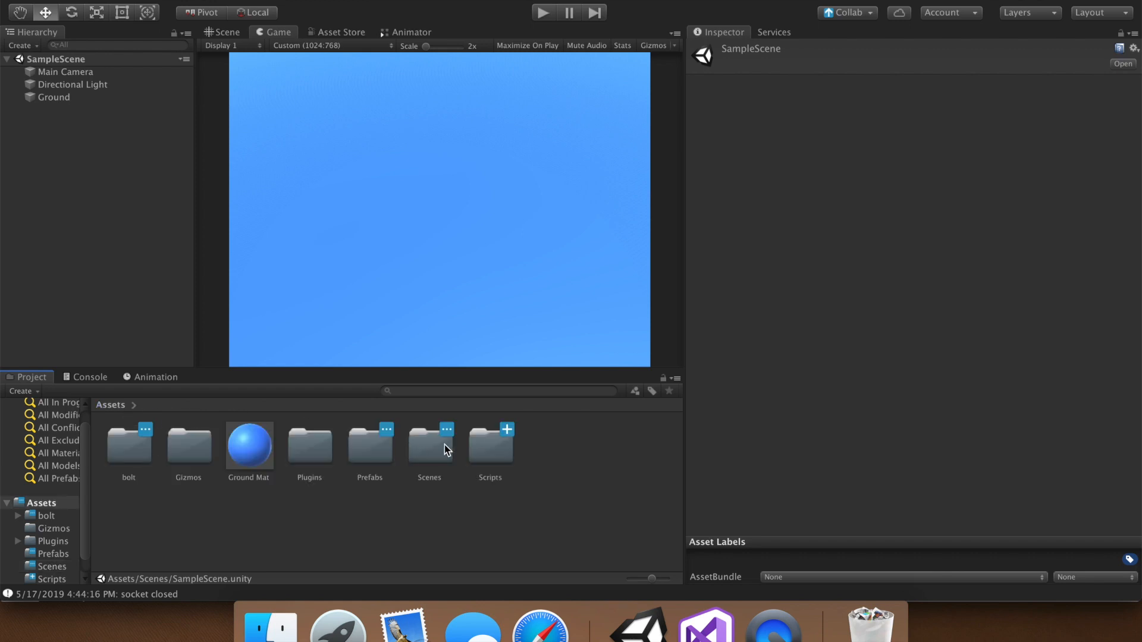
{"action": "double_click", "coordinate": [489, 444]}
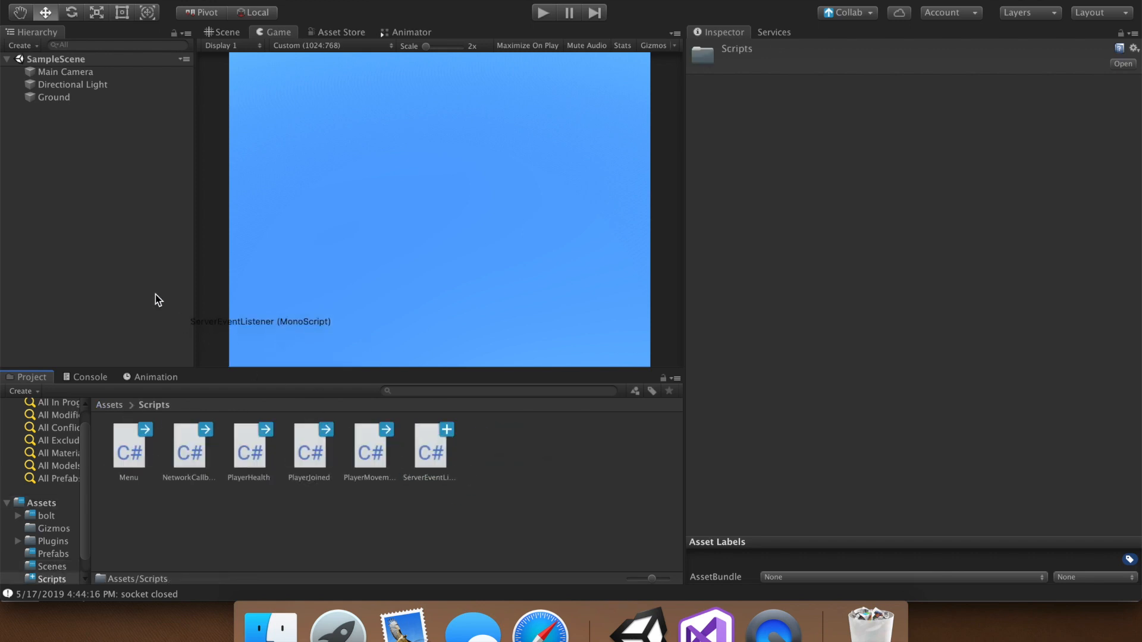
{"action": "mouse_move", "coordinate": [108, 239]}
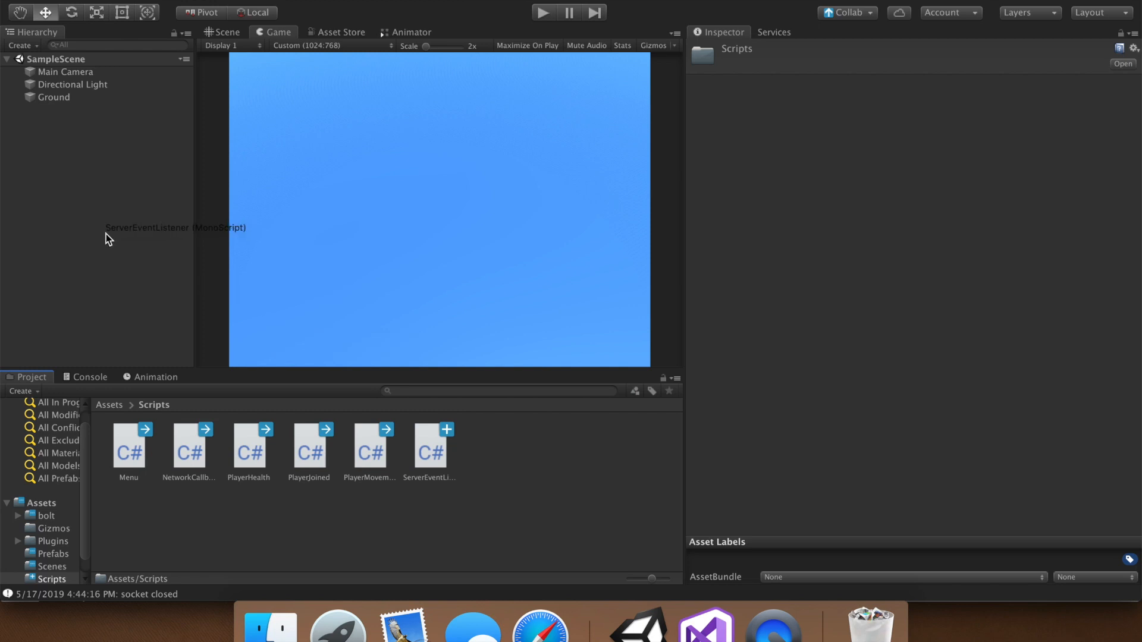
{"action": "right_click", "coordinate": [85, 186]}
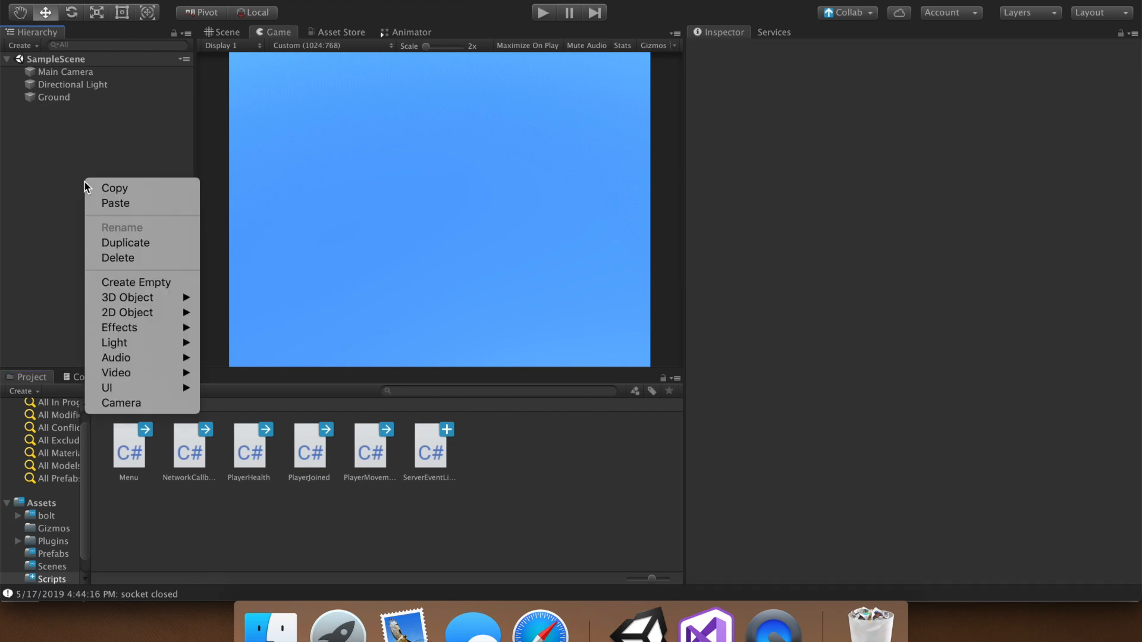
{"action": "left_click", "coordinate": [135, 282]}
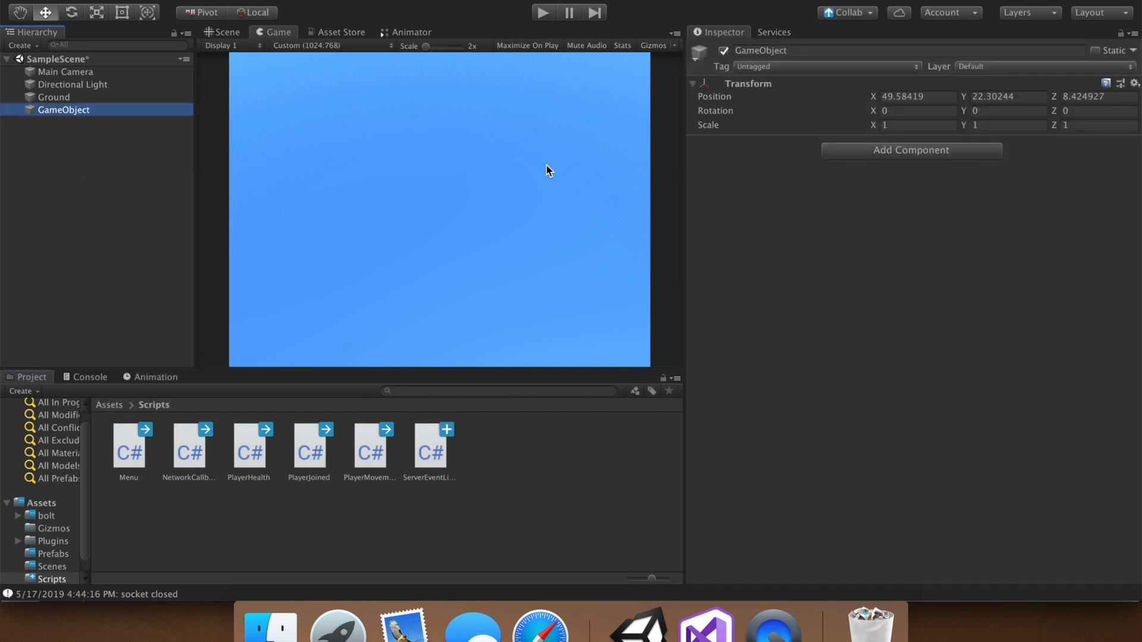
{"action": "right_click", "coordinate": [747, 83]}
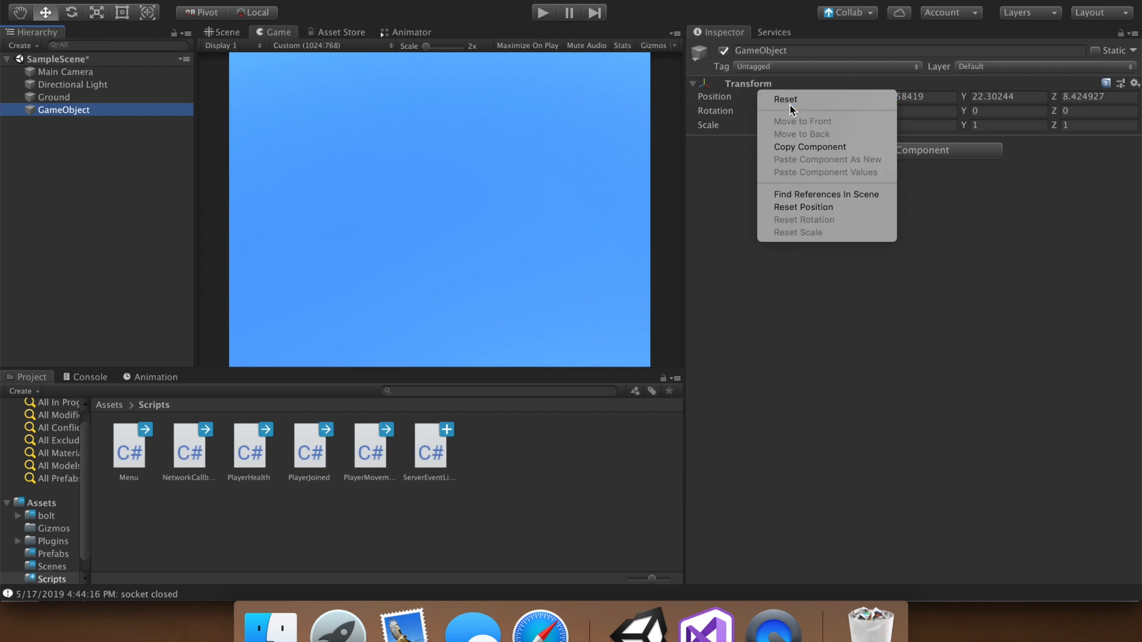
{"action": "left_click", "coordinate": [785, 100]}
{"action": "type", "text": "Server Event Listener"}
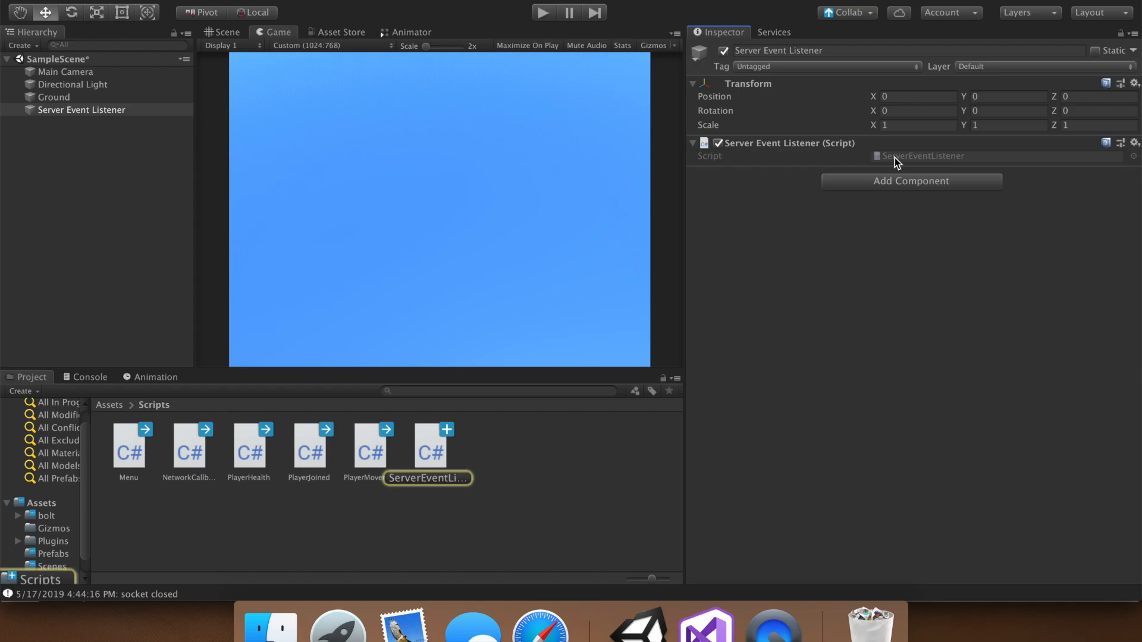
{"action": "double_click", "coordinate": [428, 444]}
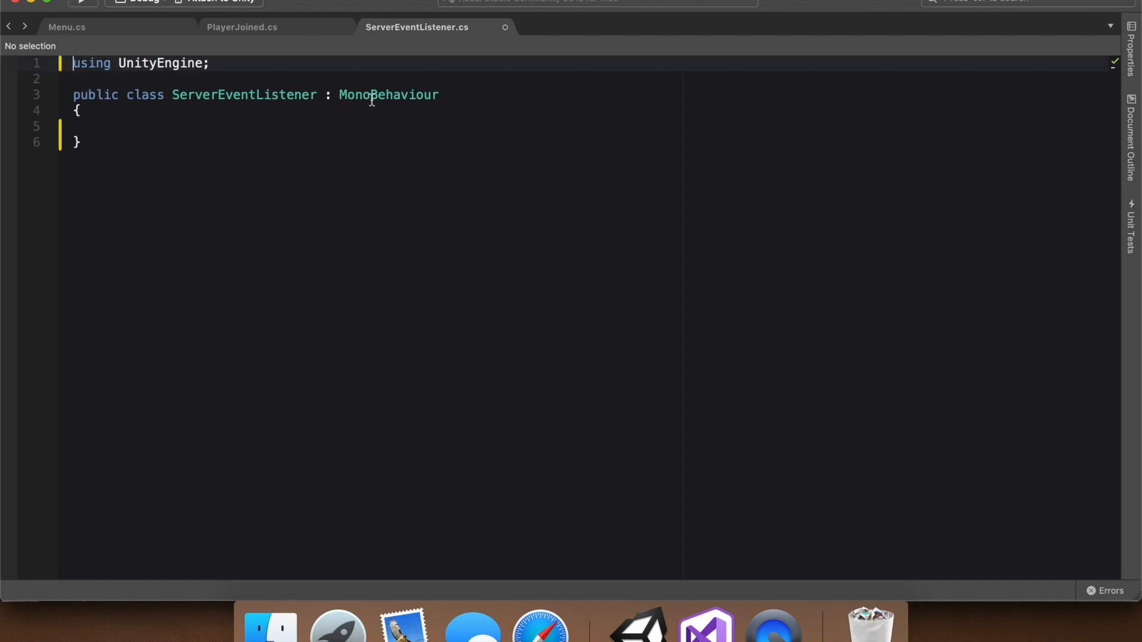
{"action": "mouse_move", "coordinate": [397, 95]}
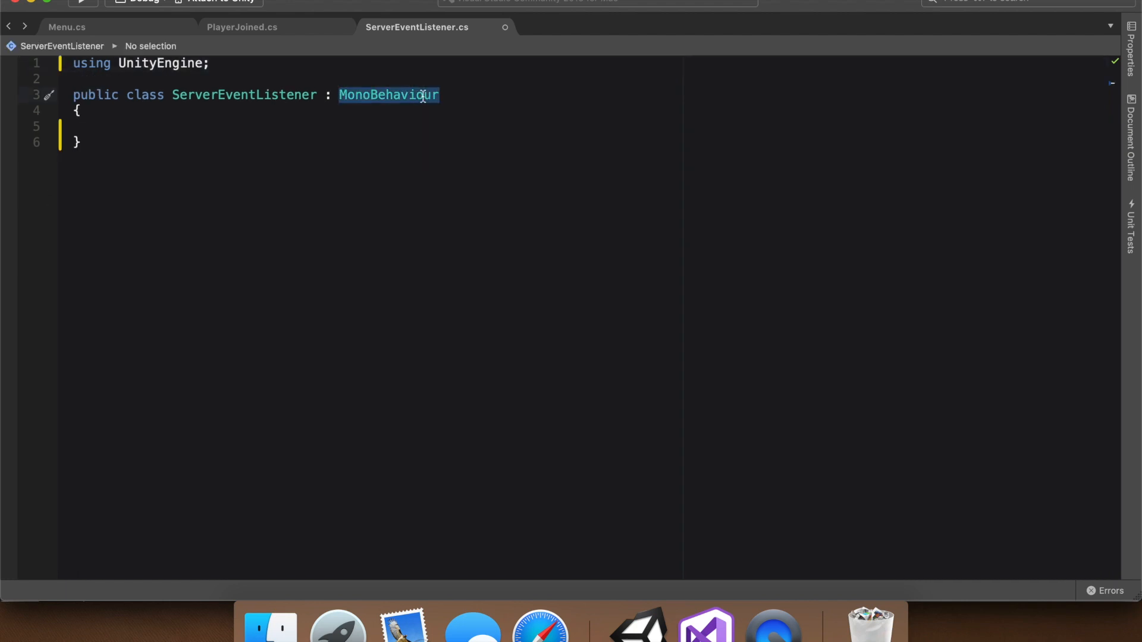
Step: Replace MonoBehaviour with Bolt.GlobalEventListener, briefly checking the PlayerJoined.cs tab
{"action": "type", "text": "Bolt.GlobalEventListene"}
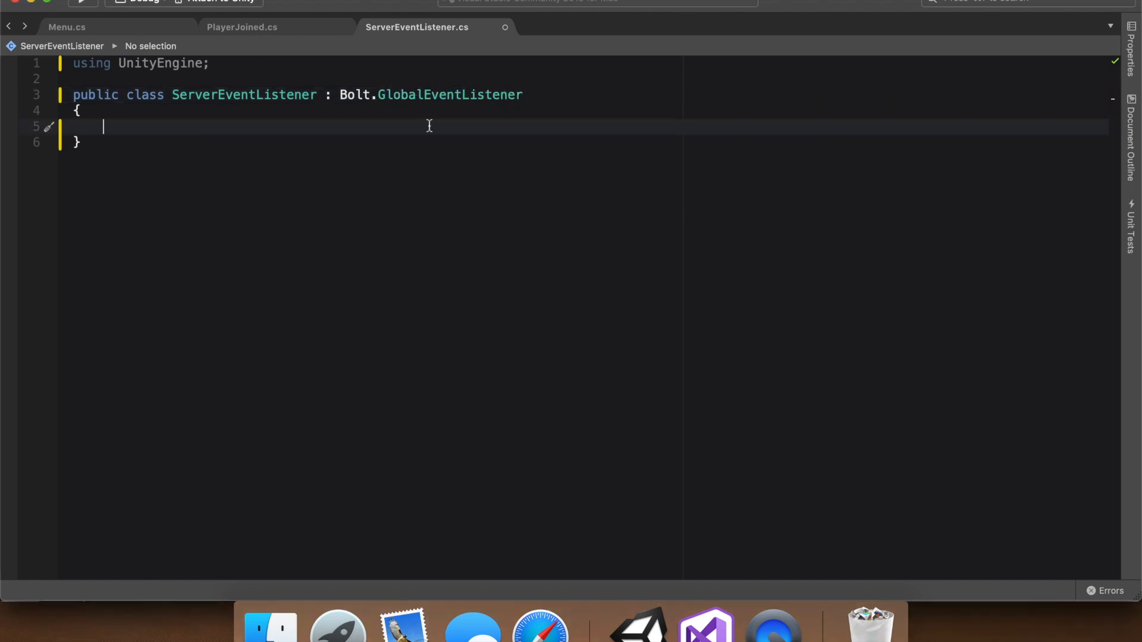
{"action": "mouse_move", "coordinate": [439, 144]}
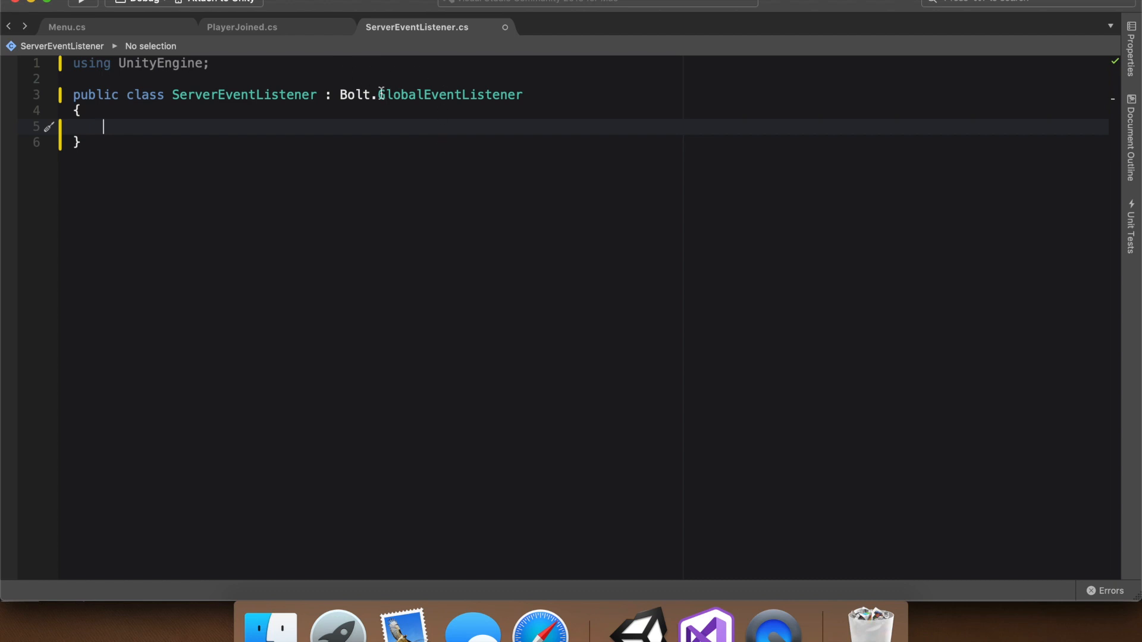
{"action": "left_click", "coordinate": [241, 27]}
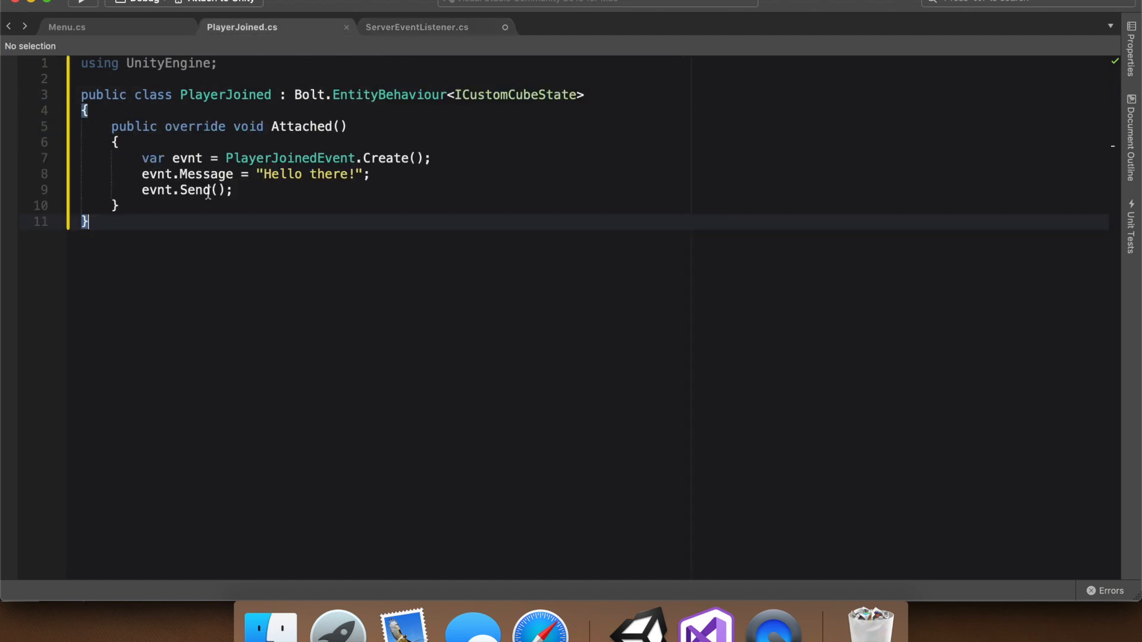
{"action": "left_click", "coordinate": [416, 26]}
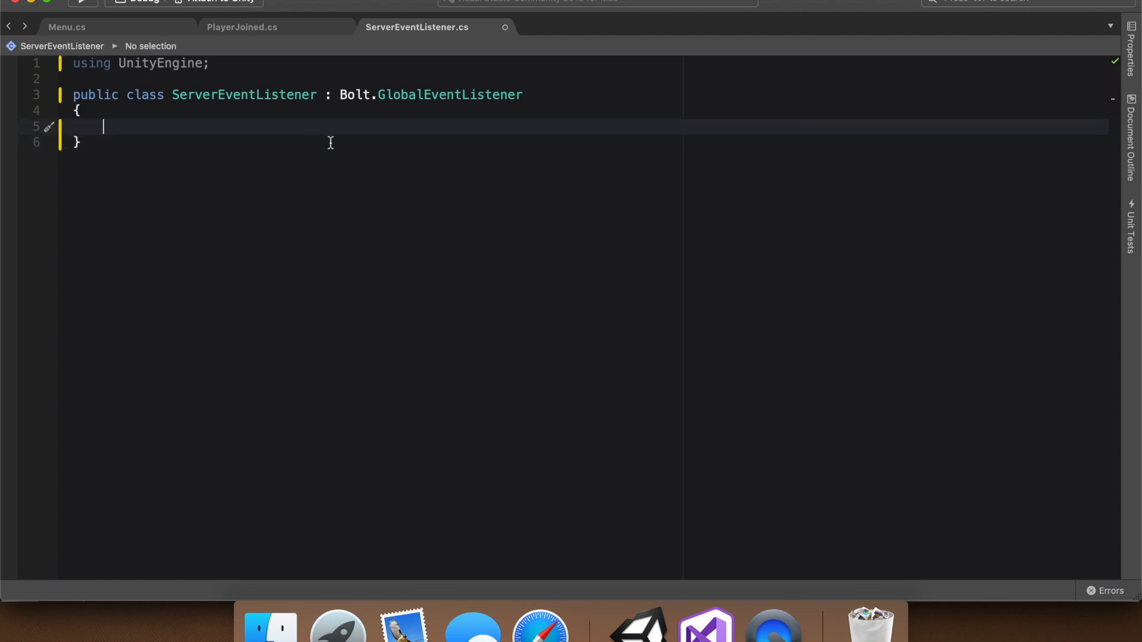
Step: Add an OnEvent(PlayerJoinedEvent evnt) override calling Debug.Log(evnt.Message), then return to Unity
{"action": "type", "text": "public override void OnEvent(PlayerJoinedEvent evnt"}
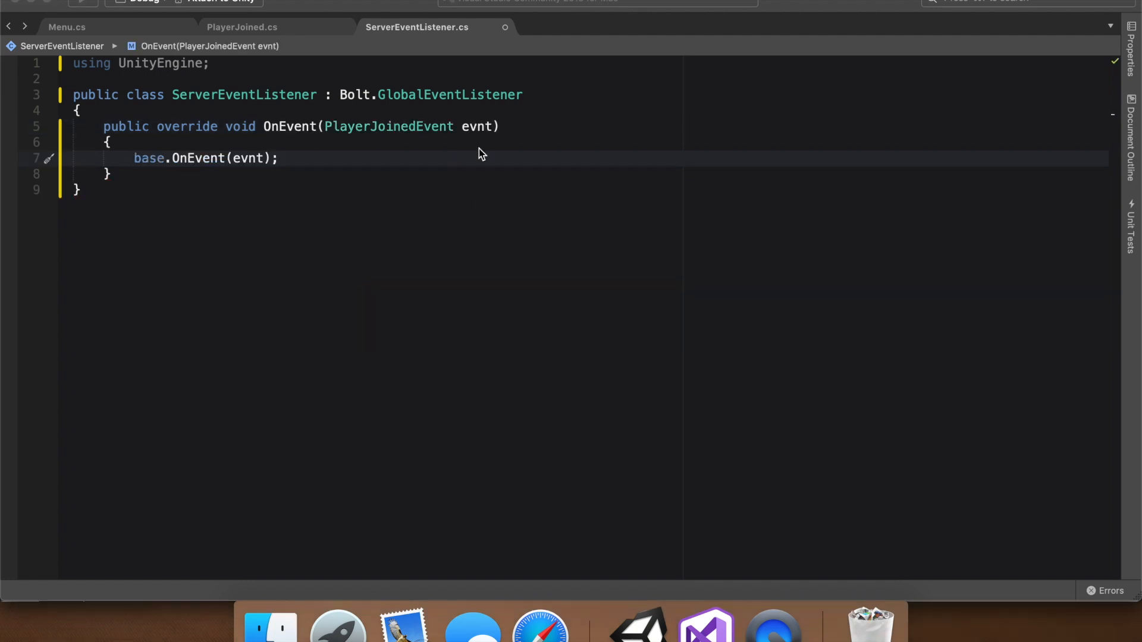
{"action": "left_click", "coordinate": [242, 26]}
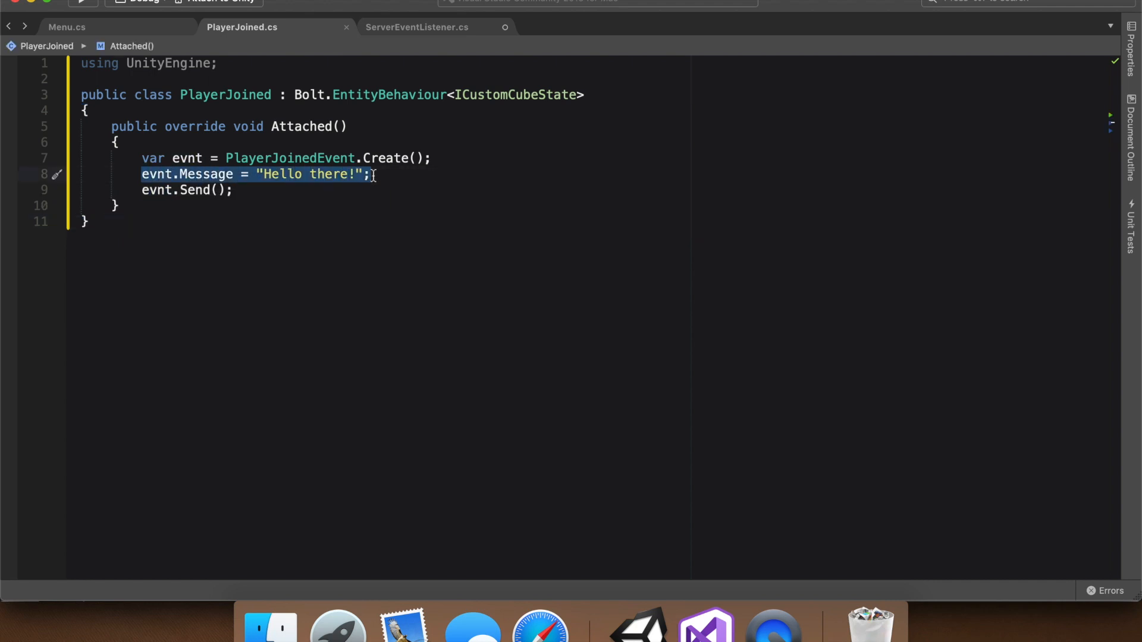
{"action": "left_click", "coordinate": [415, 26]}
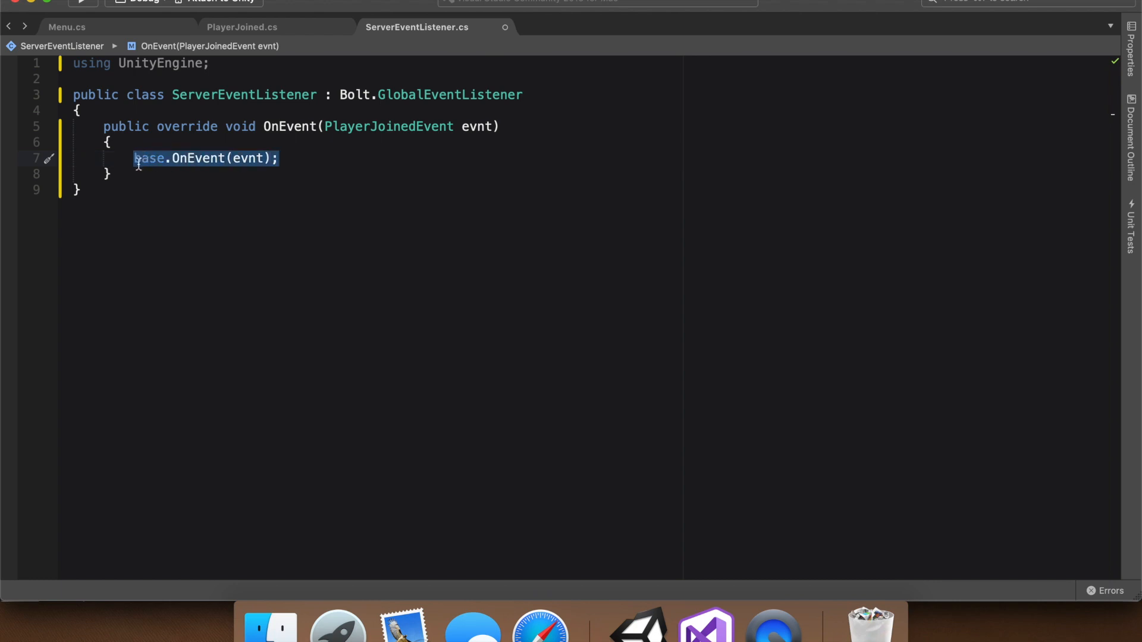
{"action": "type", "text": "Debug.Log)"}
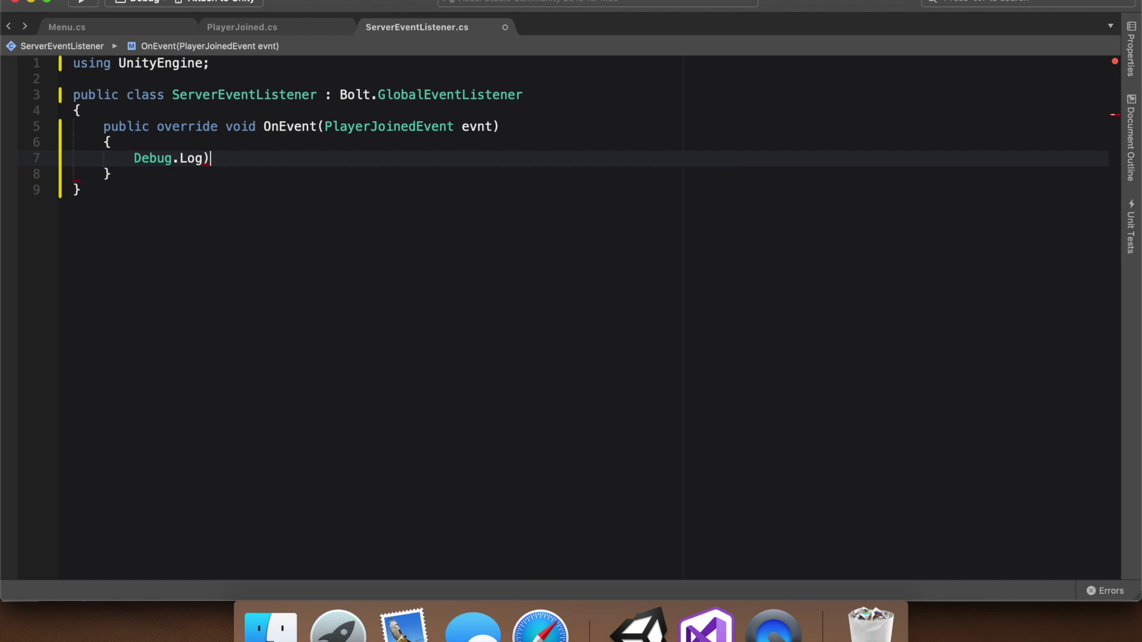
{"action": "type", "text": "evnt"}
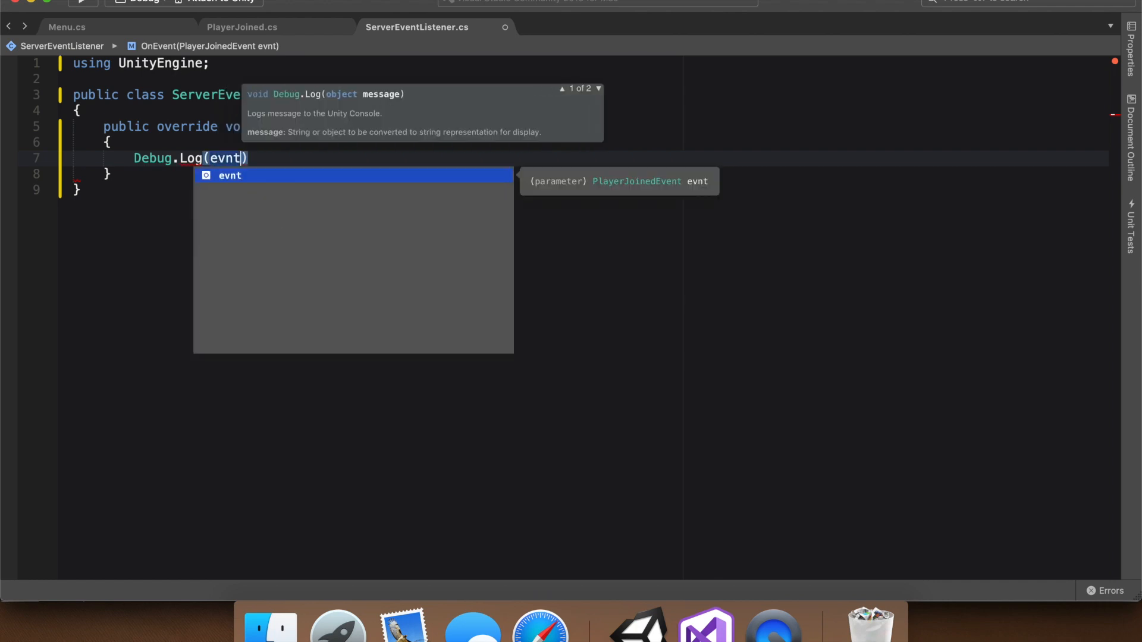
{"action": "type", "text": ".Message"}
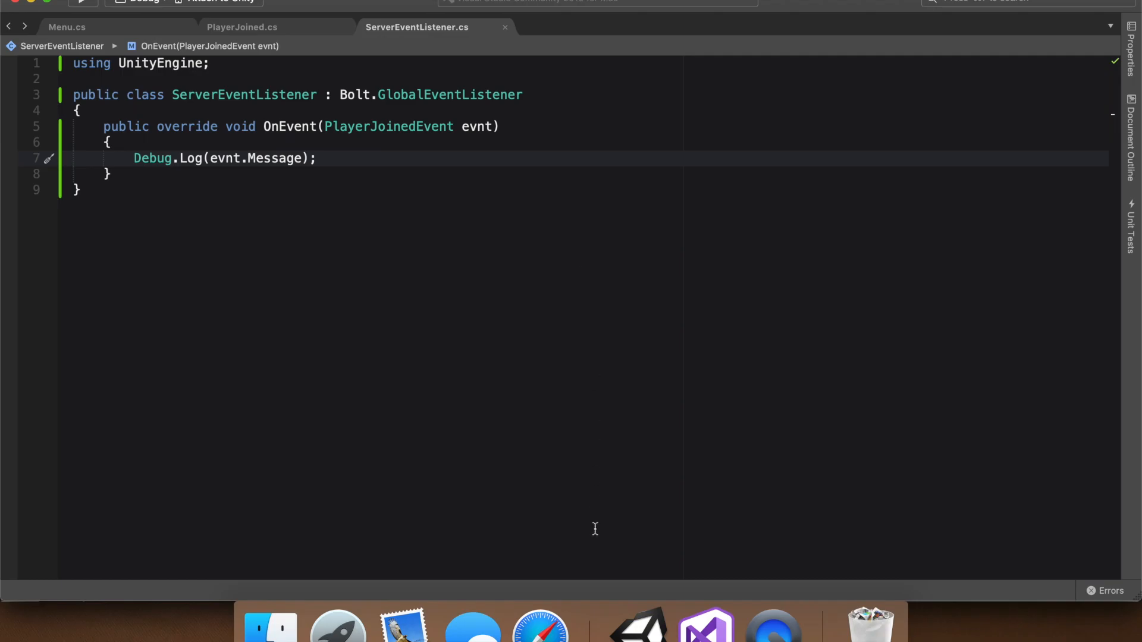
{"action": "left_click", "coordinate": [636, 625]}
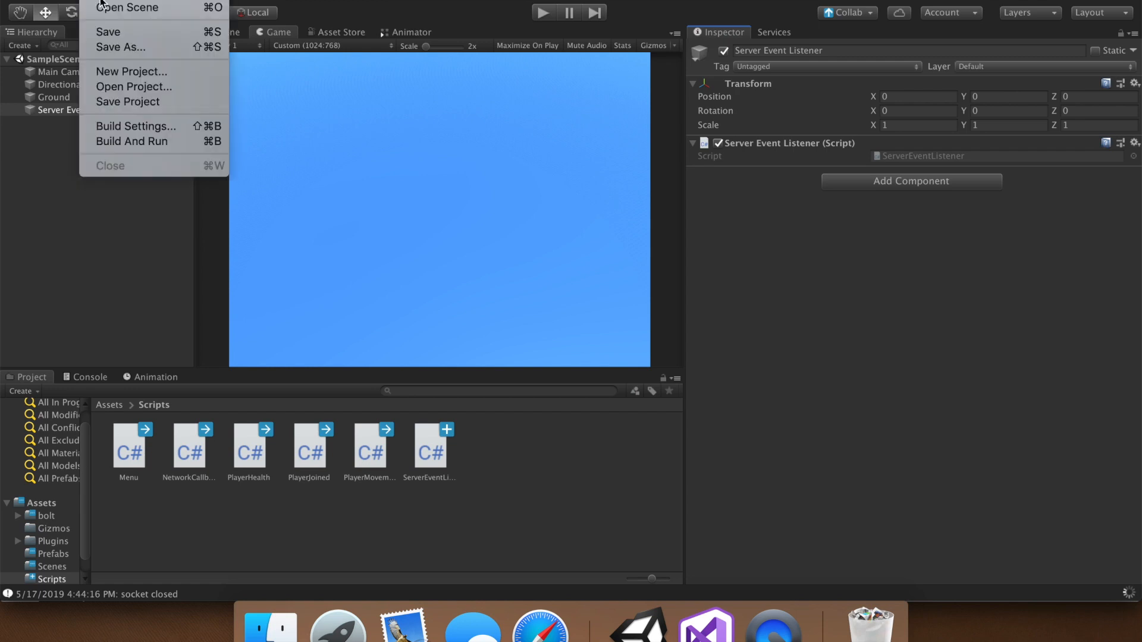
Step: Build and run the Bolt Tutorial, close Build Settings, test Play, and return to Assets
{"action": "left_click", "coordinate": [132, 142]}
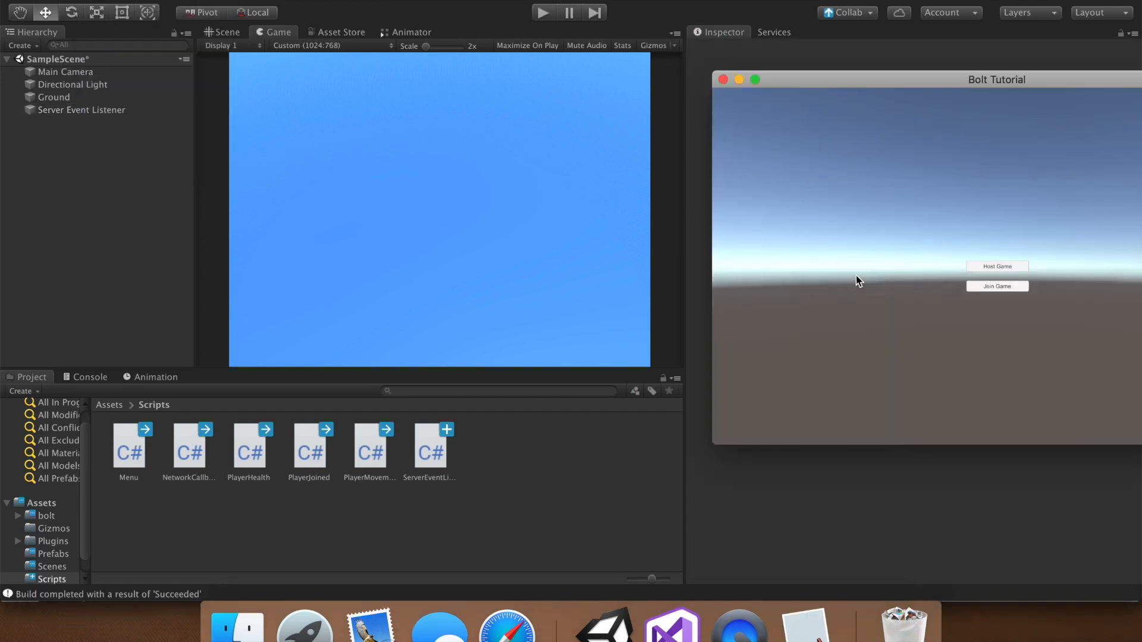
{"action": "mouse_move", "coordinate": [854, 257]}
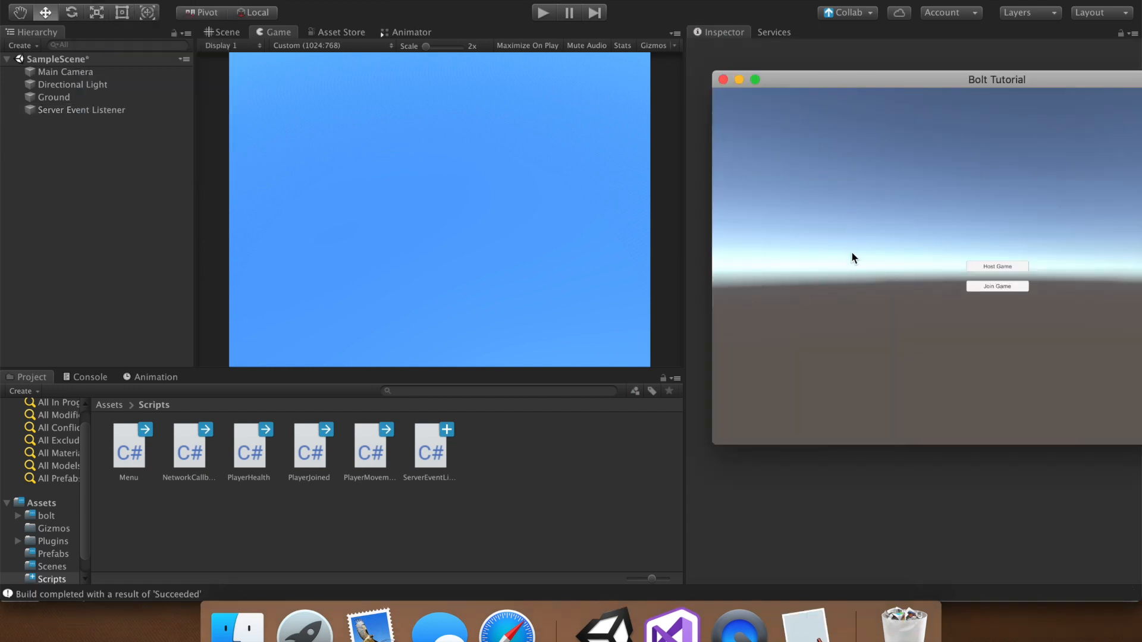
{"action": "mouse_move", "coordinate": [389, 116]}
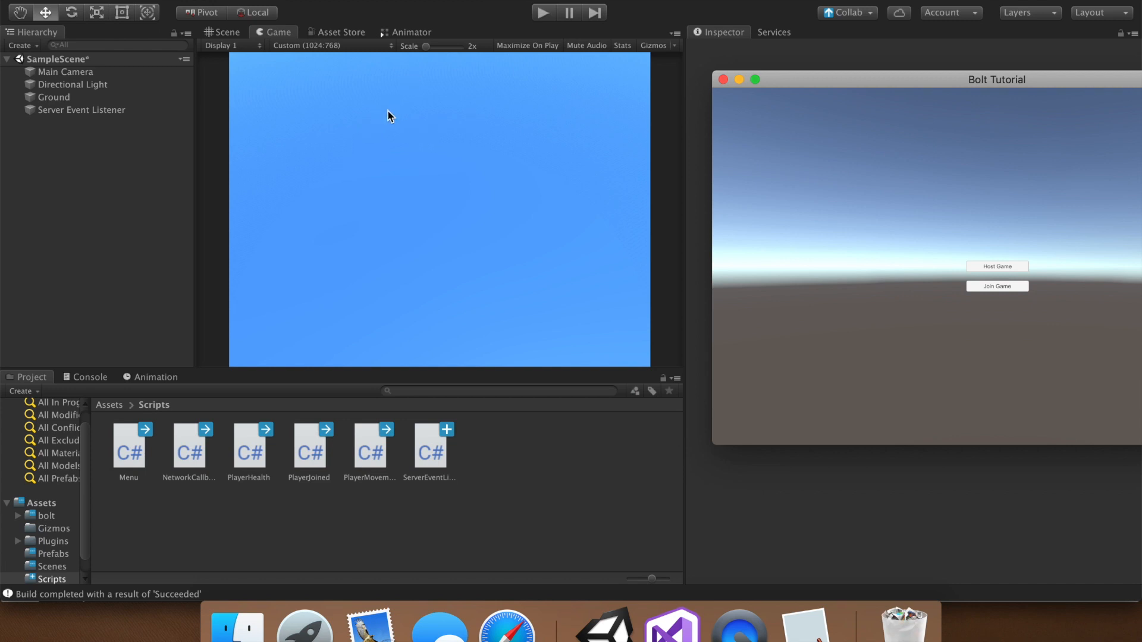
{"action": "mouse_move", "coordinate": [990, 255]}
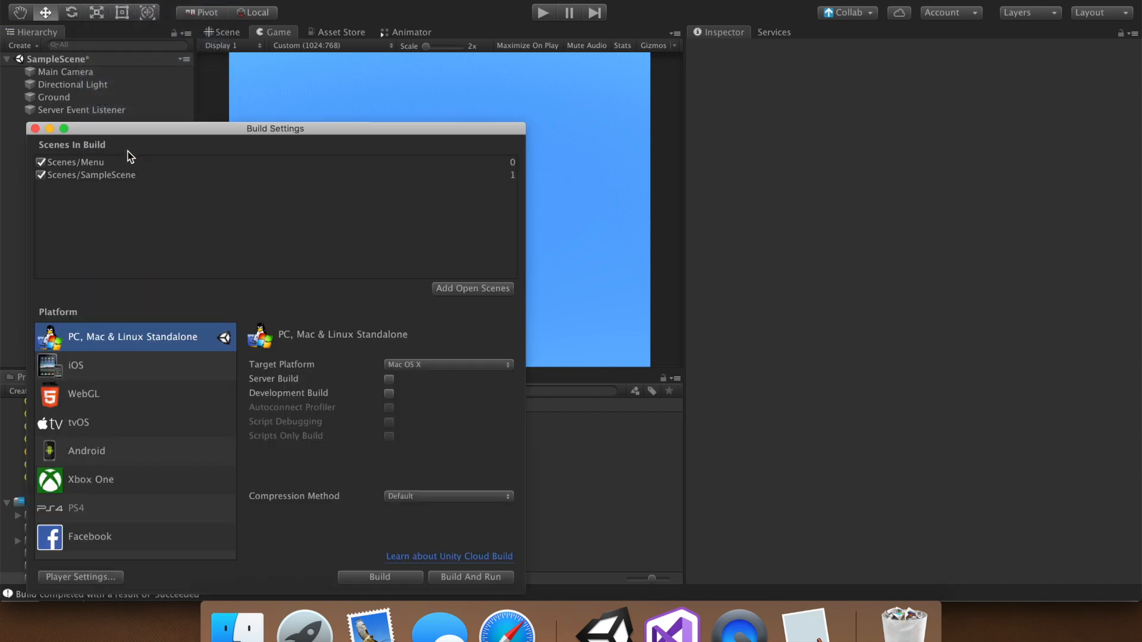
{"action": "mouse_move", "coordinate": [510, 167]}
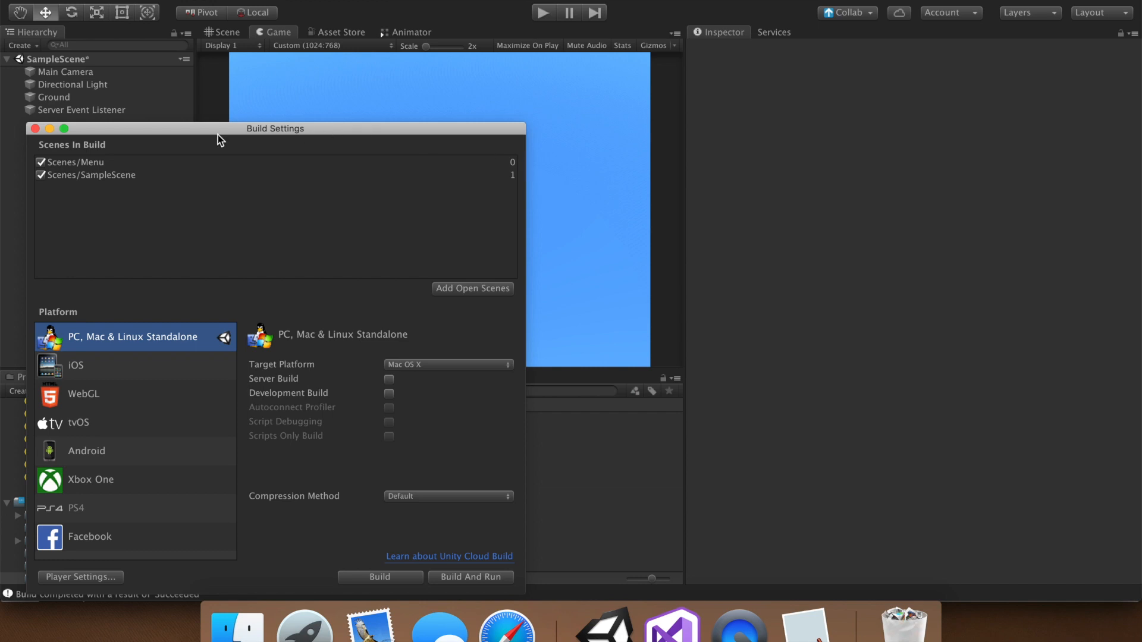
{"action": "left_click", "coordinate": [35, 128]}
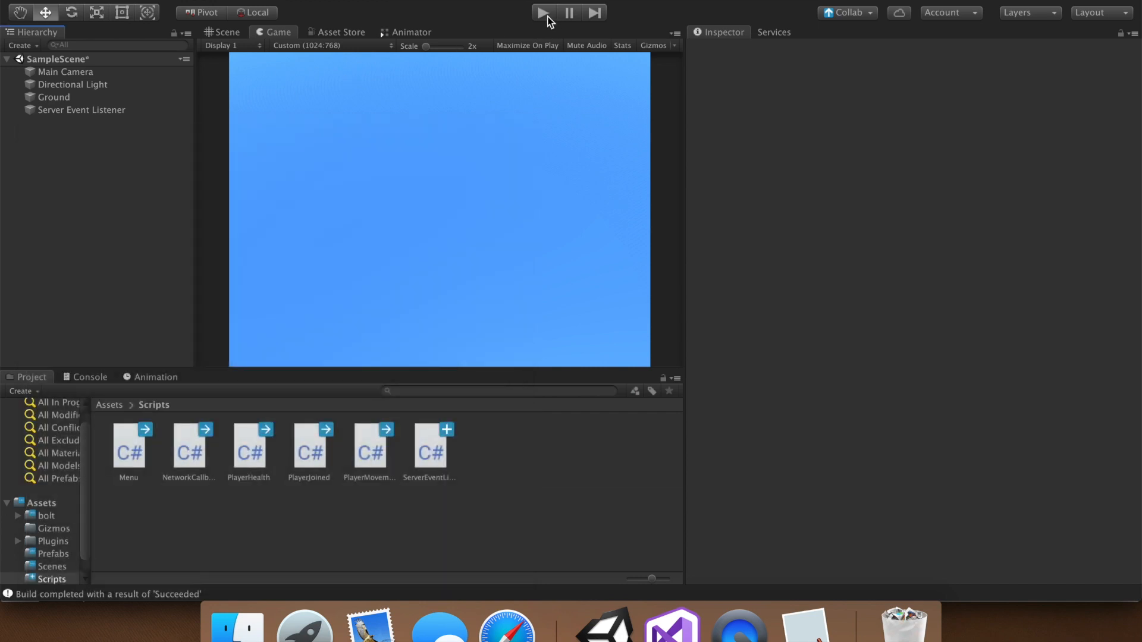
{"action": "mouse_move", "coordinate": [545, 22]}
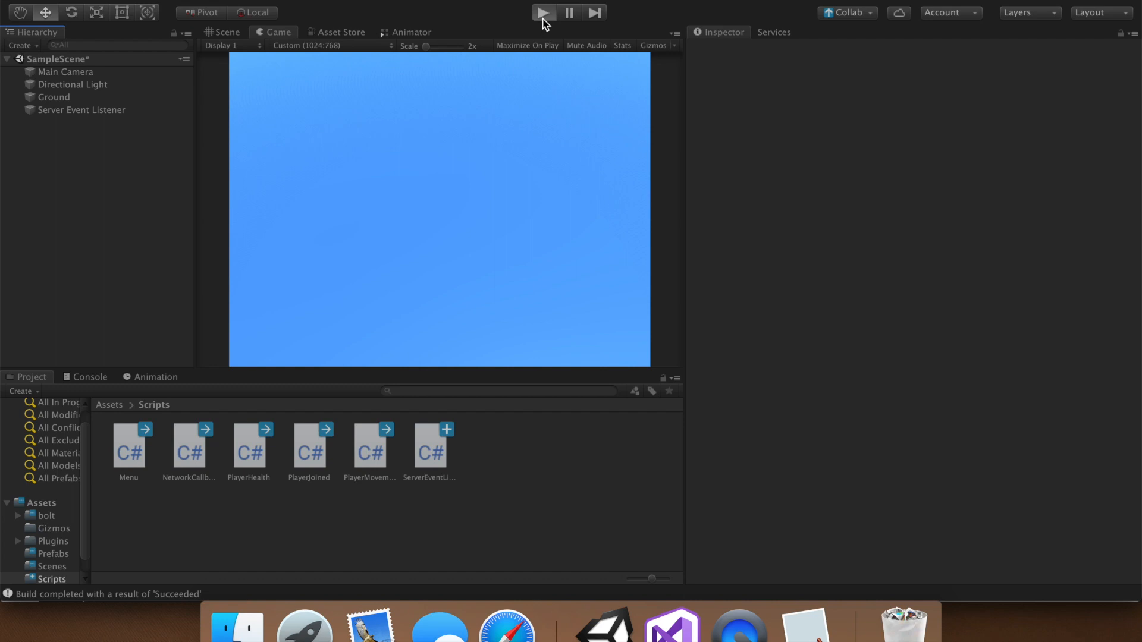
{"action": "left_click", "coordinate": [542, 12]}
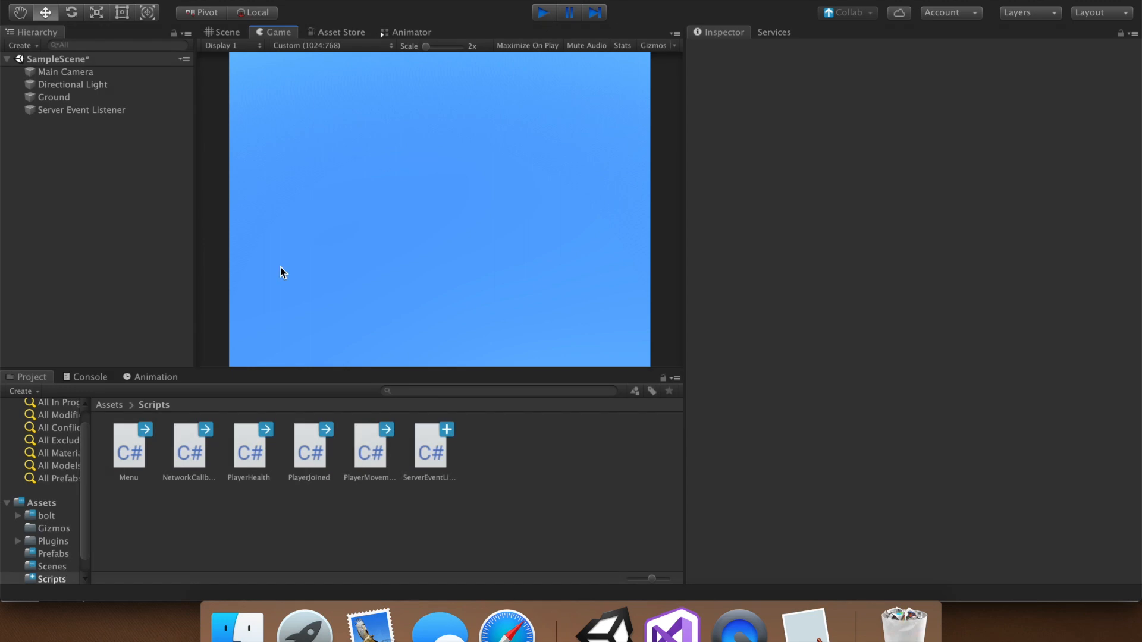
{"action": "left_click", "coordinate": [108, 405]}
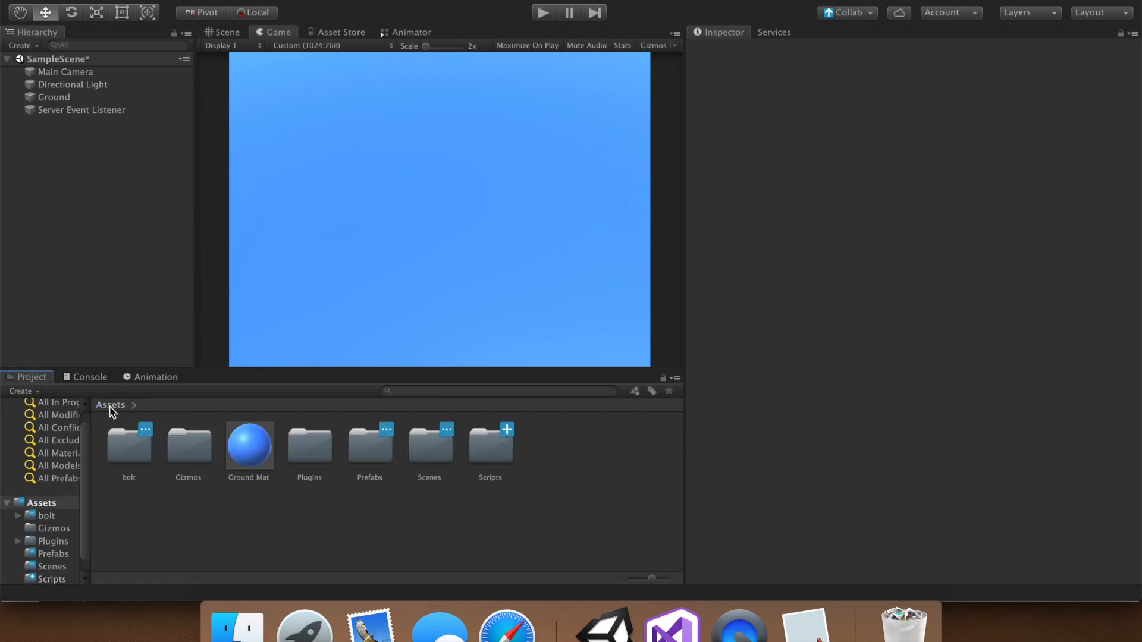
Step: Open the Menu scene from Scenes, host a game, and switch to the standalone build
{"action": "double_click", "coordinate": [429, 445]}
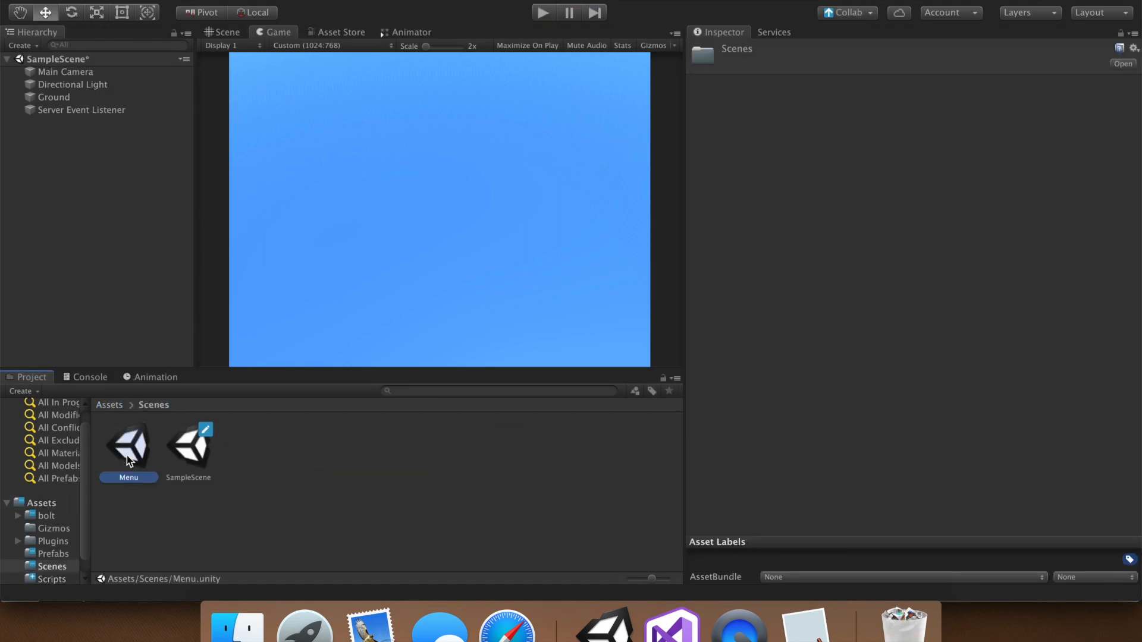
{"action": "double_click", "coordinate": [128, 444]}
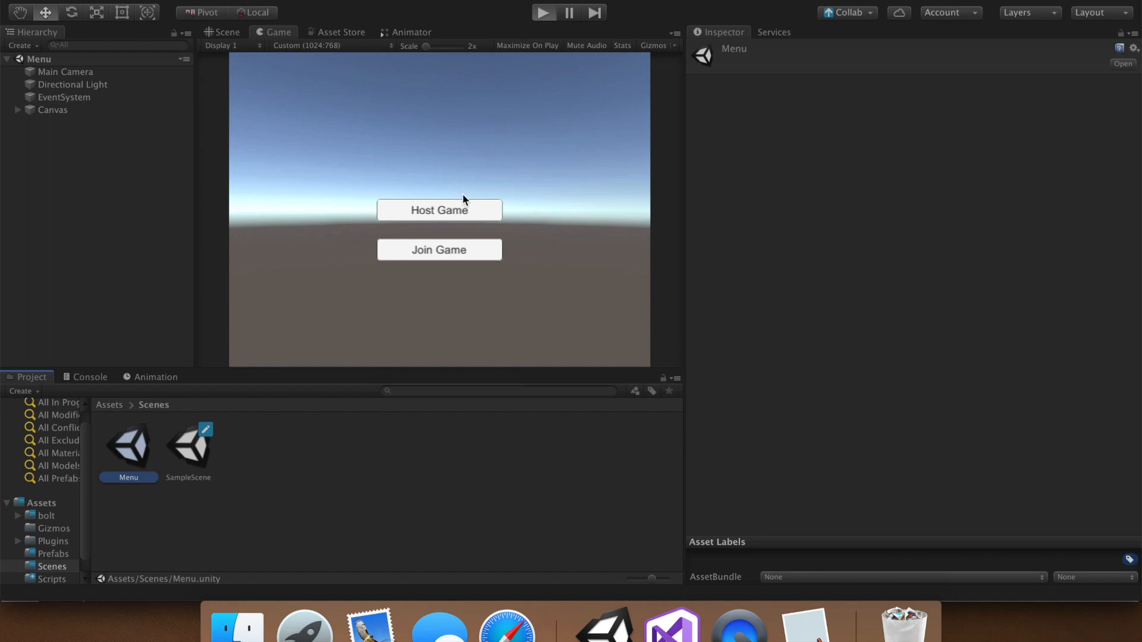
{"action": "left_click", "coordinate": [438, 211]}
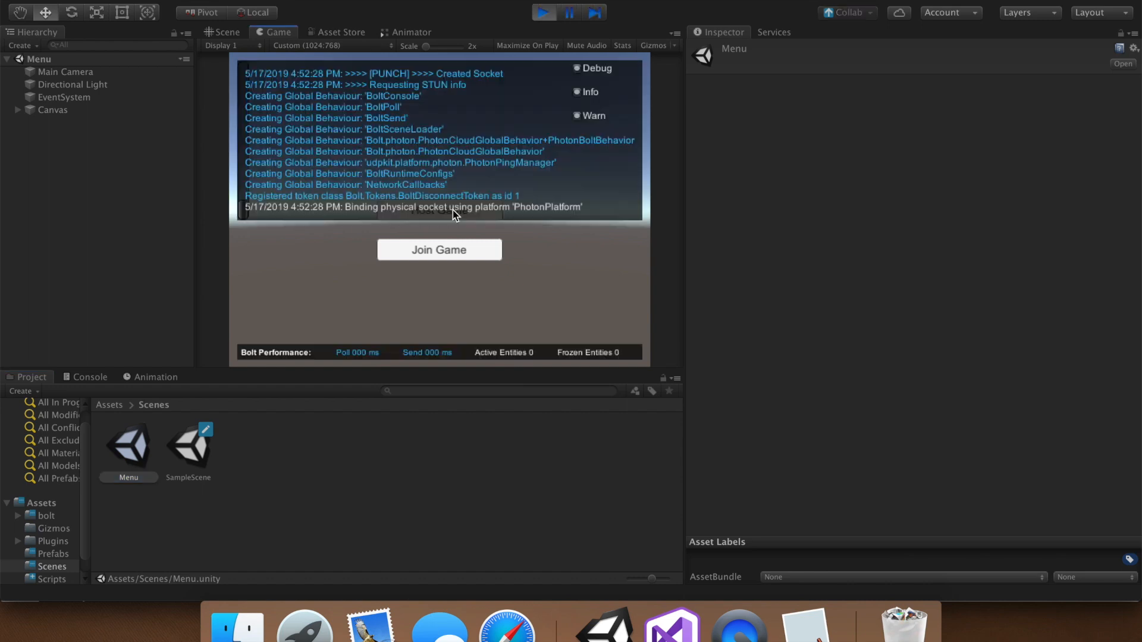
{"action": "left_click", "coordinate": [438, 250]}
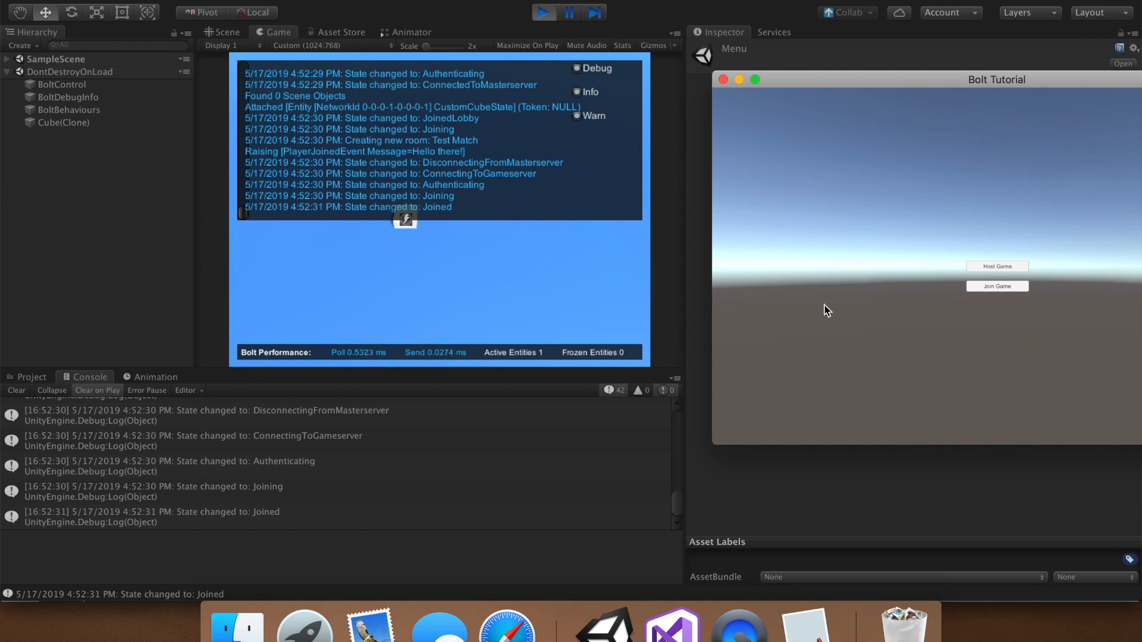
{"action": "mouse_move", "coordinate": [996, 285]}
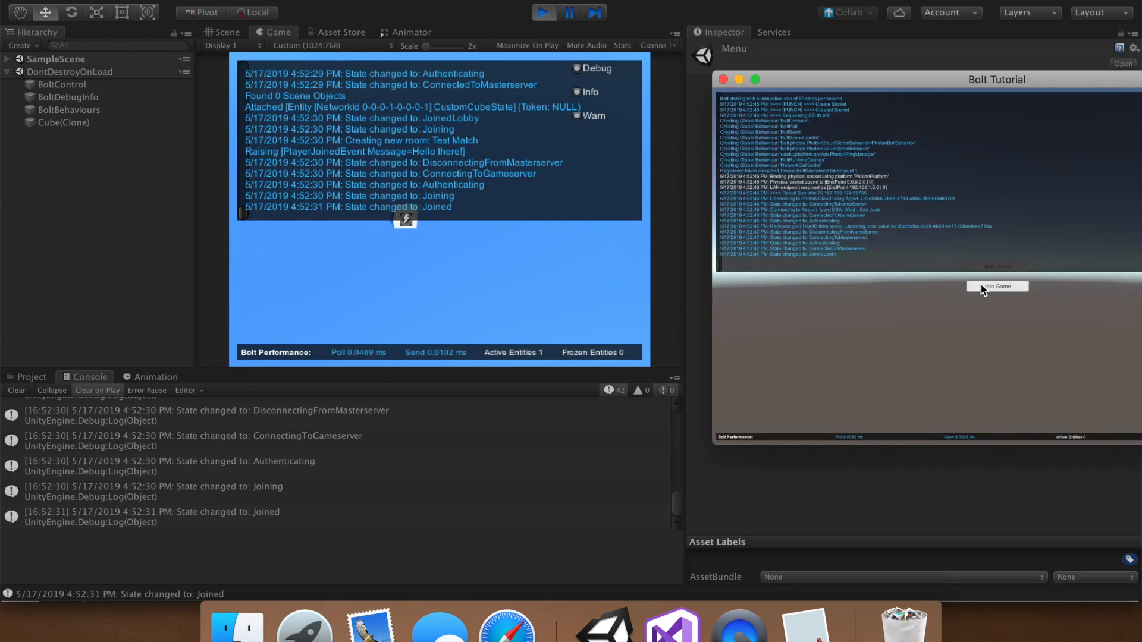
{"action": "mouse_move", "coordinate": [421, 487]}
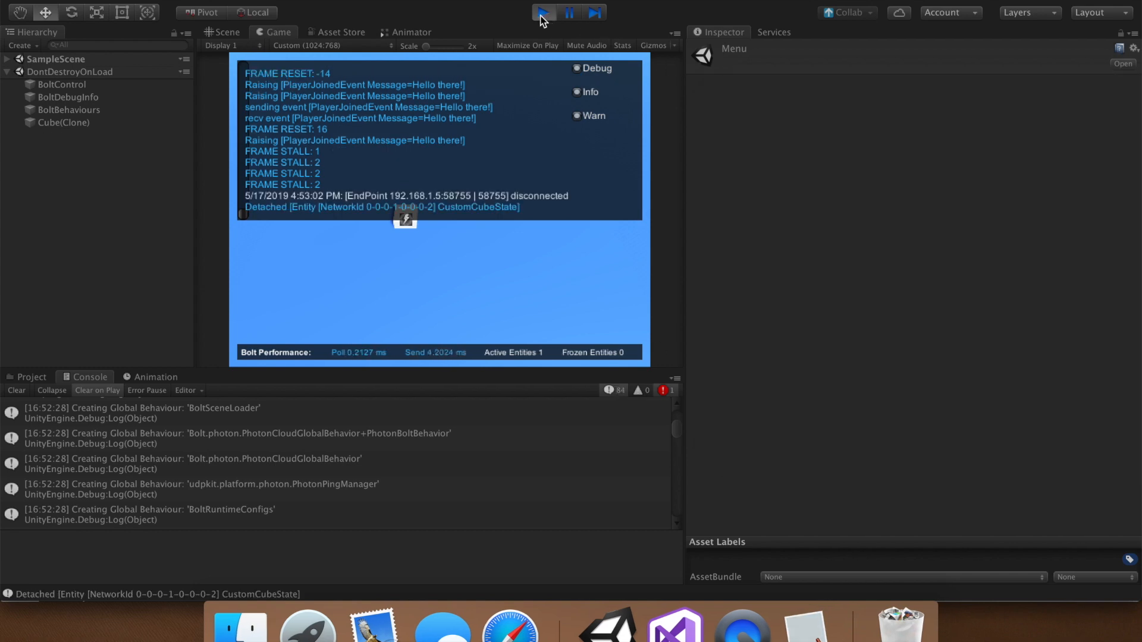
Step: Stop Play and change Debug.Log to Debug.LogWarning in ServerEventListener.cs
{"action": "left_click", "coordinate": [542, 12]}
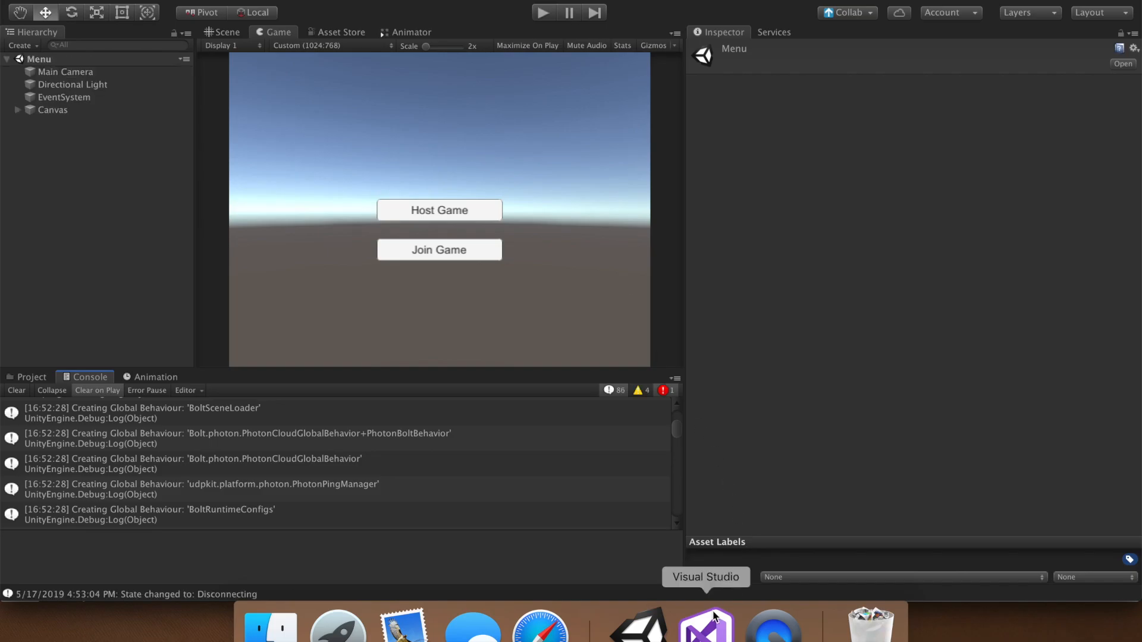
{"action": "left_click", "coordinate": [704, 625]}
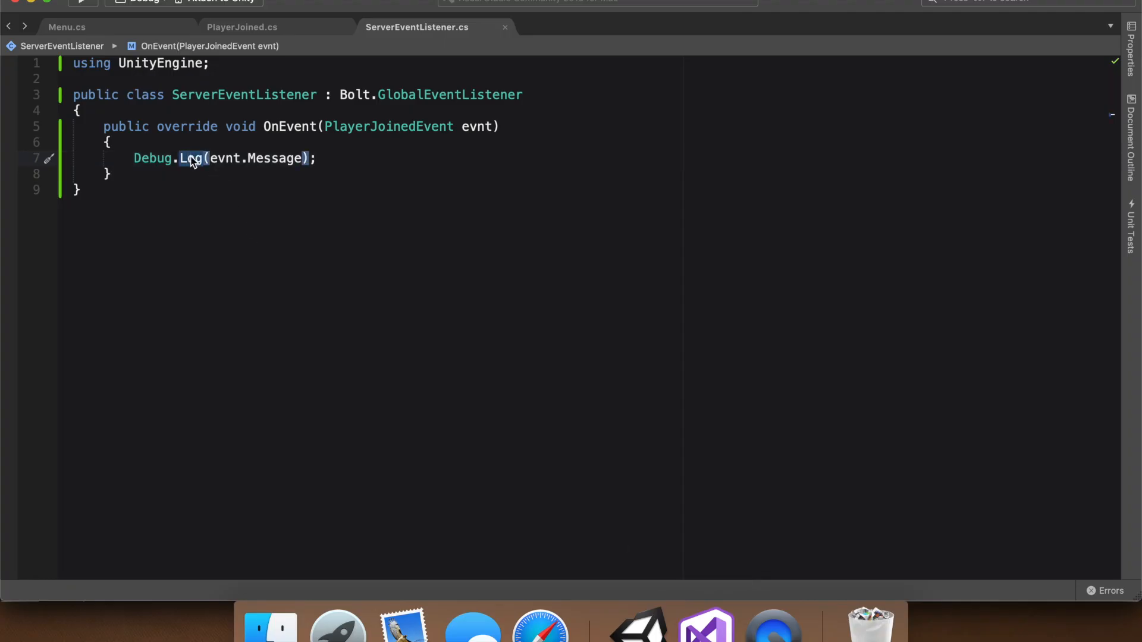
{"action": "type", "text": "war"}
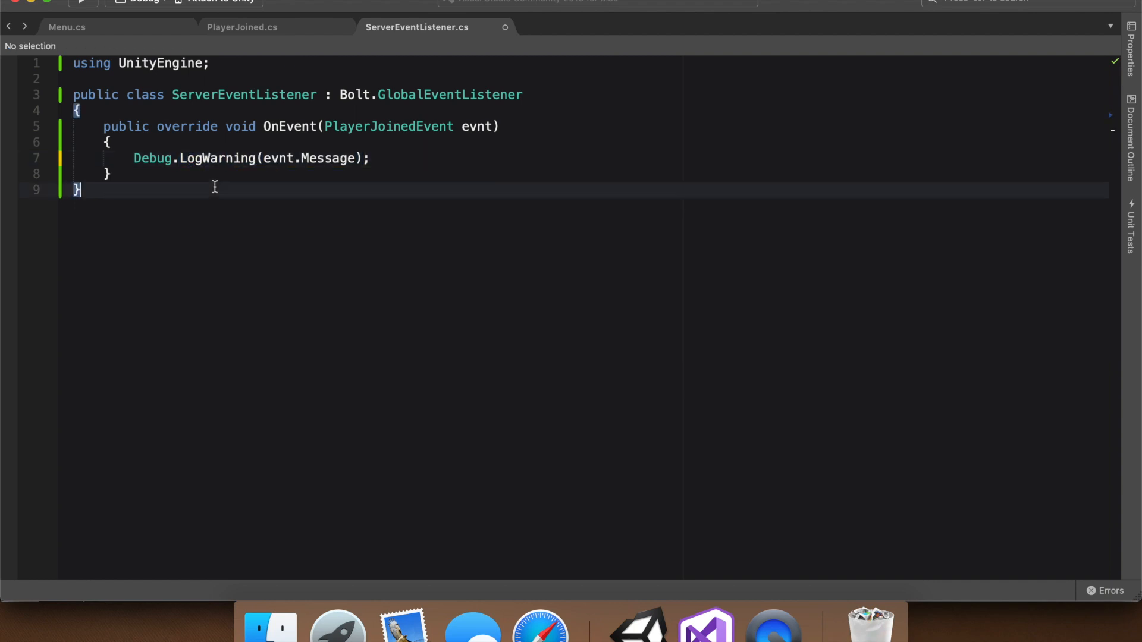
{"action": "mouse_move", "coordinate": [637, 624]}
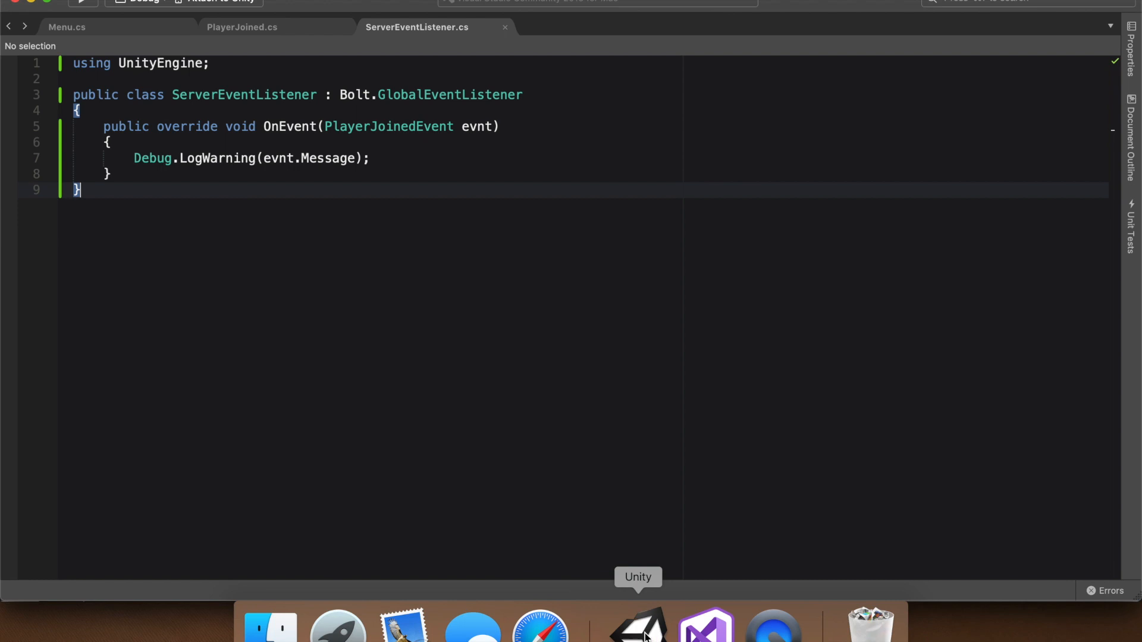
{"action": "left_click", "coordinate": [637, 622]}
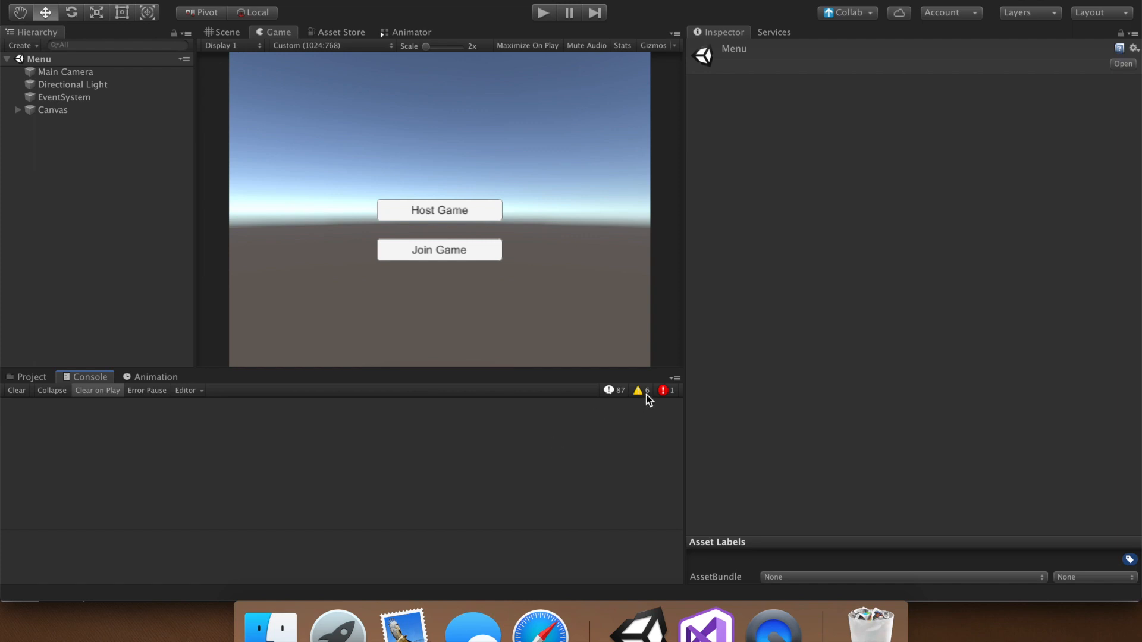
Step: Enable the Console warnings filter, build and run, inspect the 'Hello there!' warning, stop Play
{"action": "left_click", "coordinate": [639, 390]}
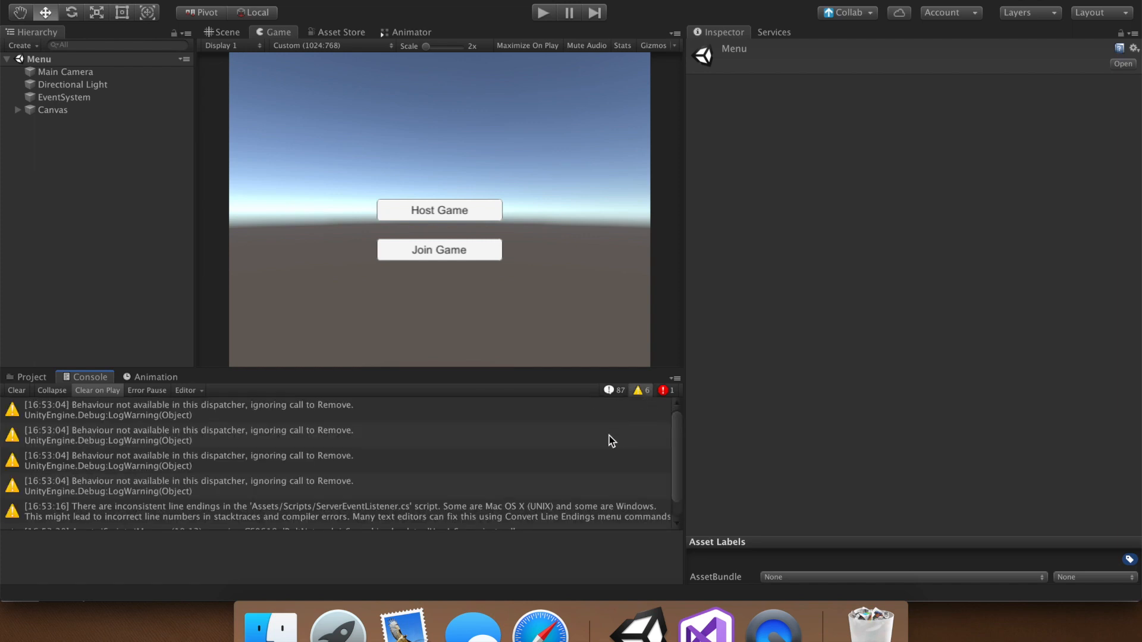
{"action": "mouse_move", "coordinate": [260, 224]}
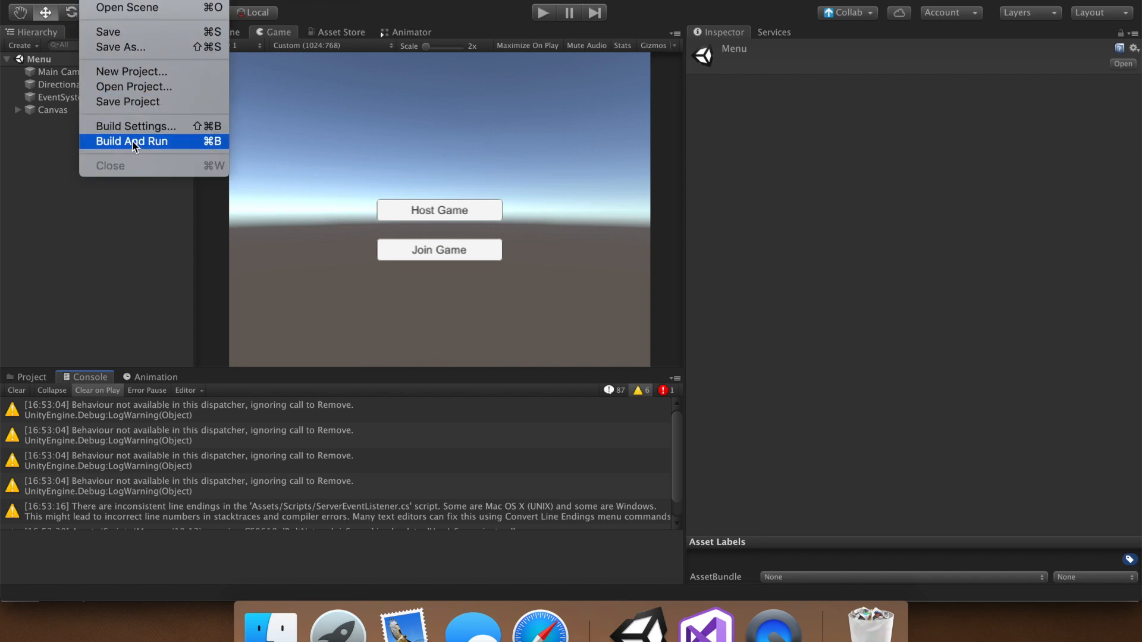
{"action": "left_click", "coordinate": [132, 142]}
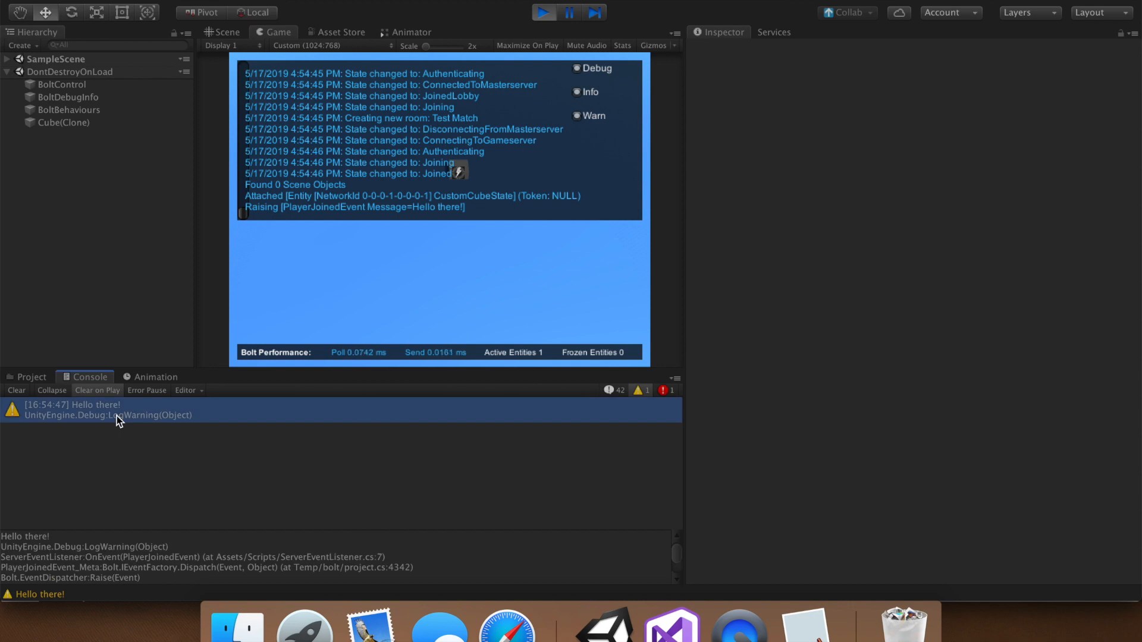
{"action": "left_click", "coordinate": [64, 122]}
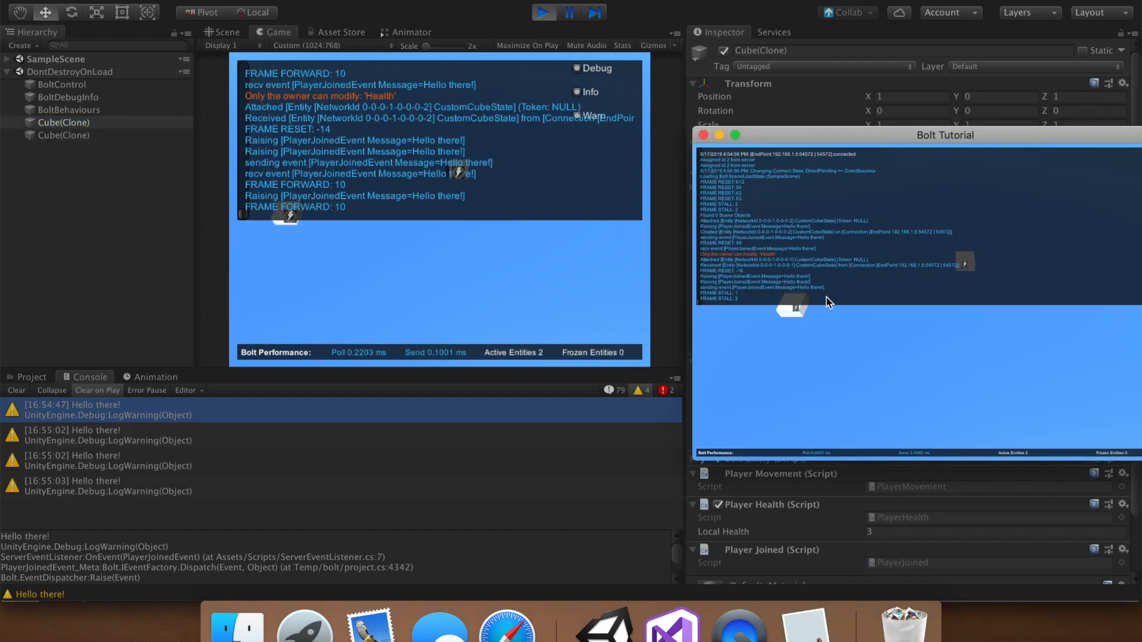
{"action": "mouse_move", "coordinate": [411, 463]}
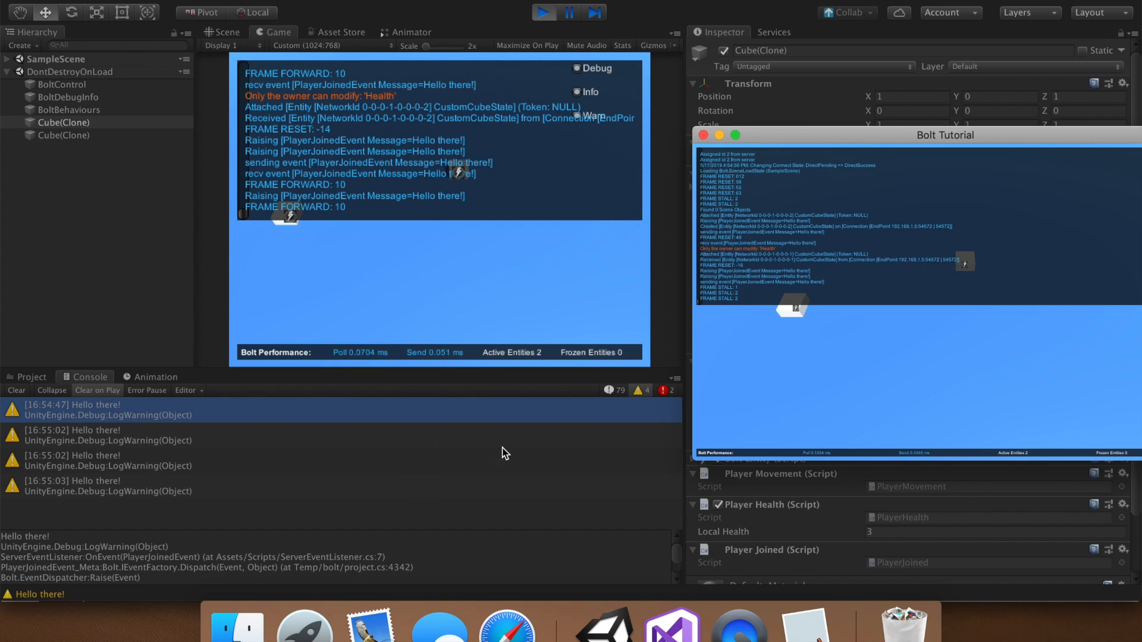
{"action": "left_click", "coordinate": [543, 12]}
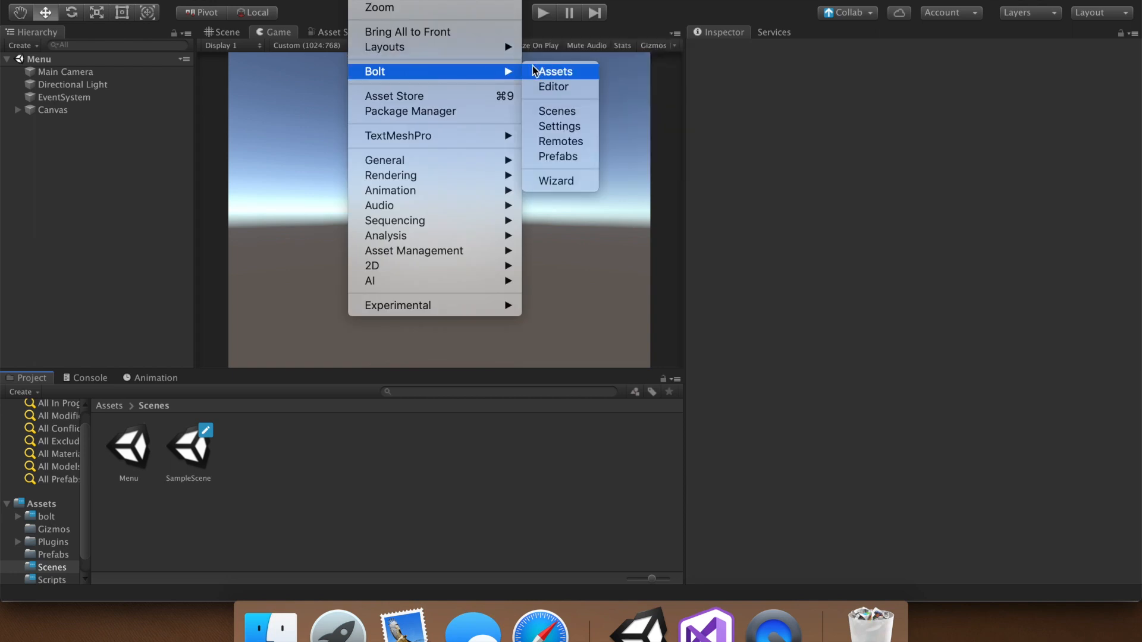
{"action": "left_click", "coordinate": [555, 71]}
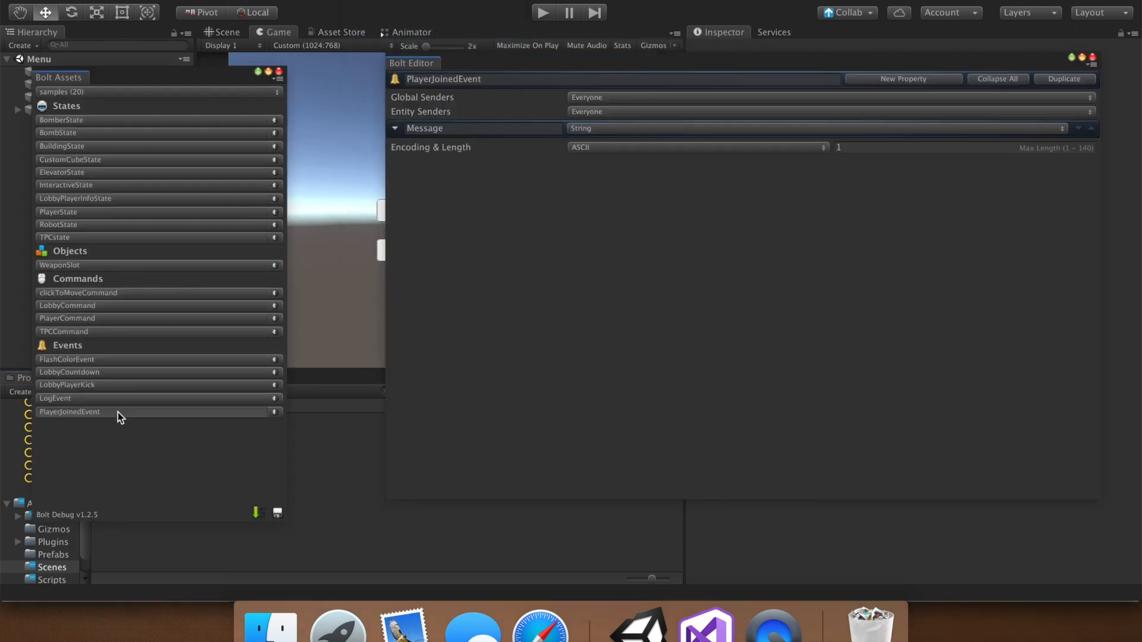
{"action": "left_click", "coordinate": [69, 412]}
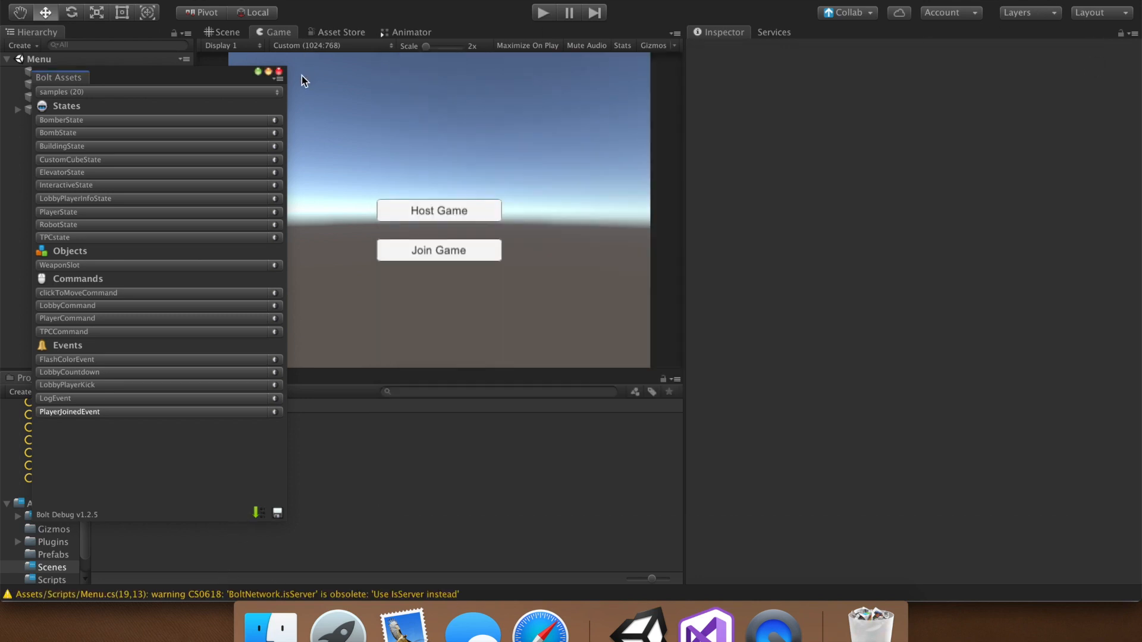
{"action": "left_click", "coordinate": [278, 71]}
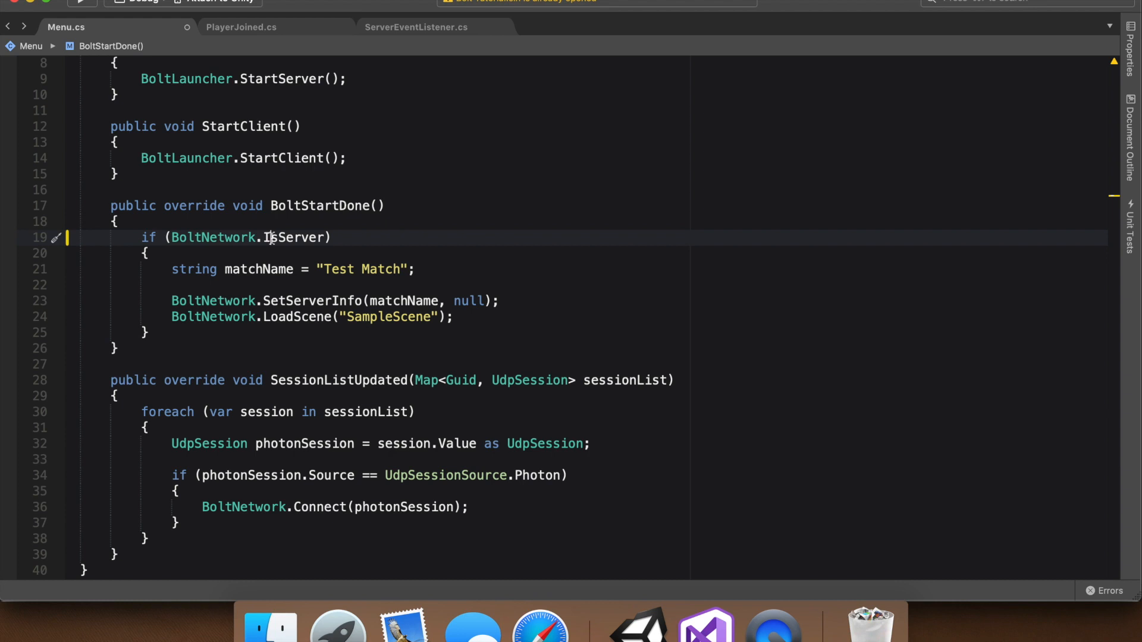
Step: Change BoltNetwork.isServer to BoltNetwork.IsServer in Menu.cs and go back to Unity
{"action": "double_click", "coordinate": [259, 269]}
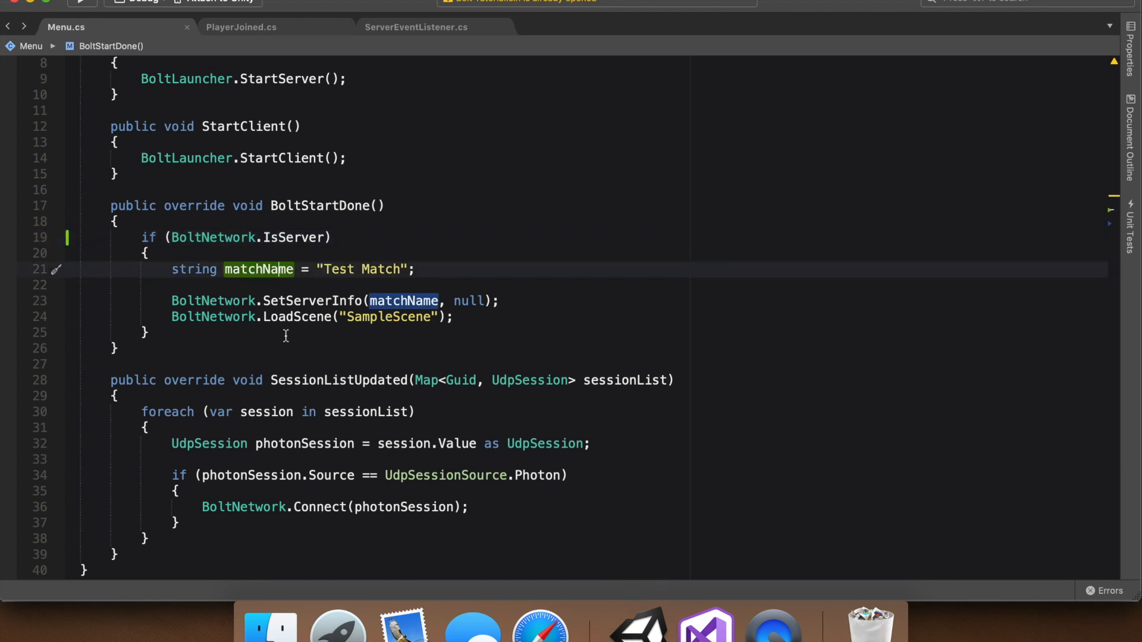
{"action": "left_click", "coordinate": [636, 625]}
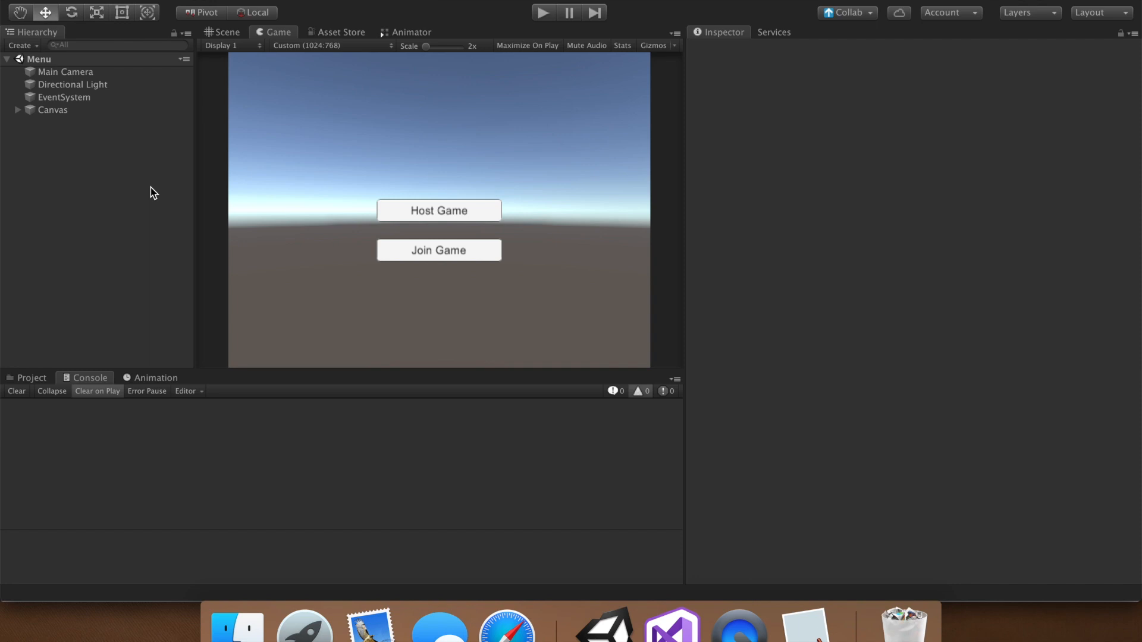
{"action": "mouse_move", "coordinate": [136, 16]}
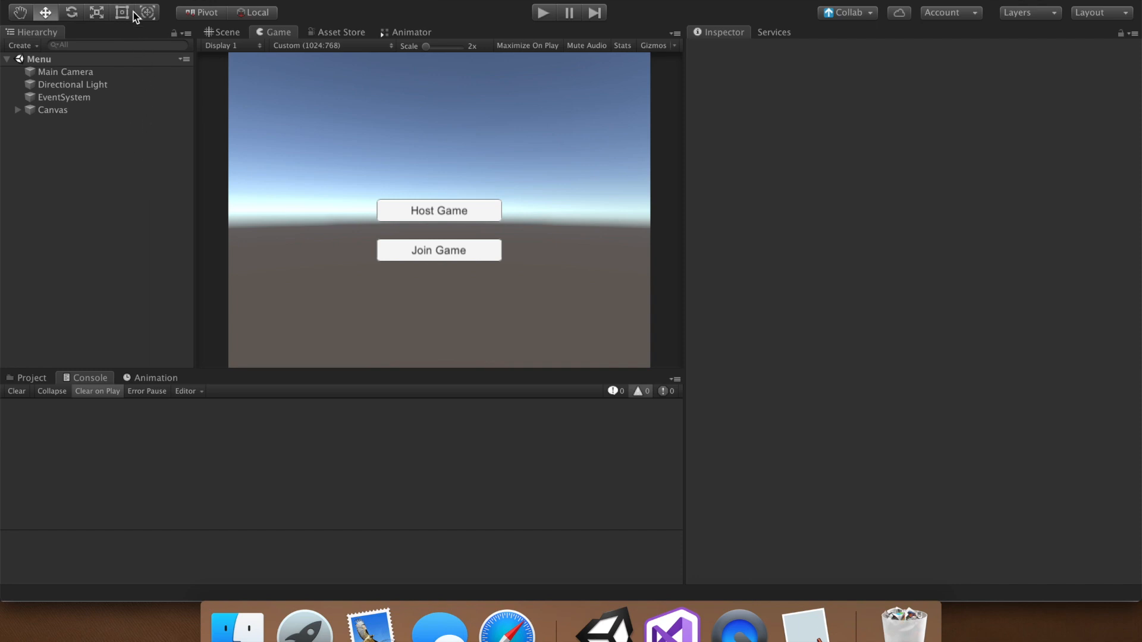
Step: Start the Menu scene and host a game for the standalone client to join
{"action": "left_click", "coordinate": [73, 4]}
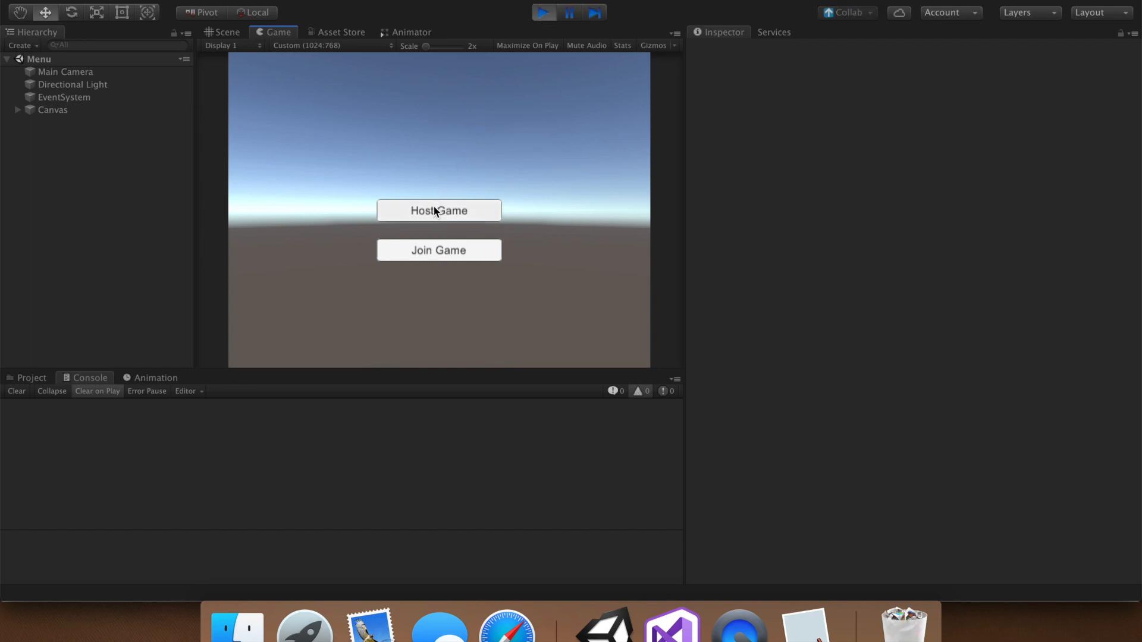
{"action": "left_click", "coordinate": [438, 210]}
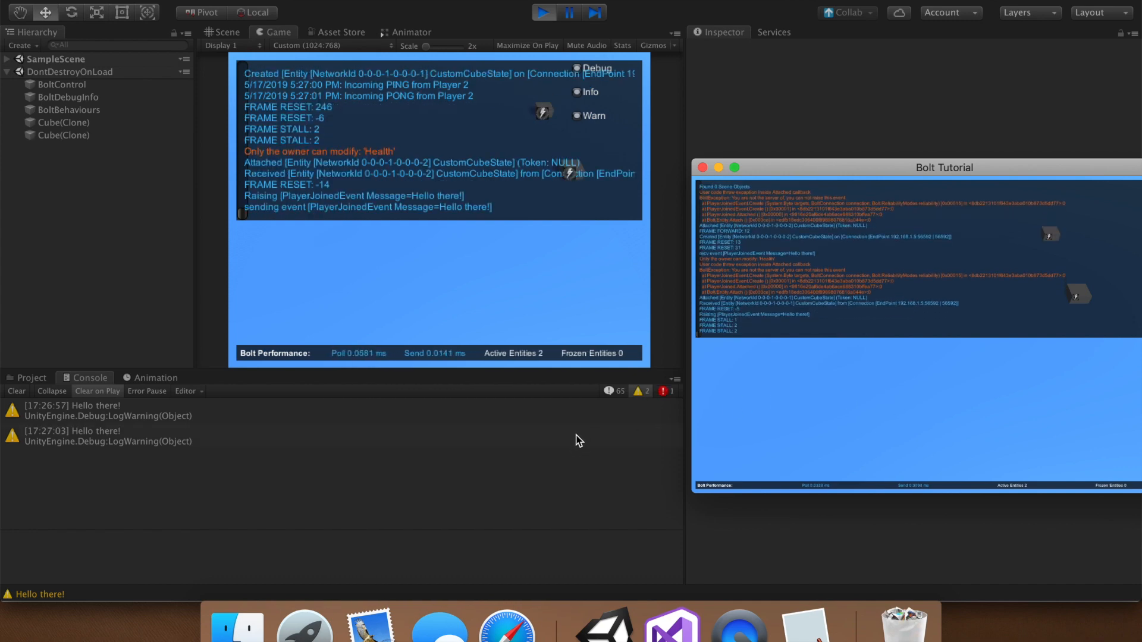
{"action": "mouse_move", "coordinate": [901, 327]}
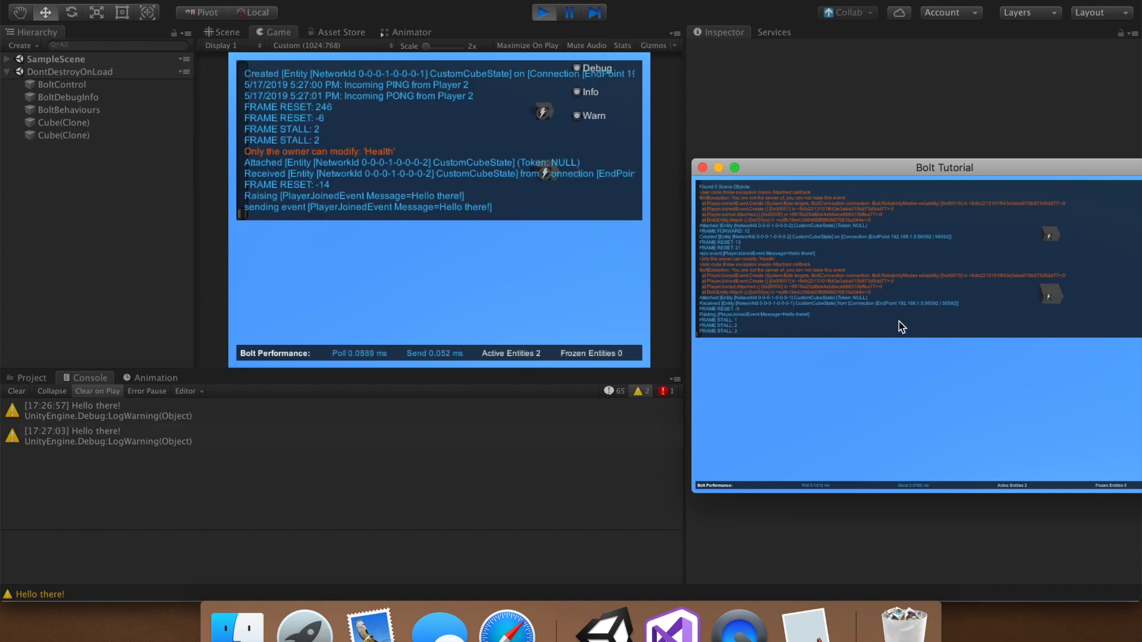